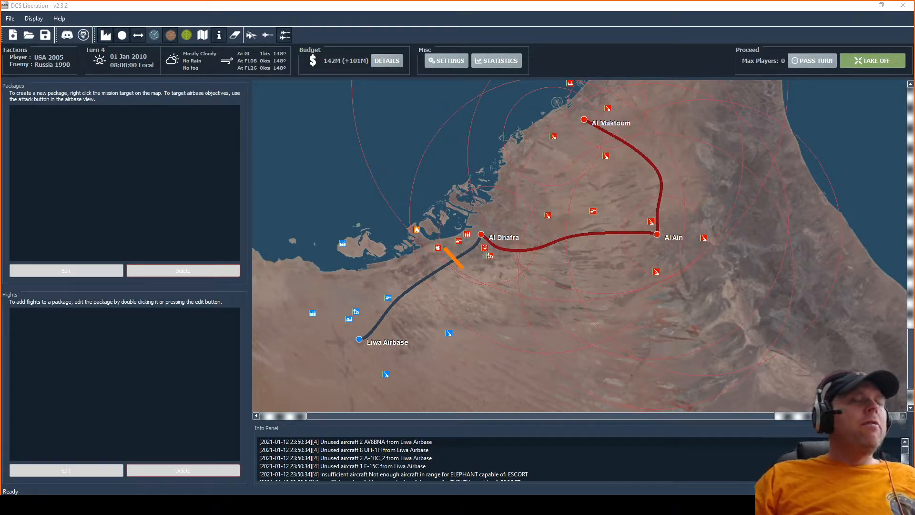
pyautogui.moveTo(403, 200)
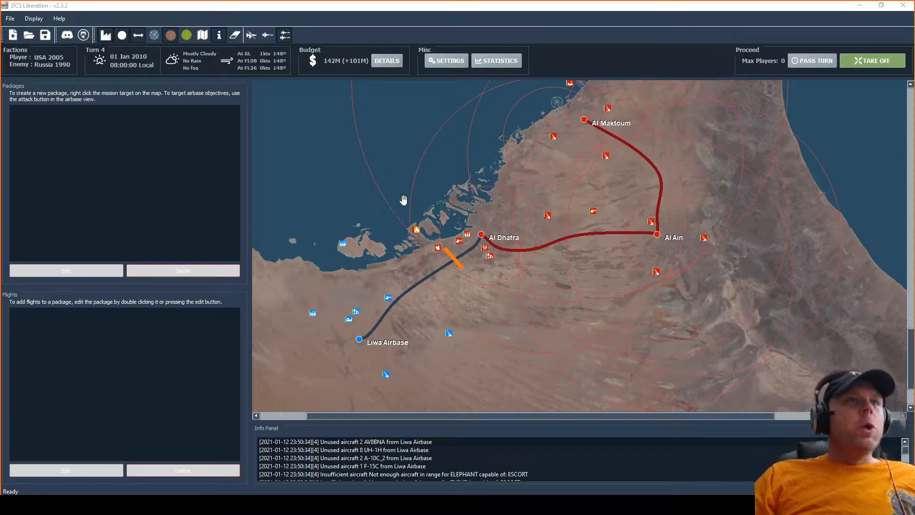
pyautogui.moveTo(489, 243)
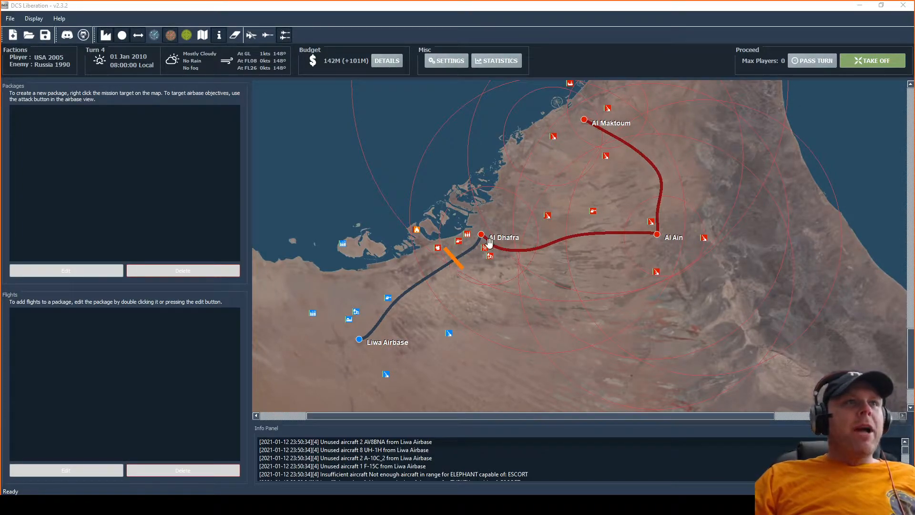
# Open the unit list for the OCELOT S-300 and Shilka SAM site
pyautogui.click(547, 215)
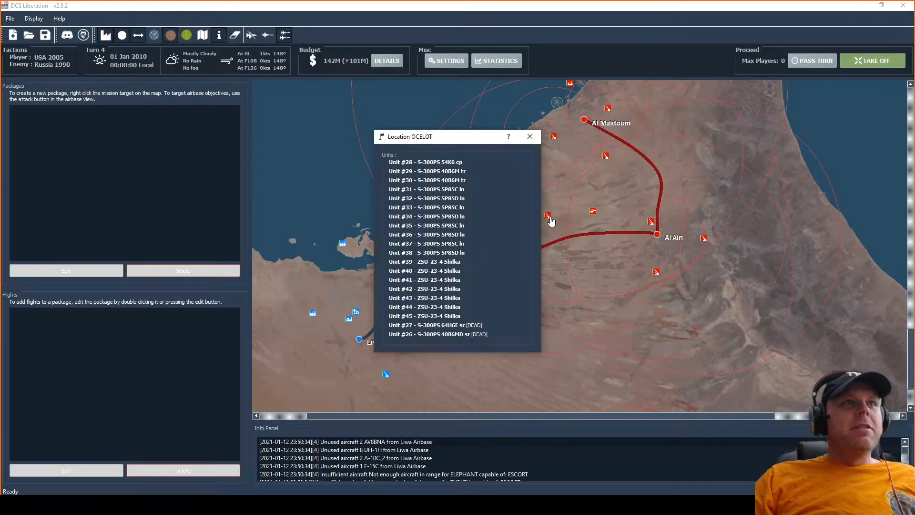
pyautogui.moveTo(525, 240)
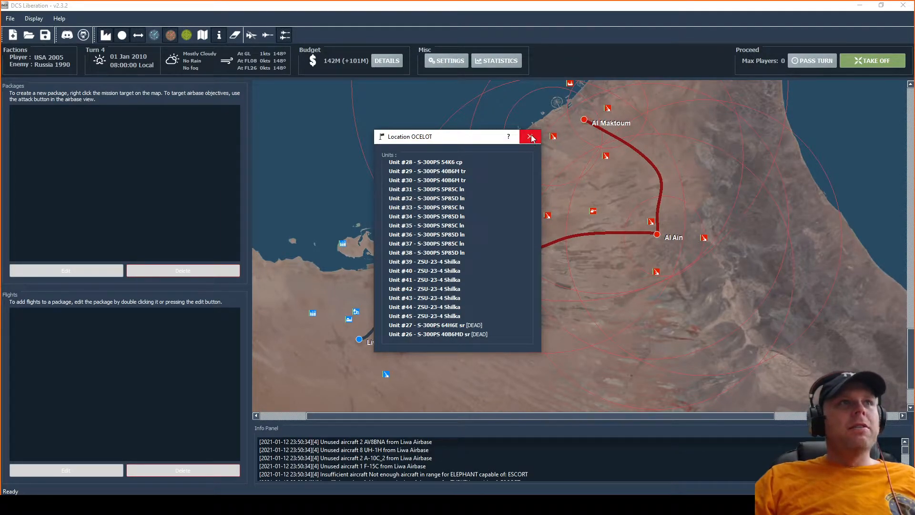
# Close the Location OCELOT window to get back to the campaign map
pyautogui.click(531, 137)
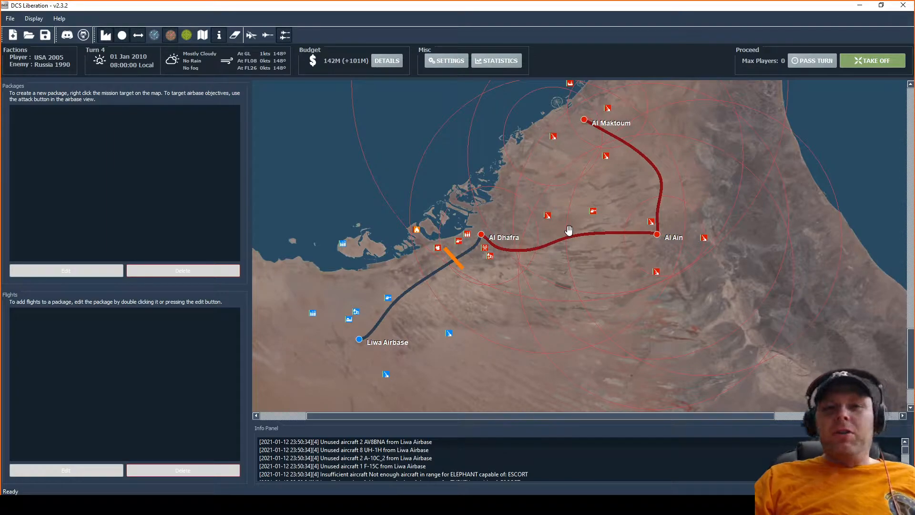
pyautogui.moveTo(548, 216)
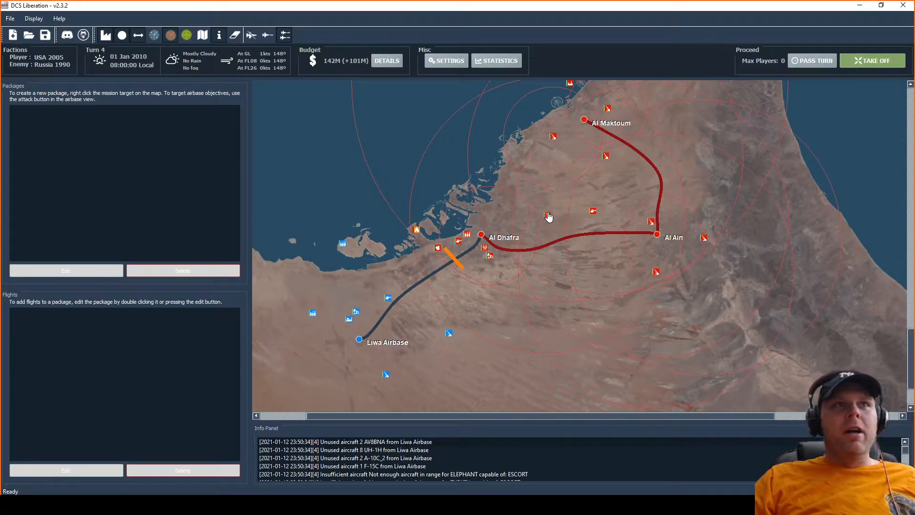
pyautogui.moveTo(547, 216)
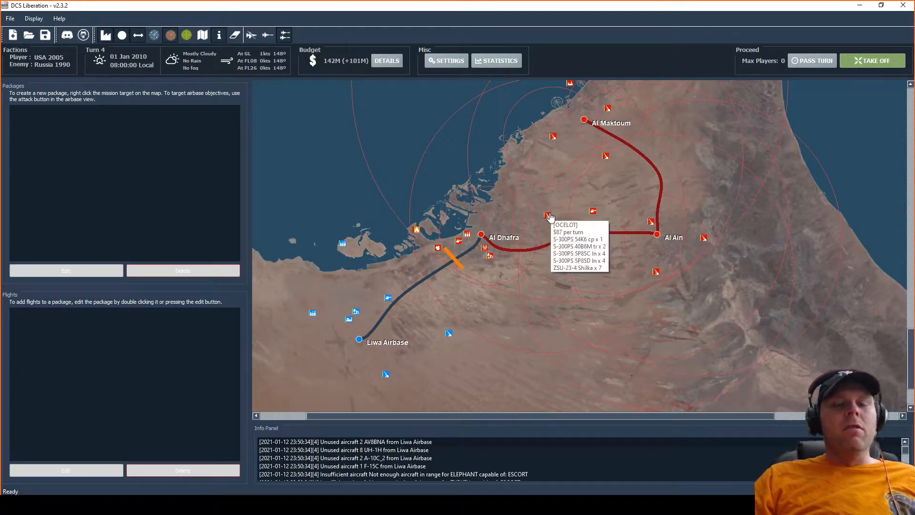
pyautogui.moveTo(530, 226)
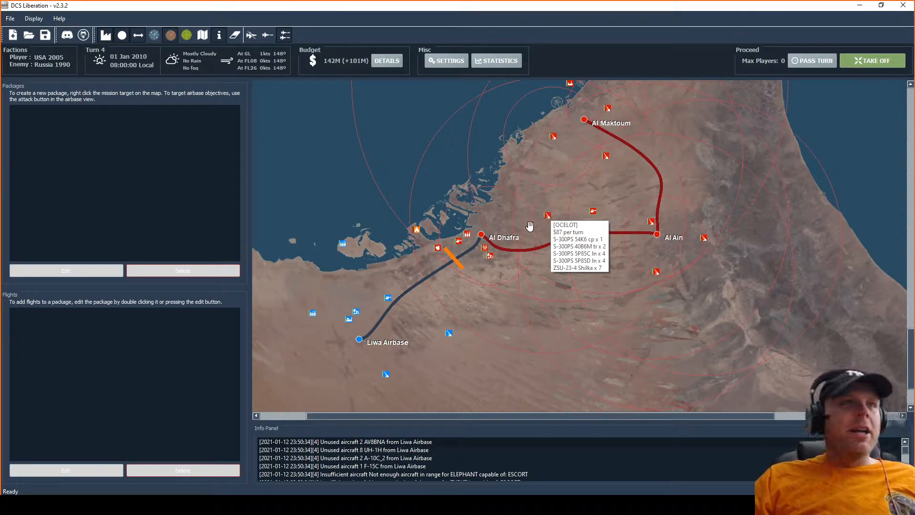
pyautogui.moveTo(492, 263)
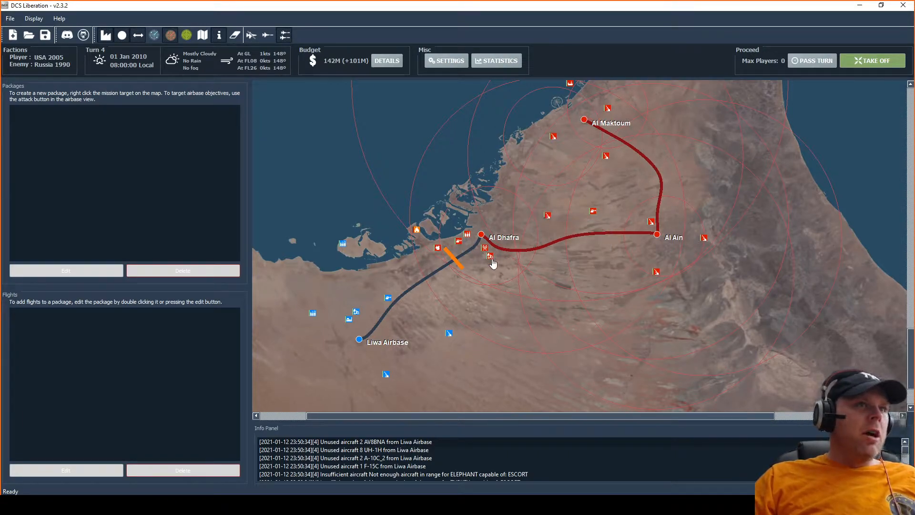
# Open Al Dhafra, scroll its base defences, then view its Intel tab
pyautogui.click(480, 234)
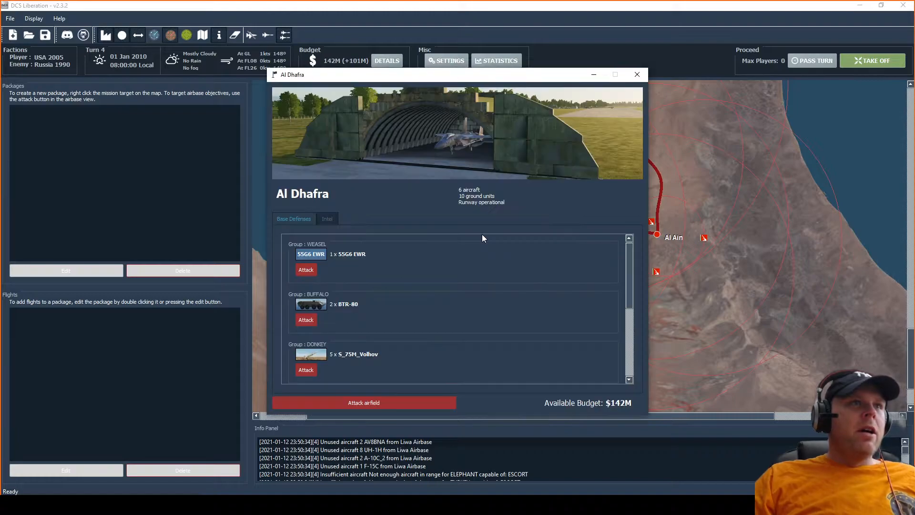
pyautogui.moveTo(411, 297)
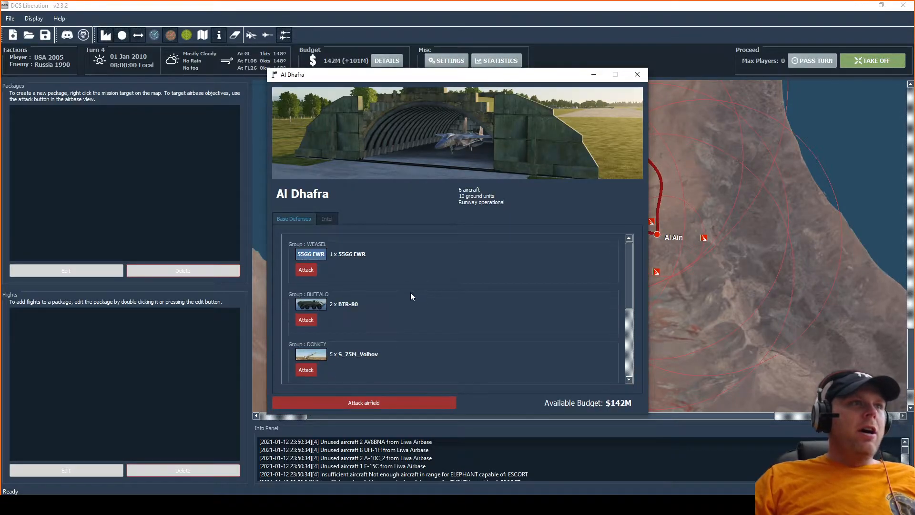
pyautogui.scroll(-3)
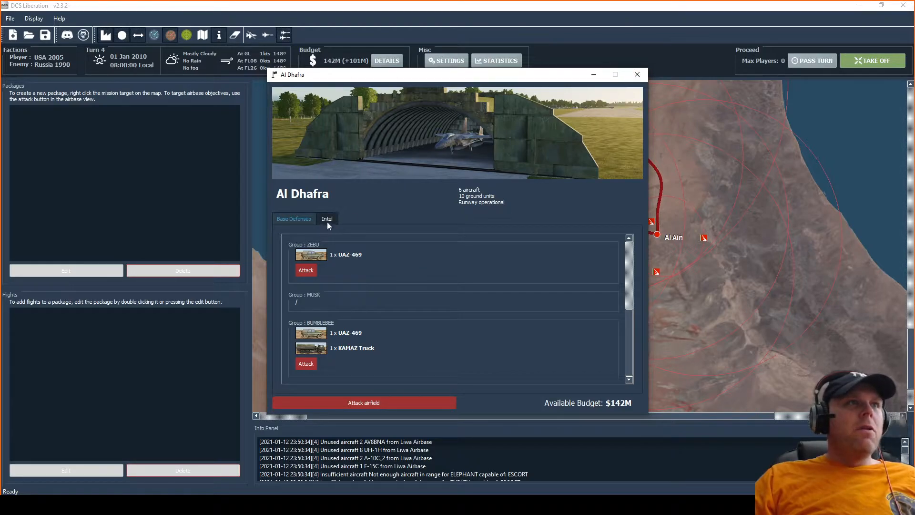
pyautogui.click(327, 218)
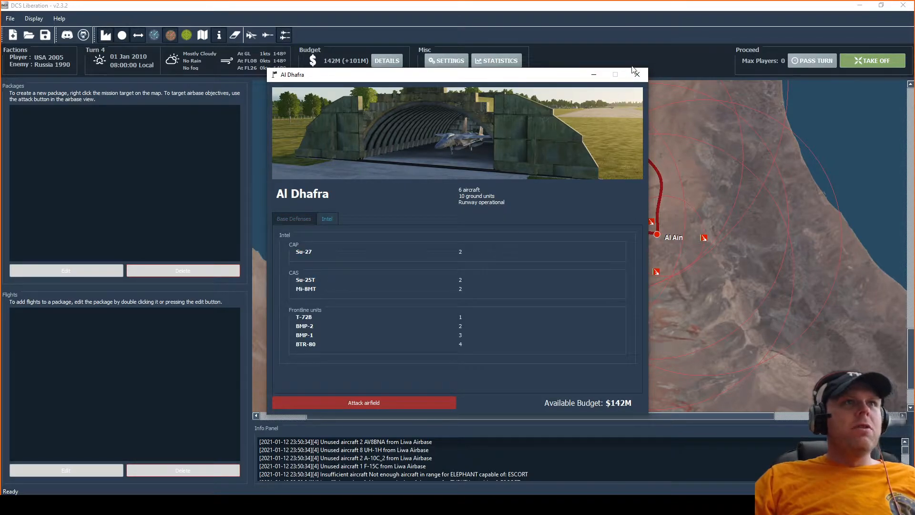
pyautogui.moveTo(452, 255)
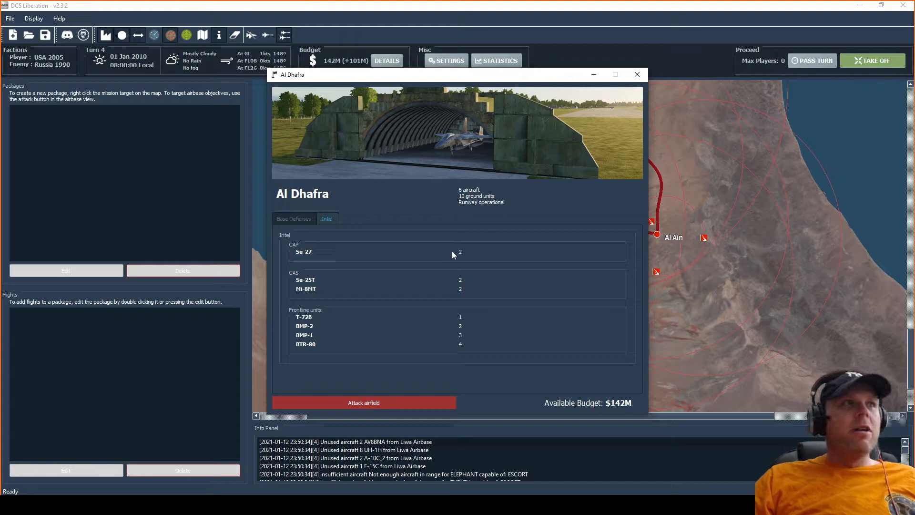
pyautogui.moveTo(611, 117)
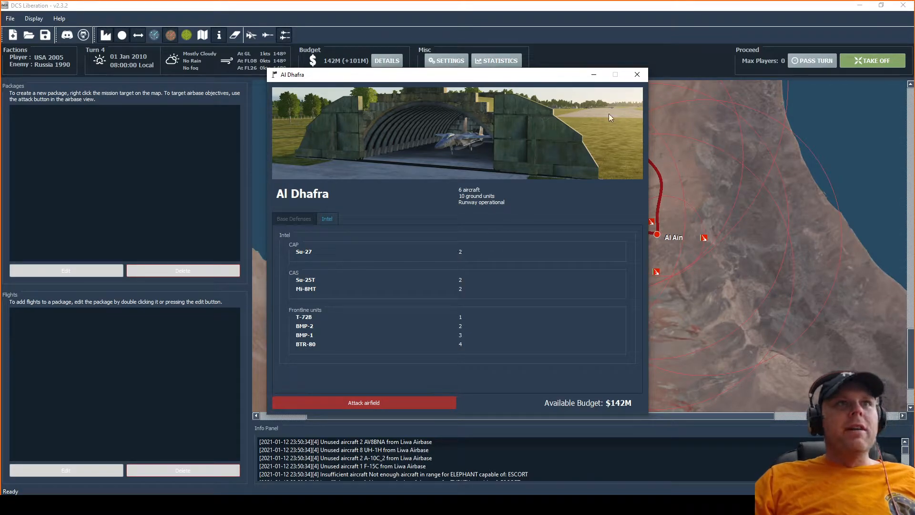
# Close Al Dhafra, open Al Ain, check its Intel, then return to its Base Defenses
pyautogui.click(637, 74)
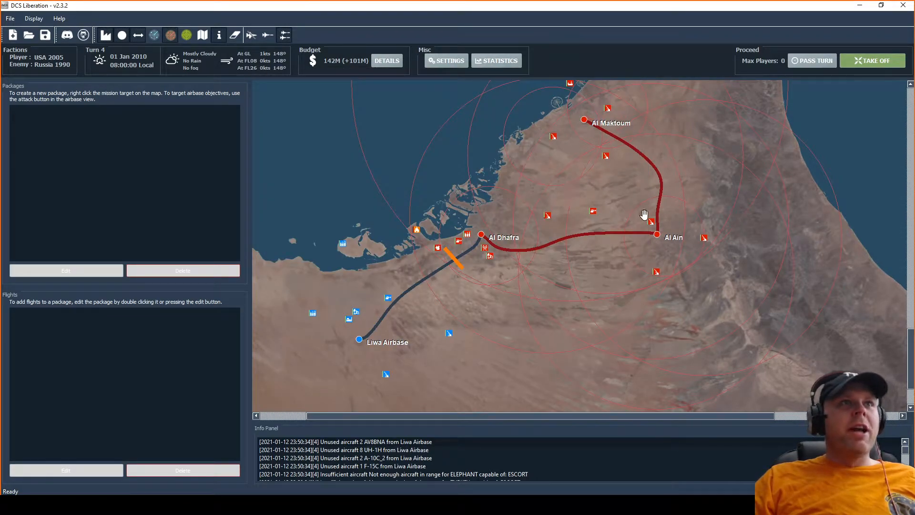
pyautogui.click(657, 235)
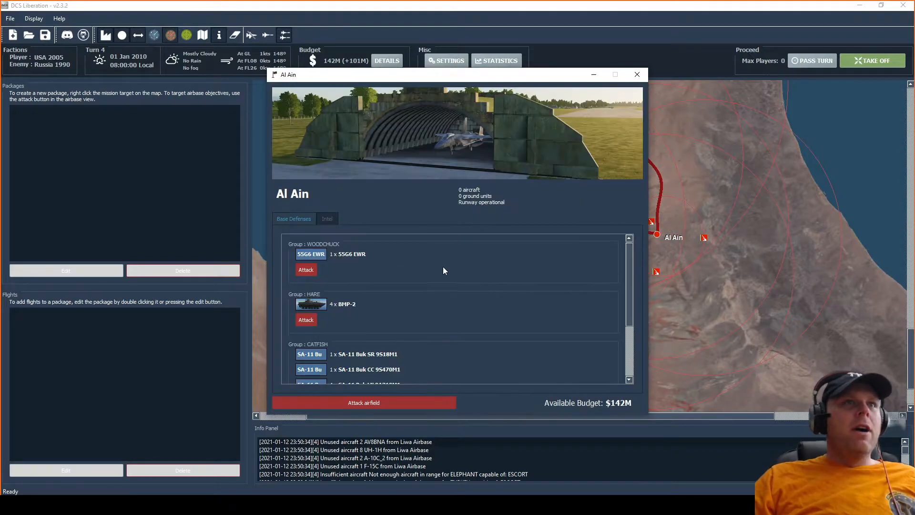
pyautogui.click(327, 219)
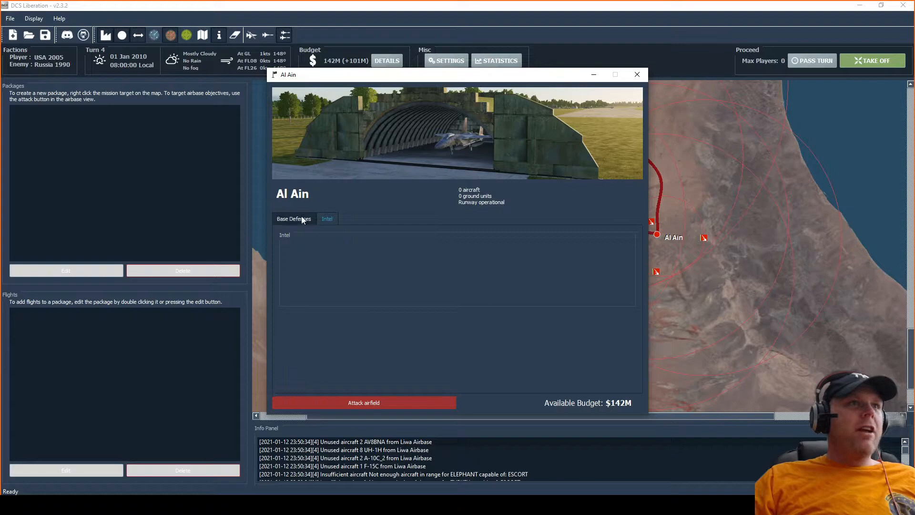
pyautogui.click(294, 218)
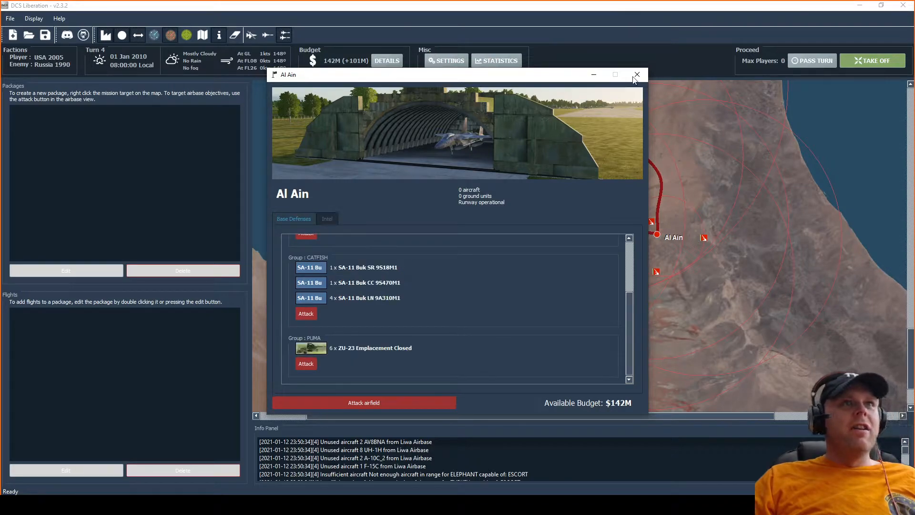
# Close the Al Ain airbase window
pyautogui.click(637, 75)
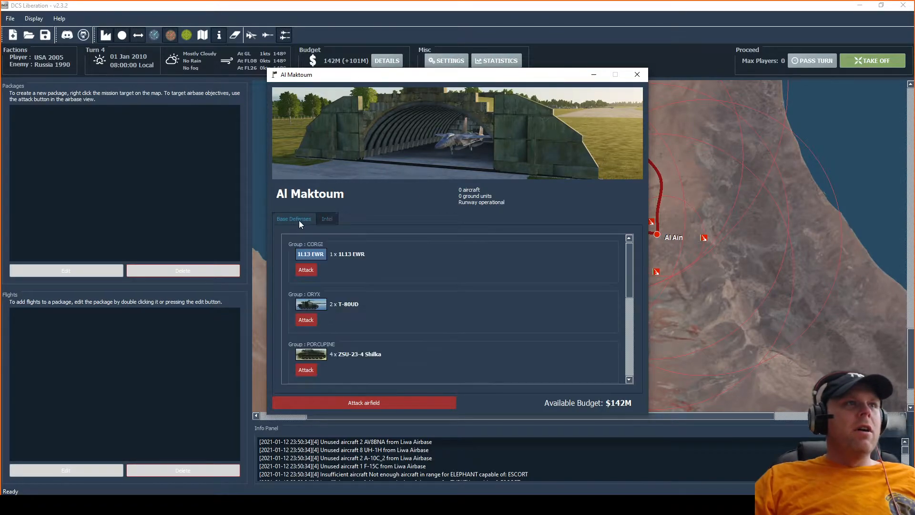
pyautogui.moveTo(359, 346)
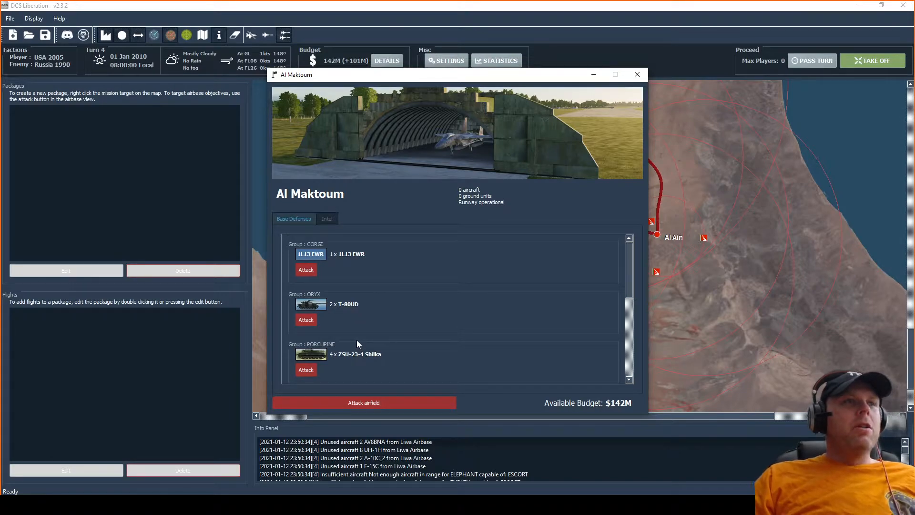
pyautogui.moveTo(622, 364)
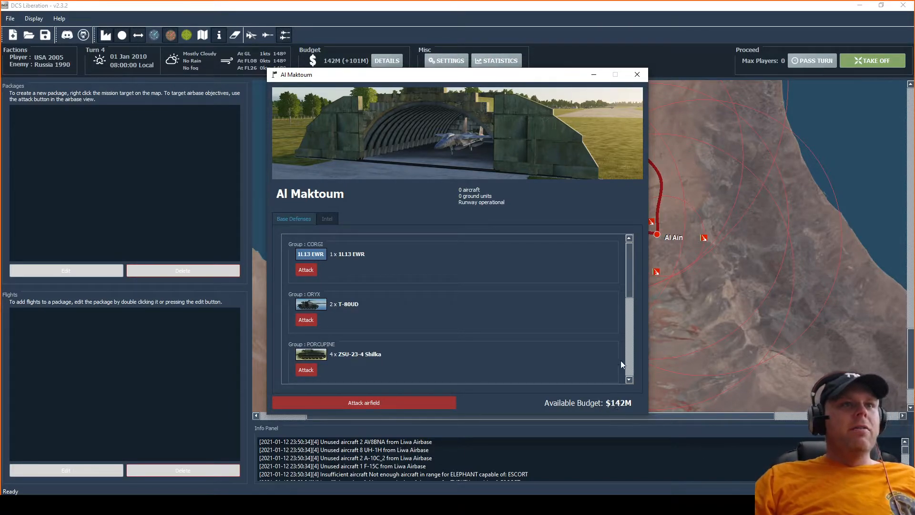
pyautogui.moveTo(637, 75)
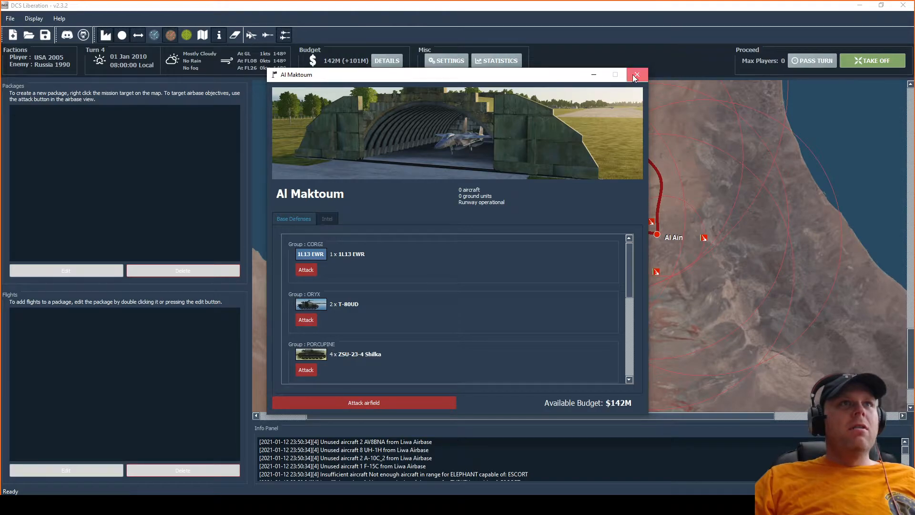
# Close the Al Maktoum airbase window
pyautogui.click(636, 75)
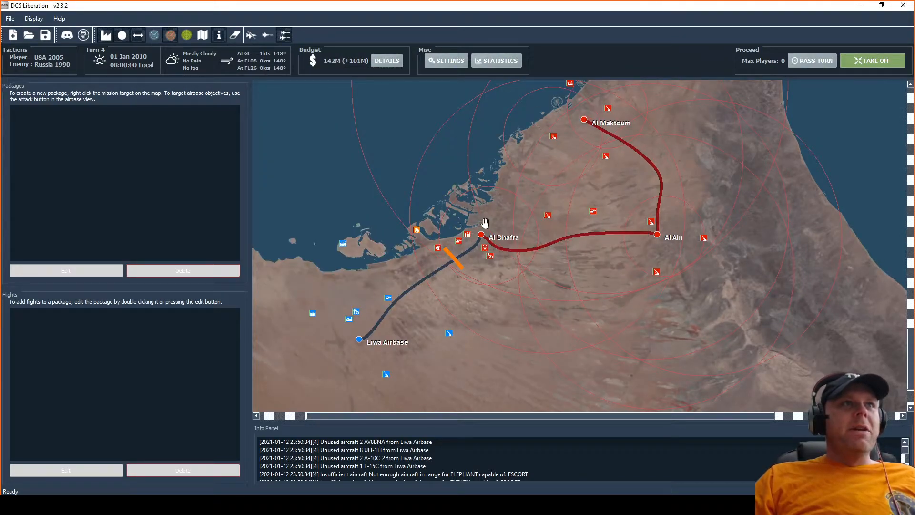
pyautogui.moveTo(481, 234)
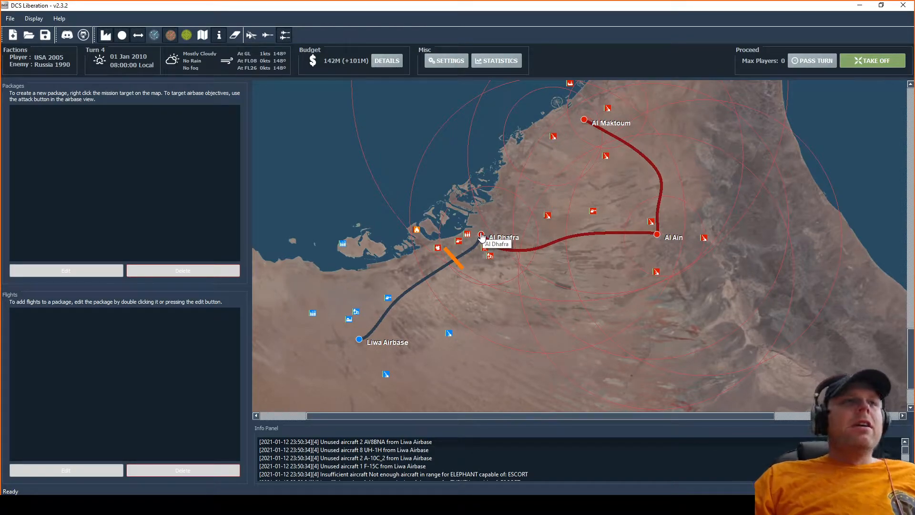
pyautogui.moveTo(606, 126)
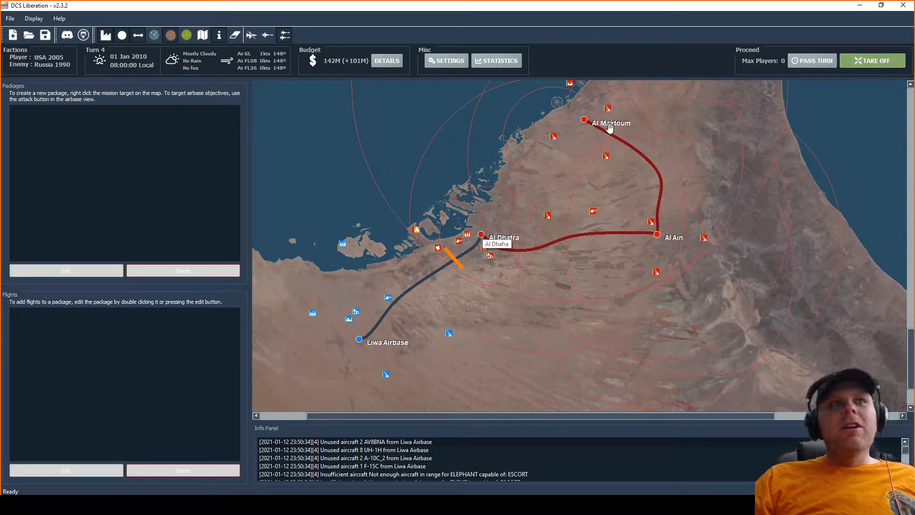
pyautogui.moveTo(496, 160)
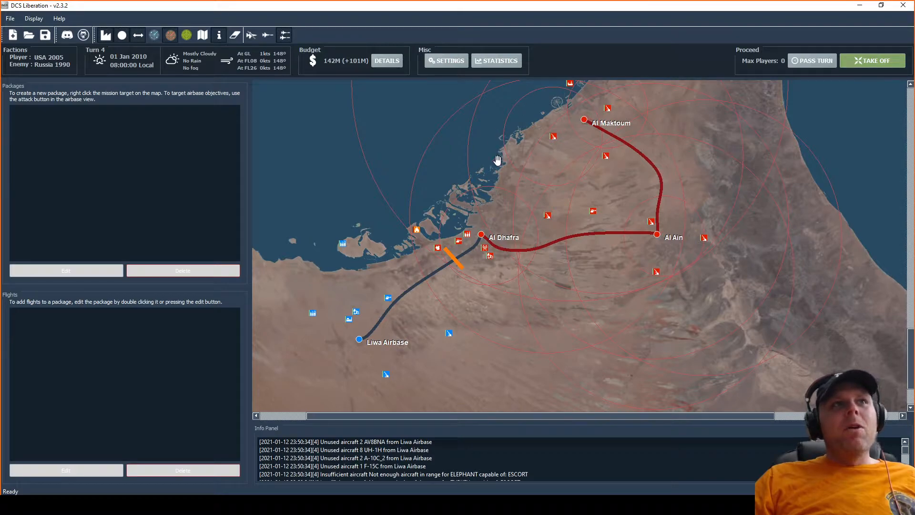
pyautogui.moveTo(458, 171)
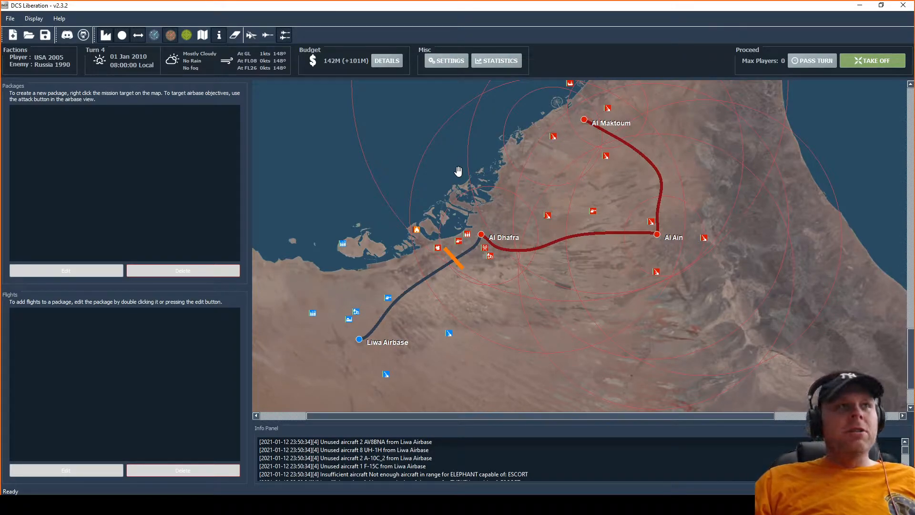
pyautogui.moveTo(495, 252)
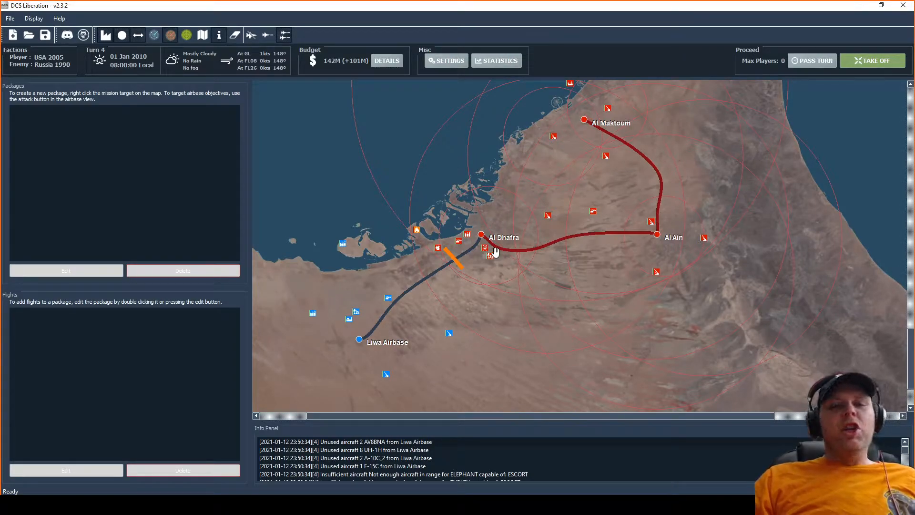
pyautogui.moveTo(454, 263)
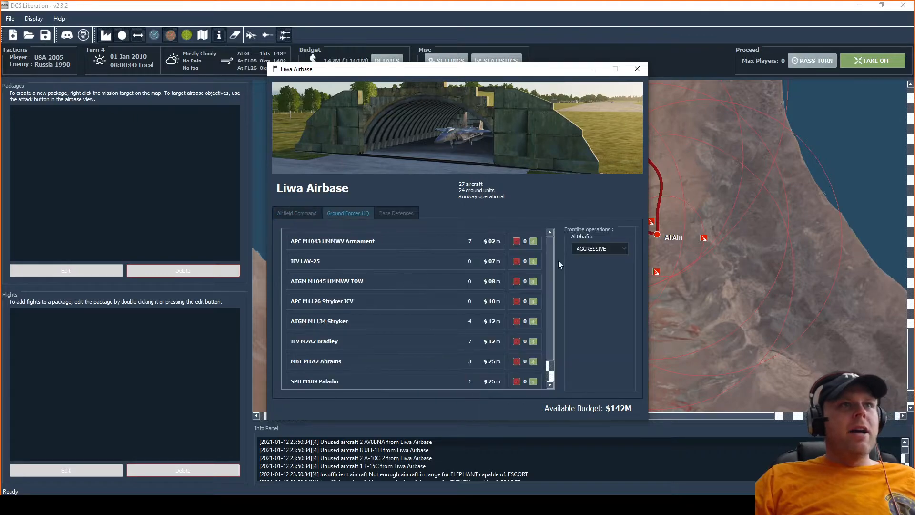
pyautogui.click(595, 248)
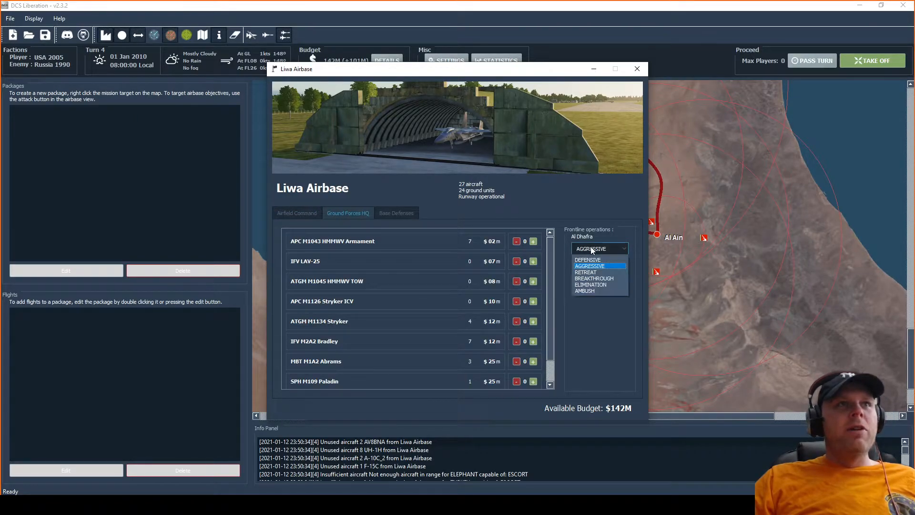
pyautogui.click(589, 265)
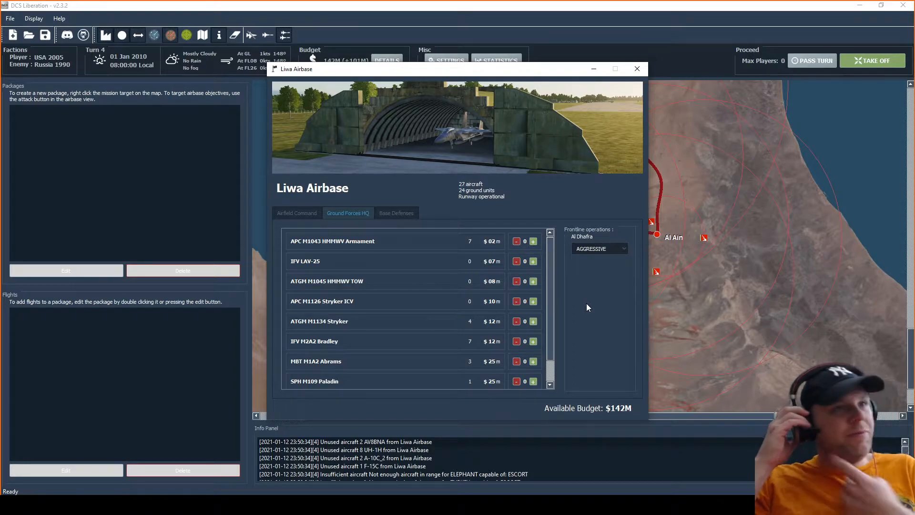
pyautogui.moveTo(562, 309)
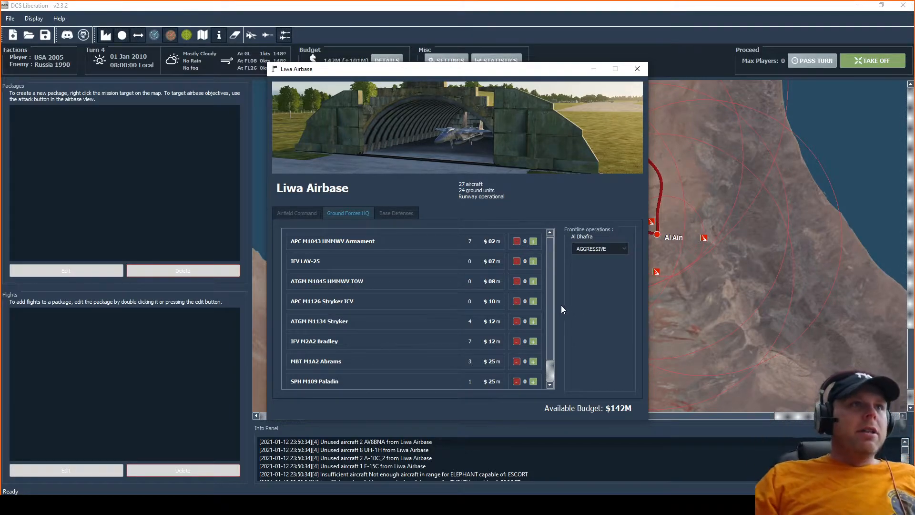
# Buy MLRS M270, SPH M109 Paladin, M1A2 Abrams and IFV M2A2 Bradley units at Liwa
pyautogui.scroll(-3)
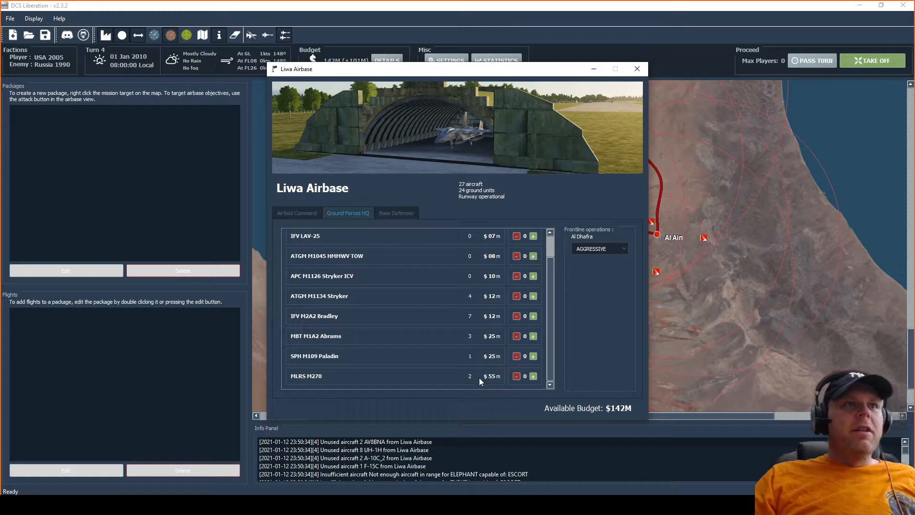
pyautogui.moveTo(499, 380)
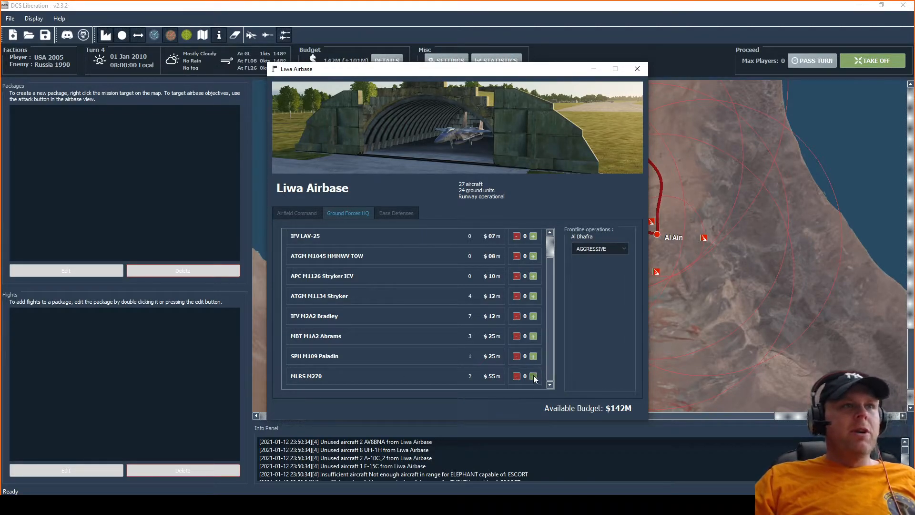
pyautogui.click(533, 377)
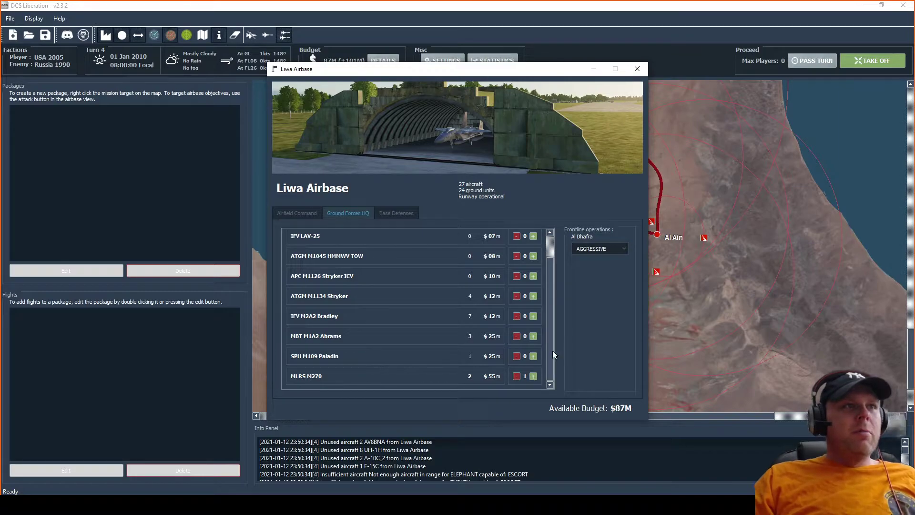
pyautogui.click(533, 356)
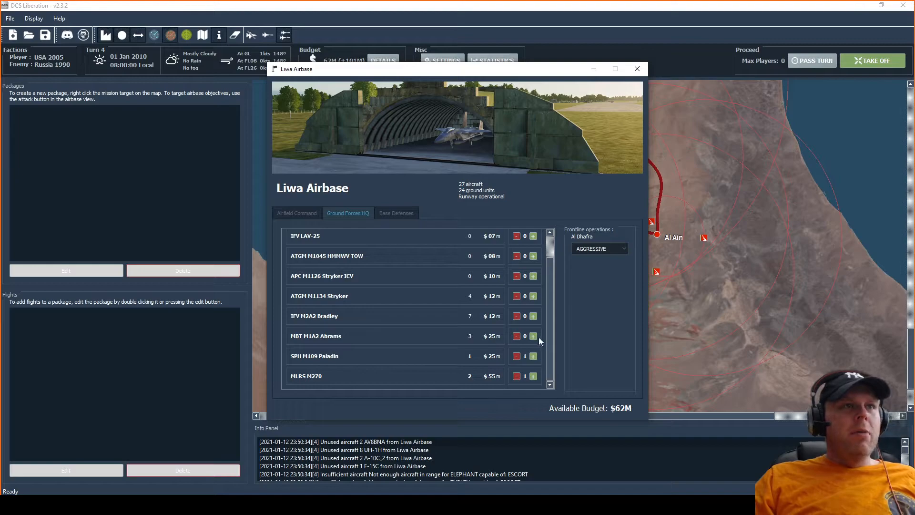
pyautogui.click(532, 336)
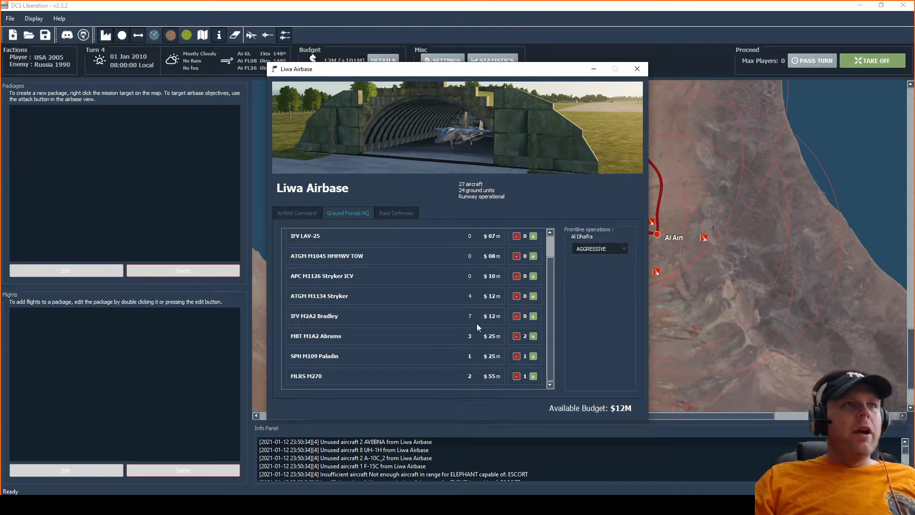
pyautogui.click(532, 316)
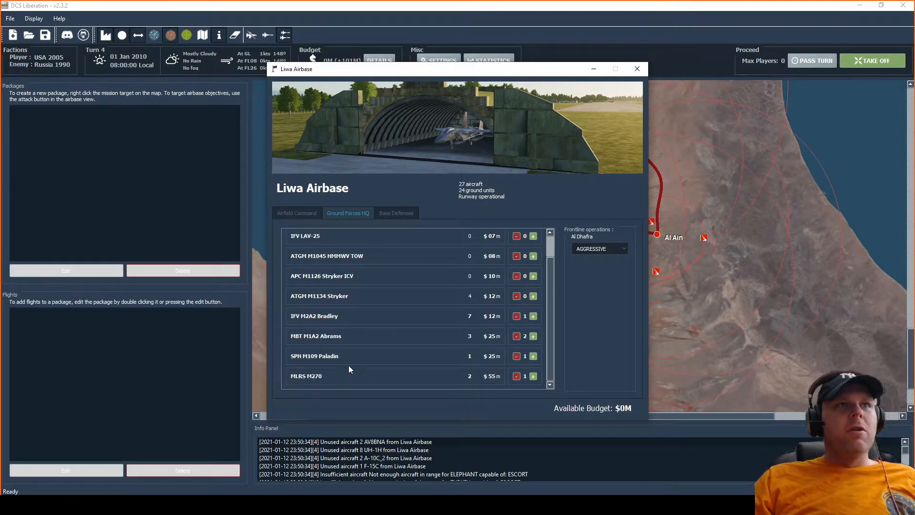
pyautogui.moveTo(612, 393)
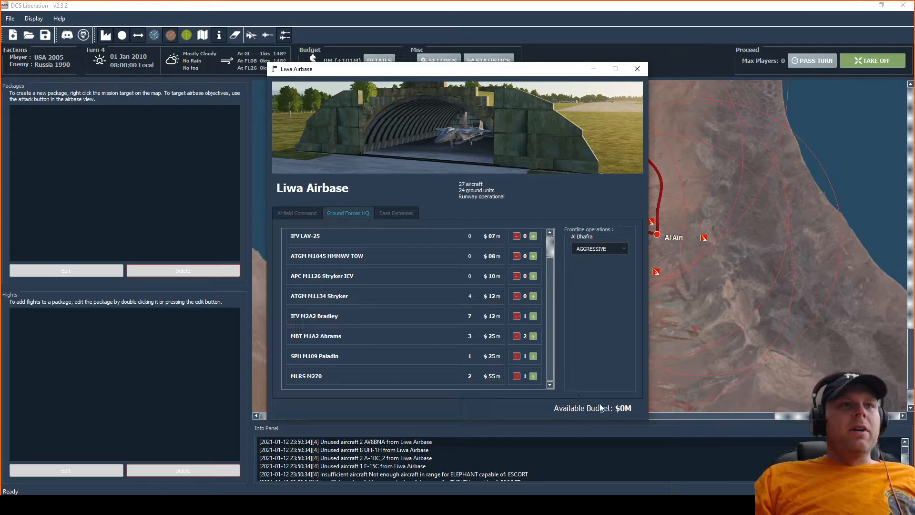
pyautogui.moveTo(637, 68)
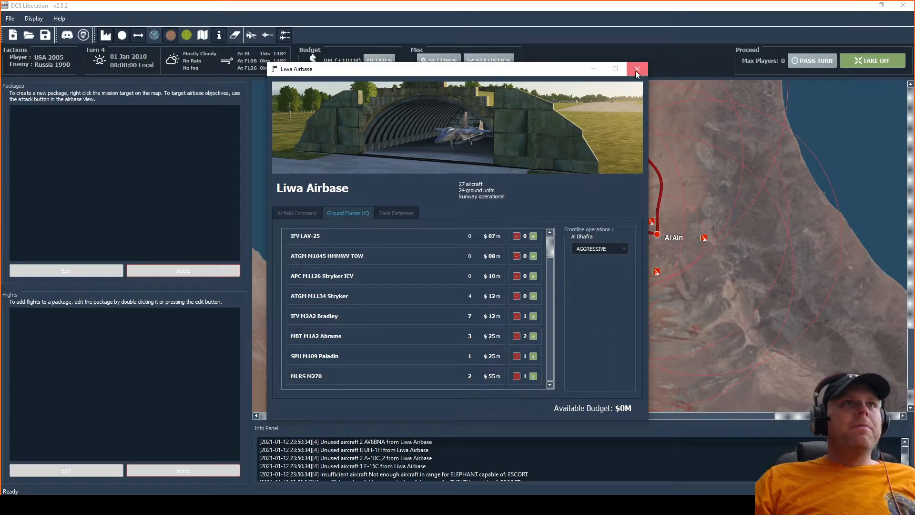
# Close the base window and scroll Liwa's roster of F-16Cs, Hornets and UH-1Hs
pyautogui.click(637, 69)
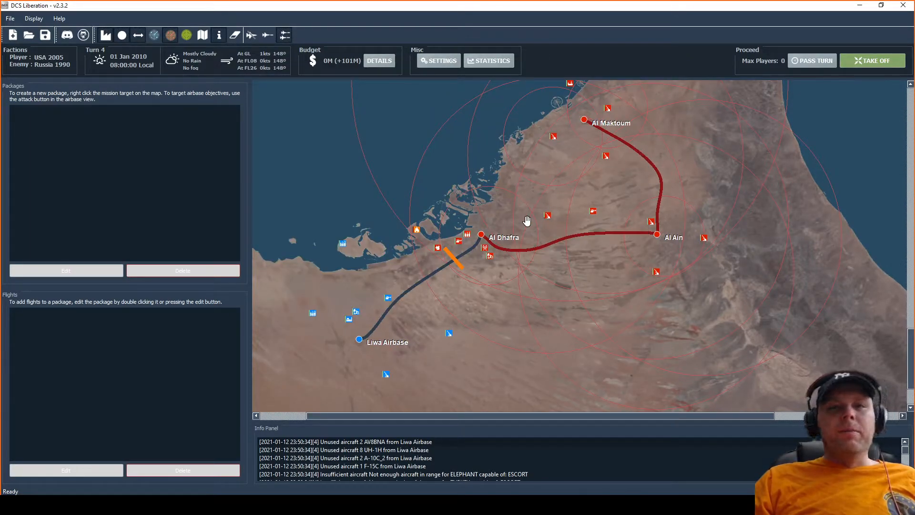
pyautogui.moveTo(479, 239)
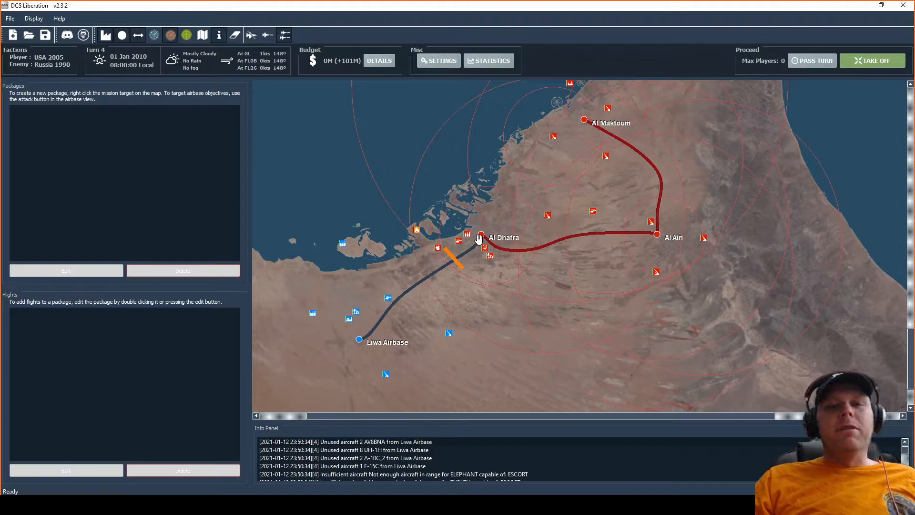
pyautogui.moveTo(349, 341)
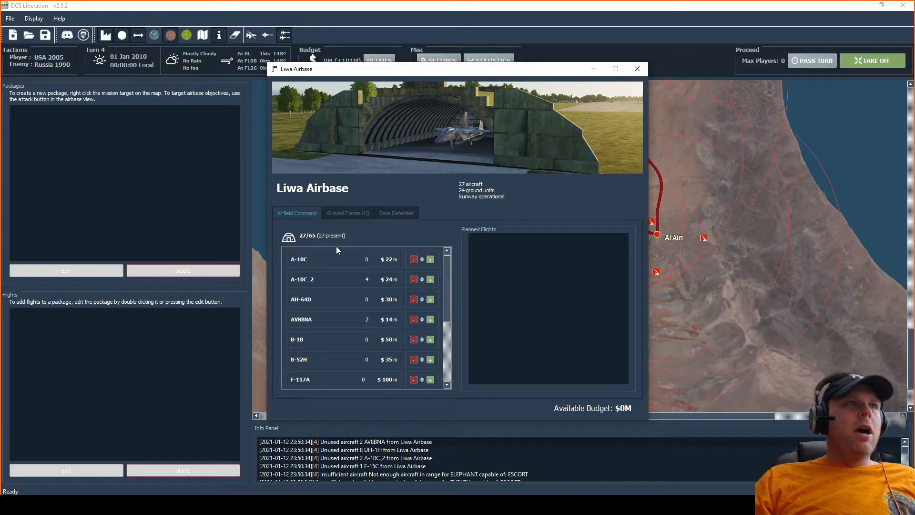
pyautogui.moveTo(333, 284)
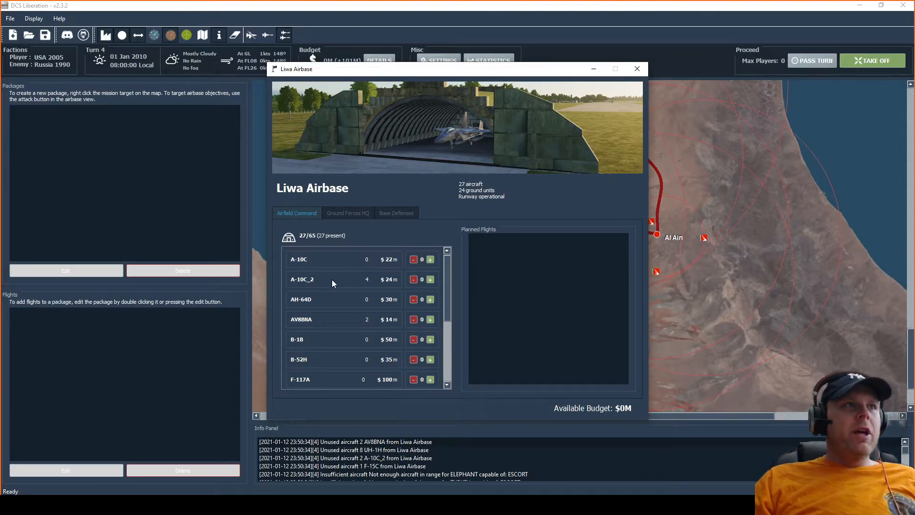
pyautogui.moveTo(343, 327)
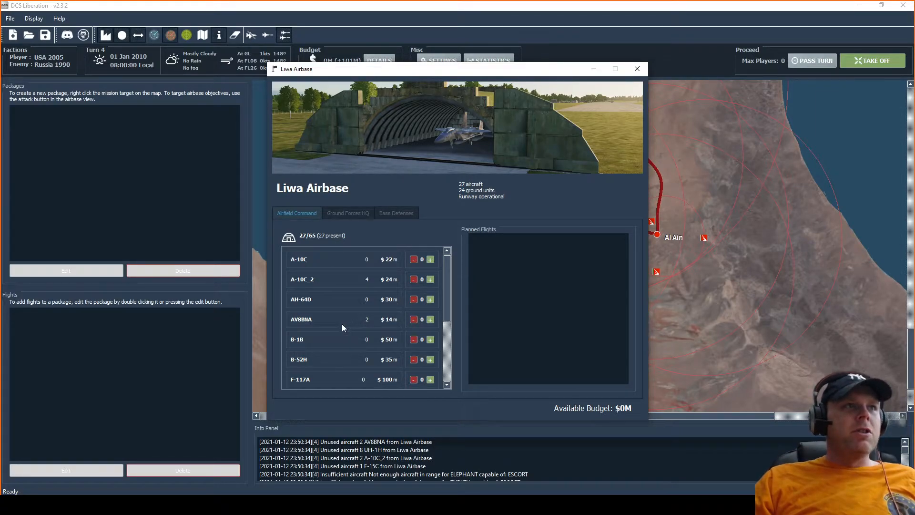
pyautogui.scroll(-3)
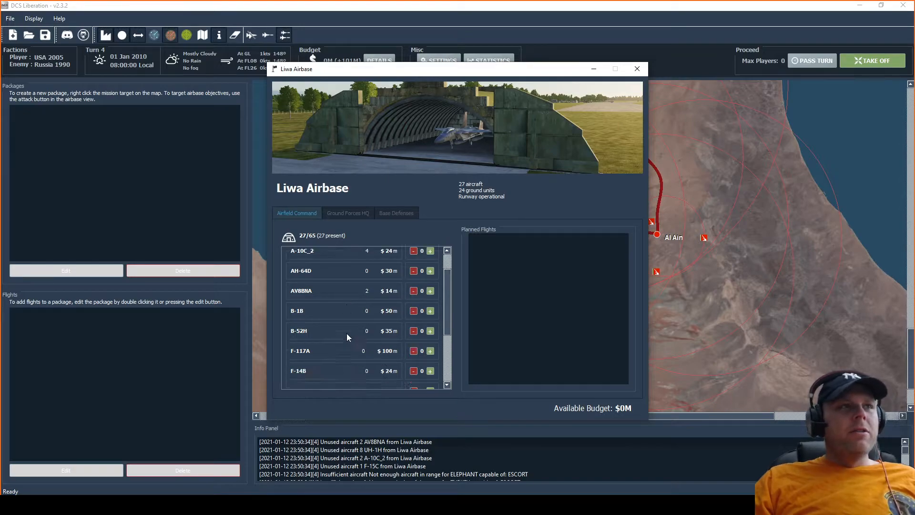
pyautogui.scroll(-3)
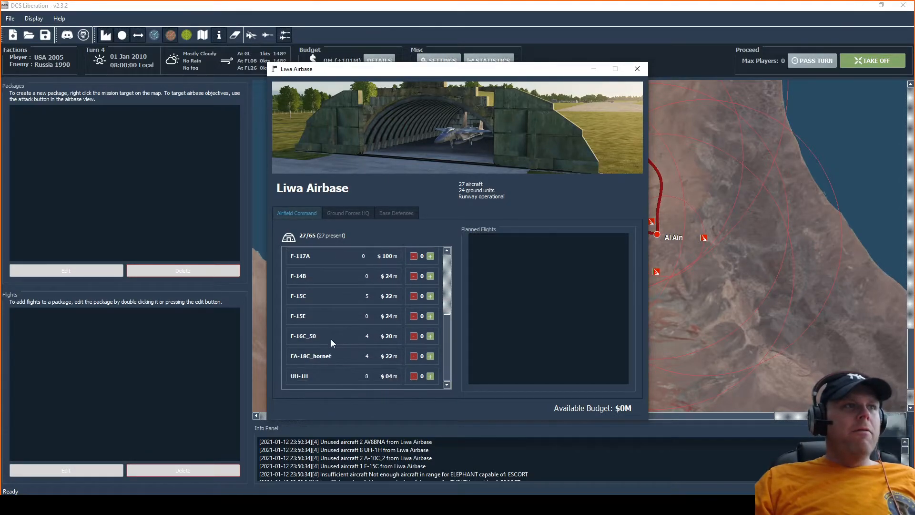
pyautogui.moveTo(335, 356)
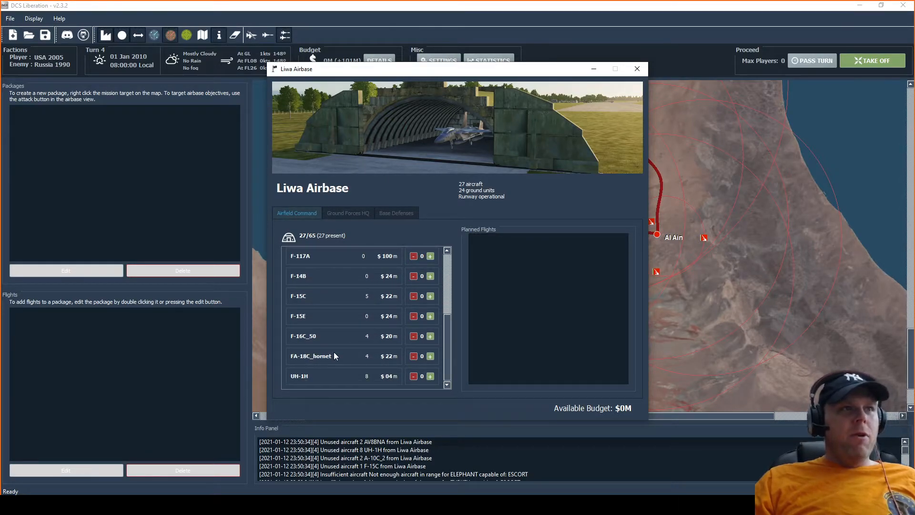
pyautogui.moveTo(336, 380)
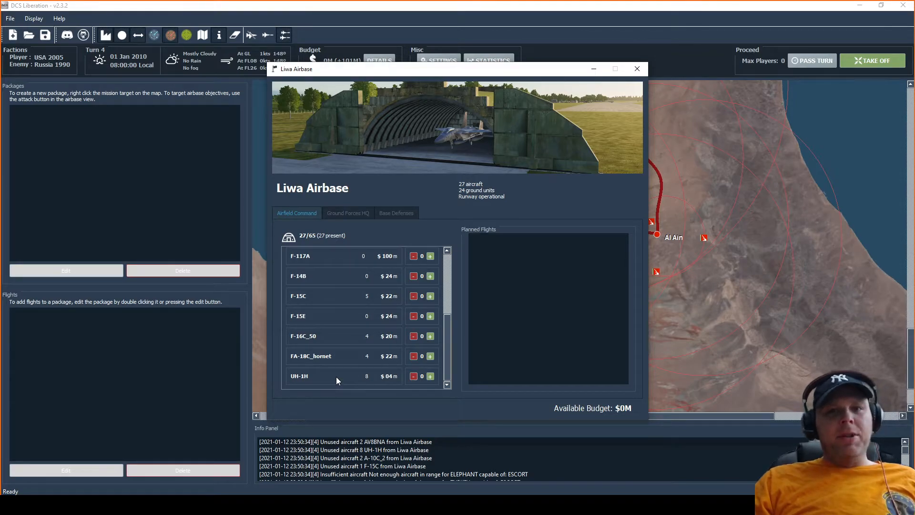
pyautogui.moveTo(647, 80)
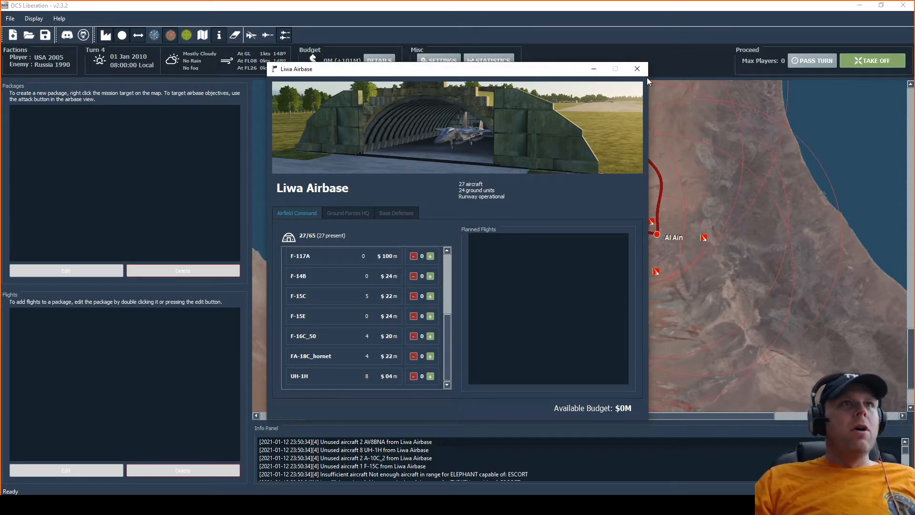
# Close Liwa's window and create a new package on the Liwa–Al Dhafra frontline
pyautogui.click(637, 69)
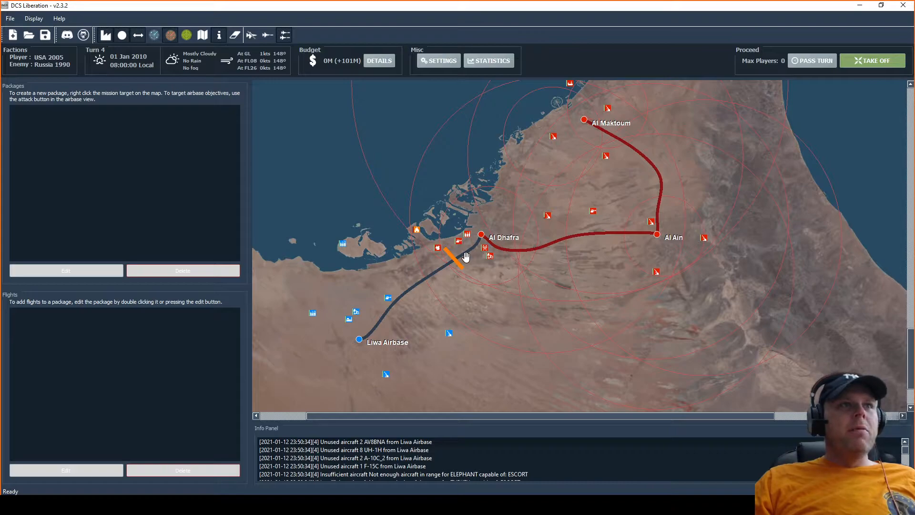
pyautogui.moveTo(458, 267)
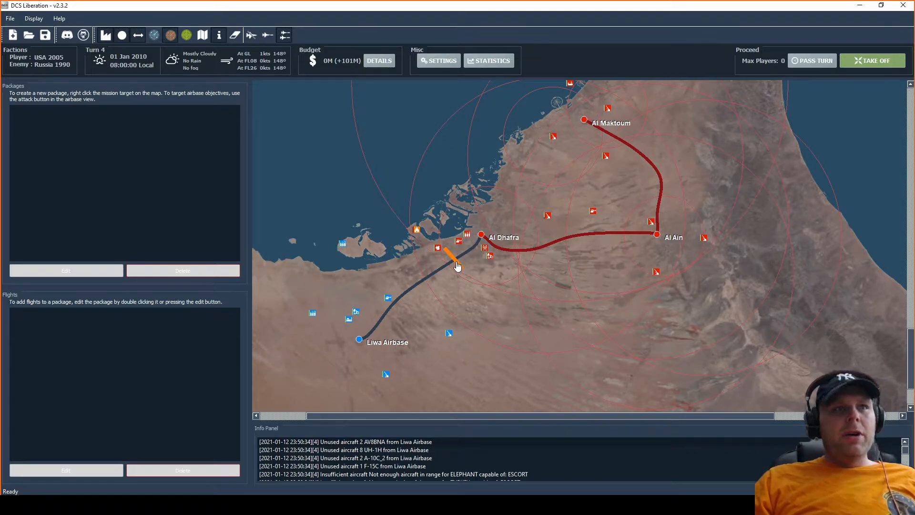
pyautogui.rightClick(458, 266)
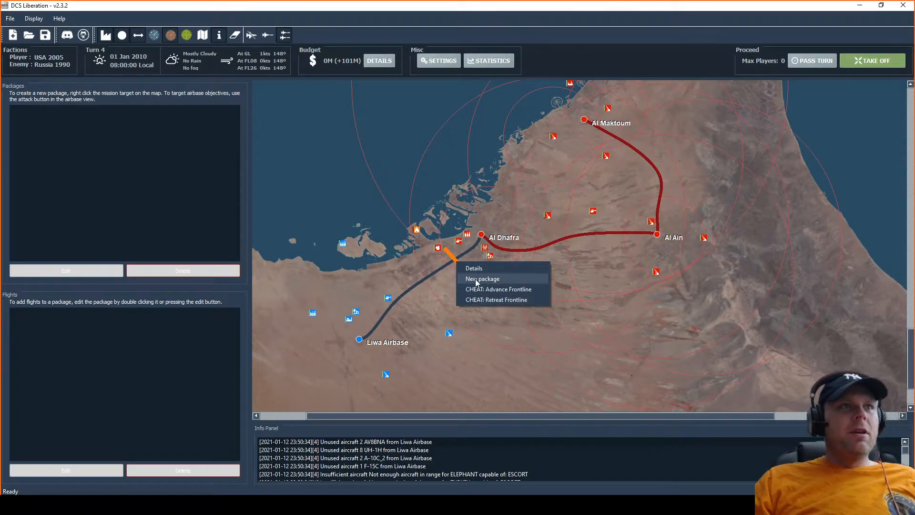
pyautogui.click(482, 278)
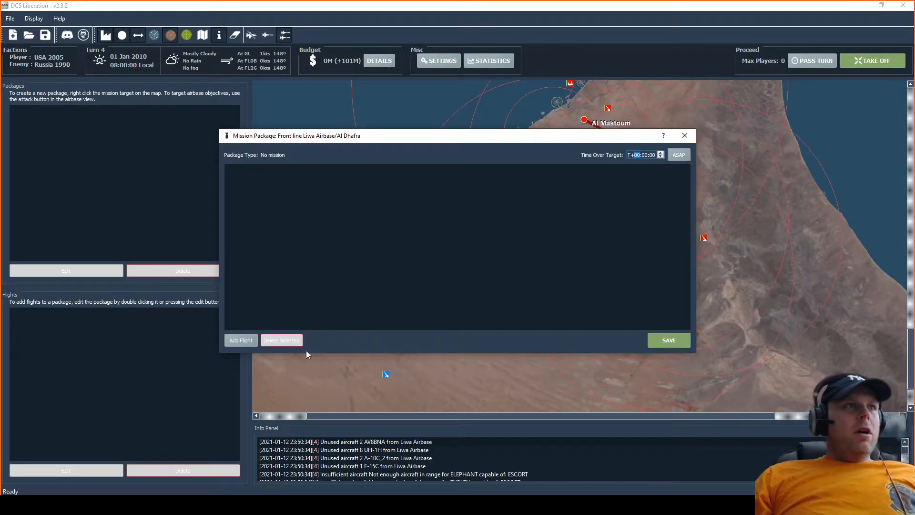
# Add a two-ship AV8BNA flight and set Time Over Target to ASAP
pyautogui.click(241, 341)
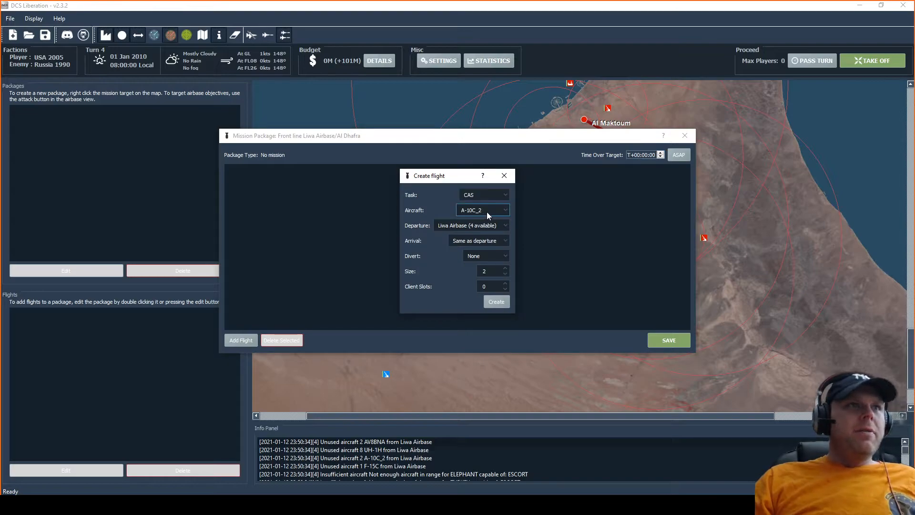
pyautogui.click(482, 210)
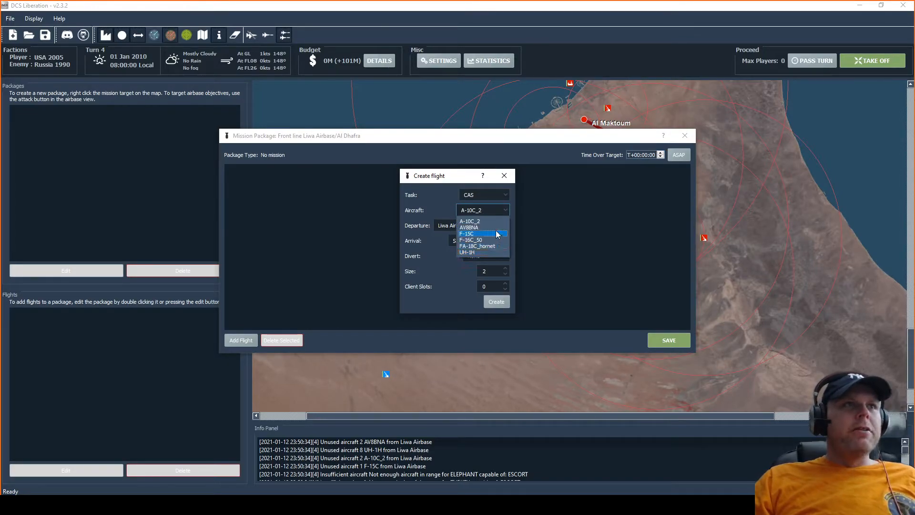
pyautogui.moveTo(490, 235)
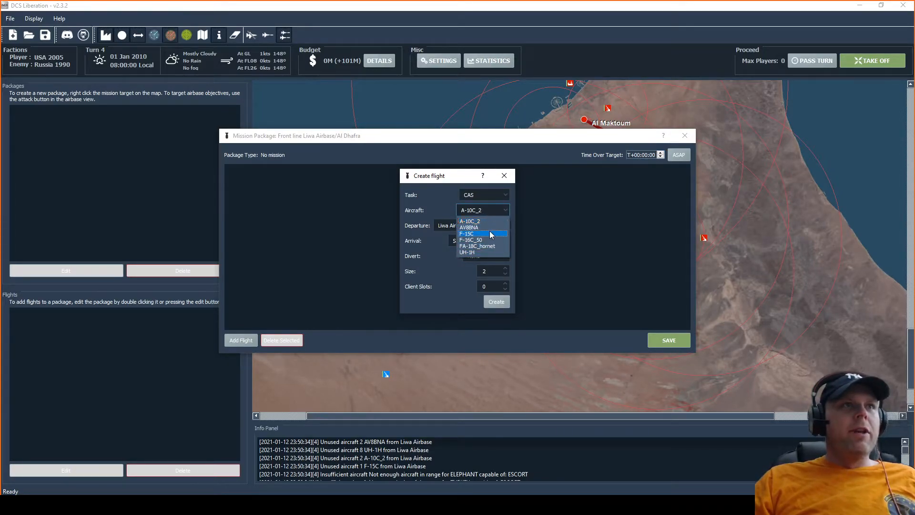
pyautogui.click(468, 227)
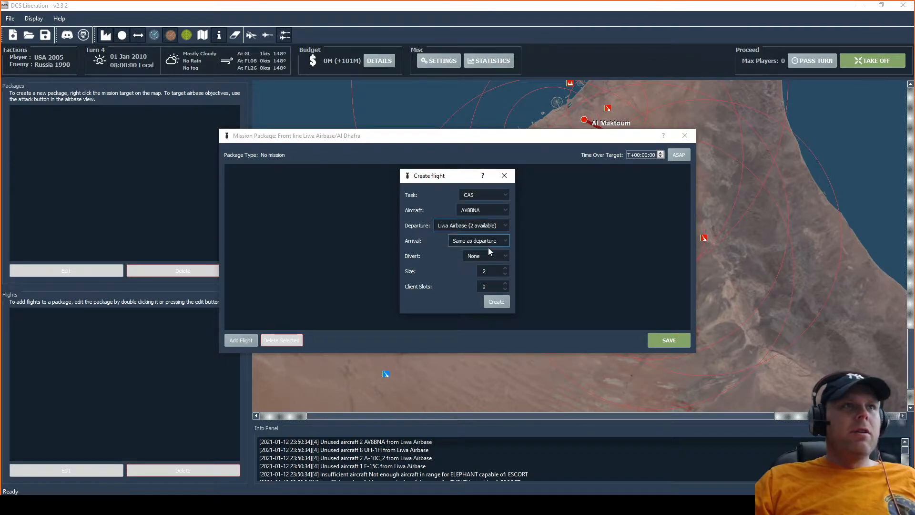
pyautogui.moveTo(497, 302)
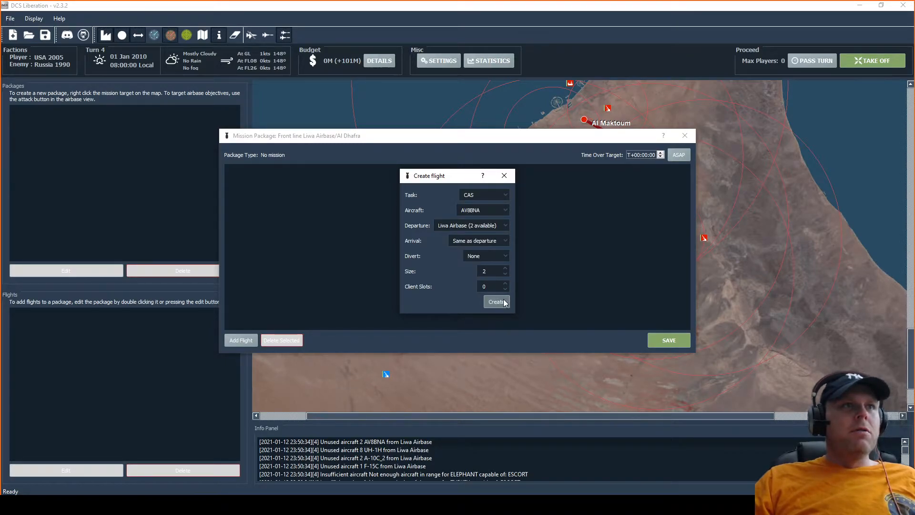
pyautogui.click(496, 302)
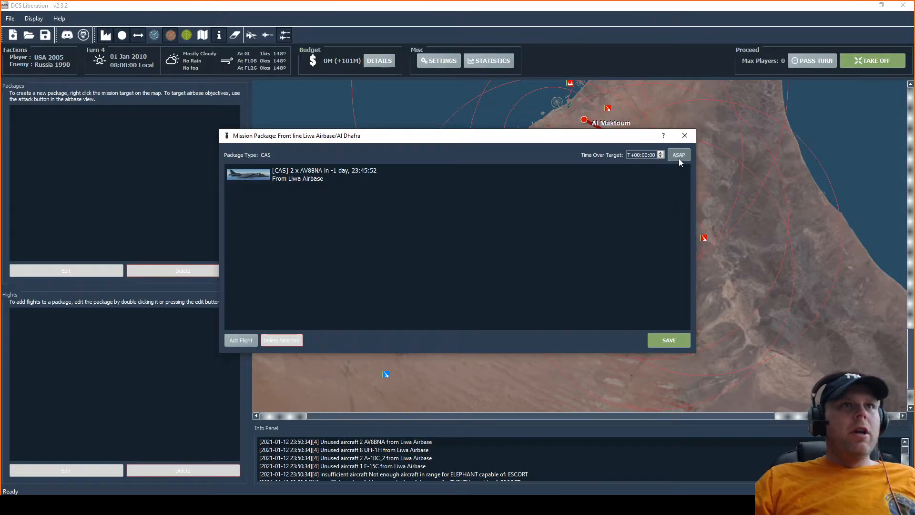
pyautogui.click(679, 154)
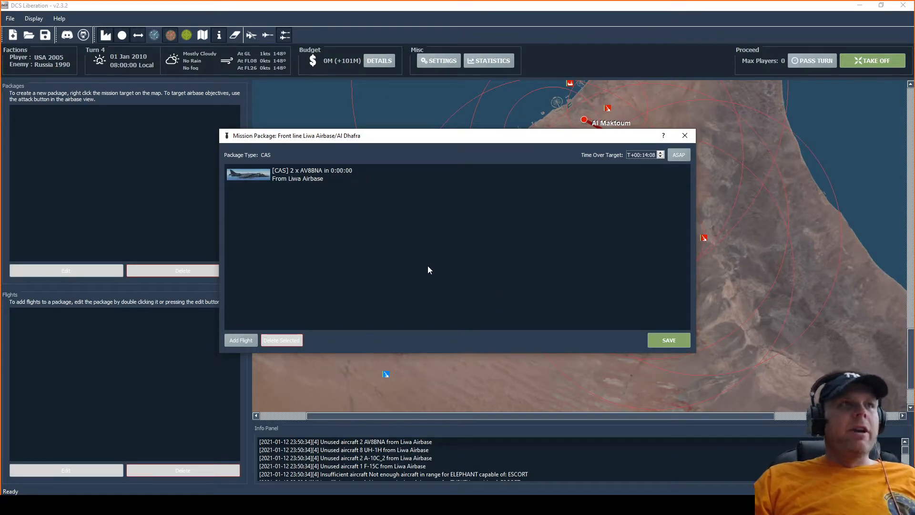
pyautogui.moveTo(417, 273)
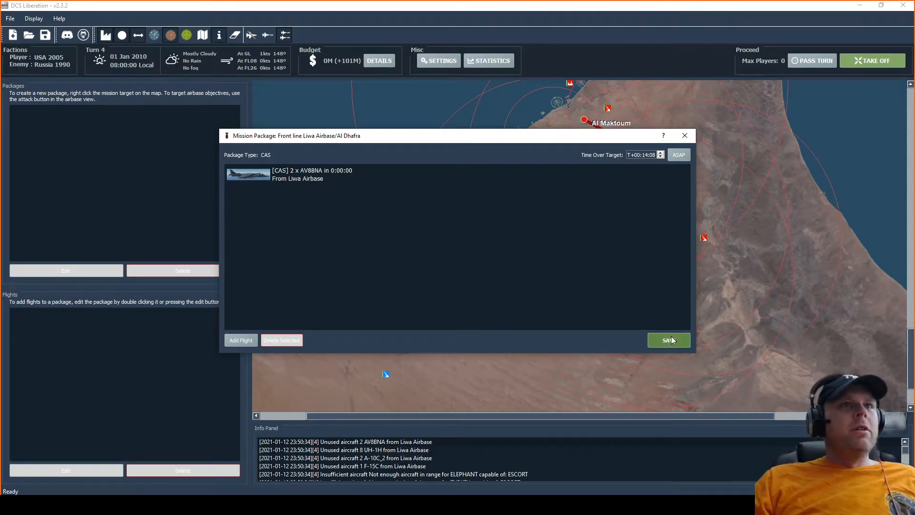
pyautogui.moveTo(505, 290)
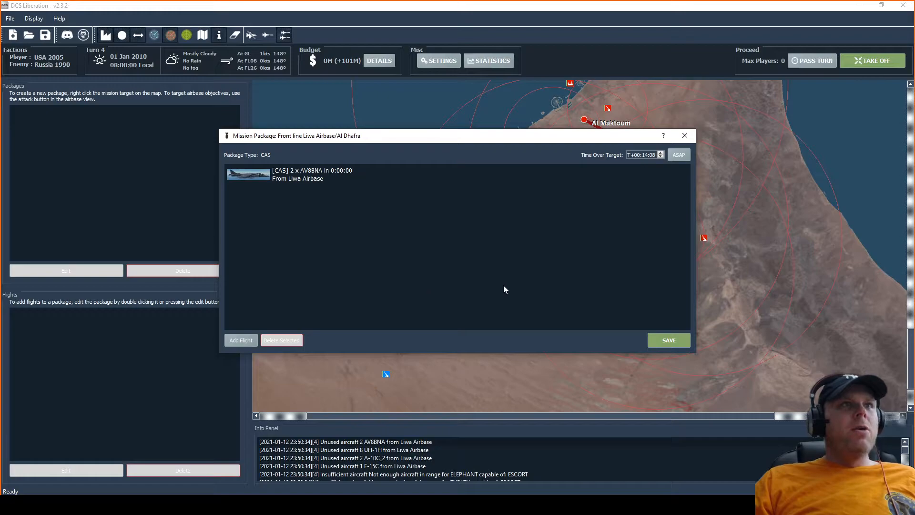
# Save the AV8BNA package and add a four-ship UH-1H flight to a new package
pyautogui.click(668, 340)
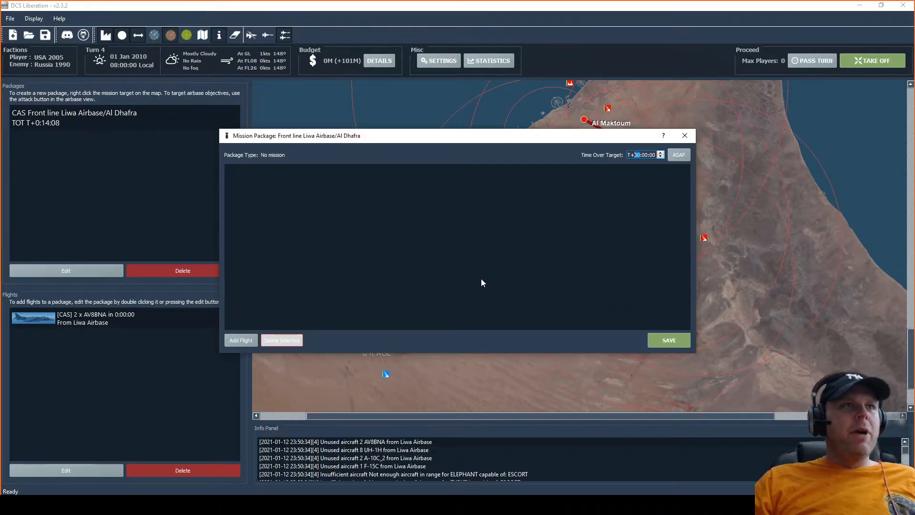
pyautogui.click(241, 340)
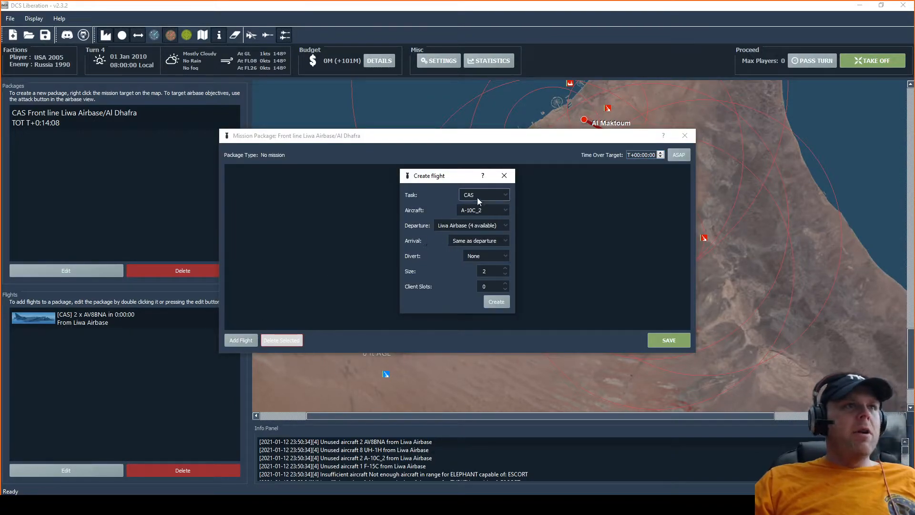
pyautogui.click(483, 210)
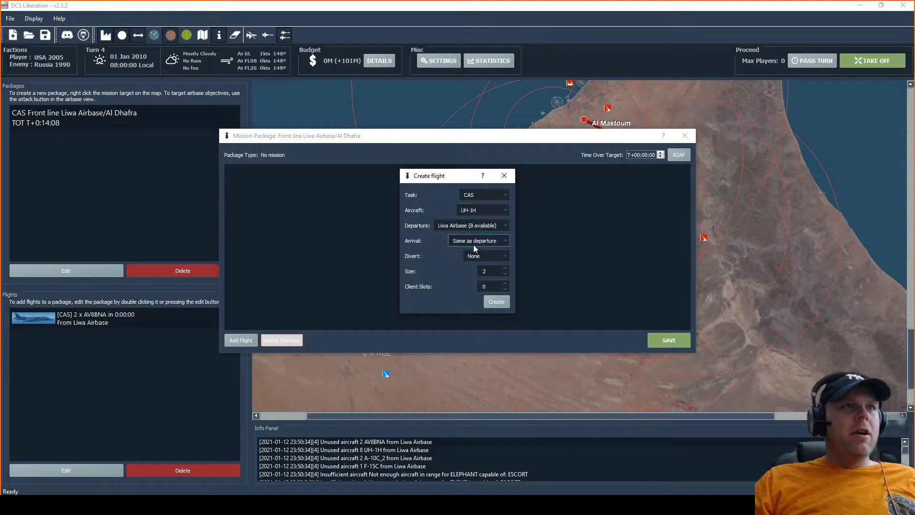
pyautogui.tripleClick(483, 271)
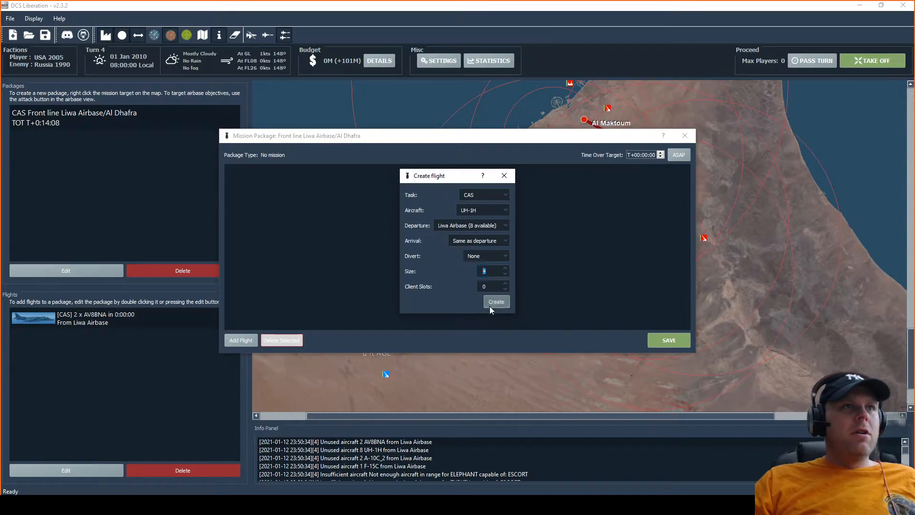
pyautogui.click(496, 301)
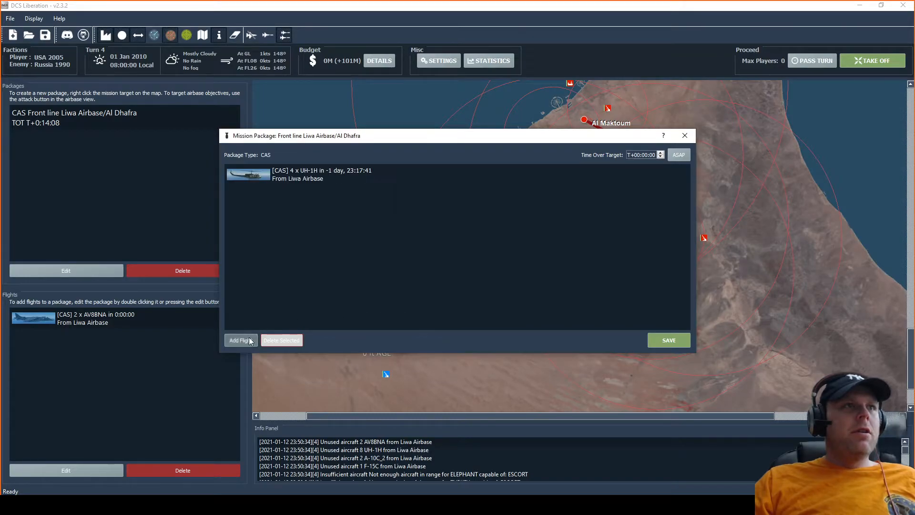
# Add a second four-ship UH-1H flight to the package
pyautogui.click(240, 340)
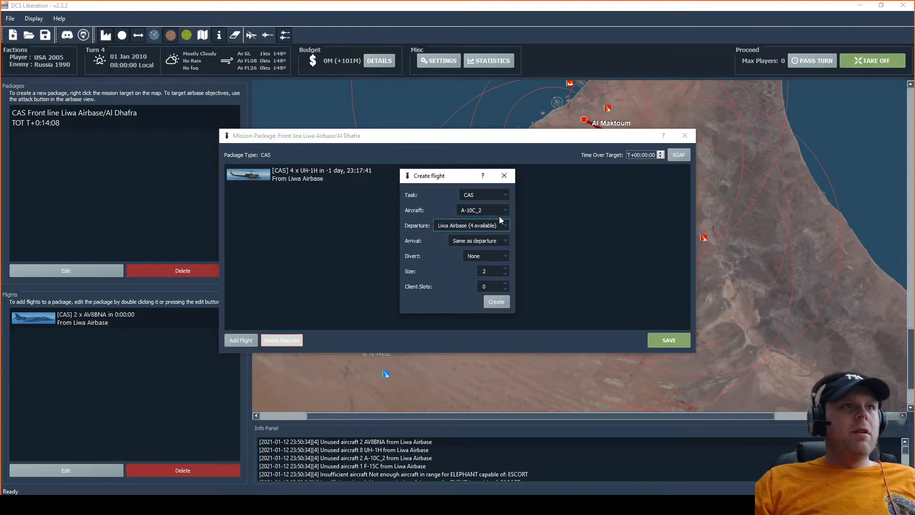
pyautogui.click(483, 210)
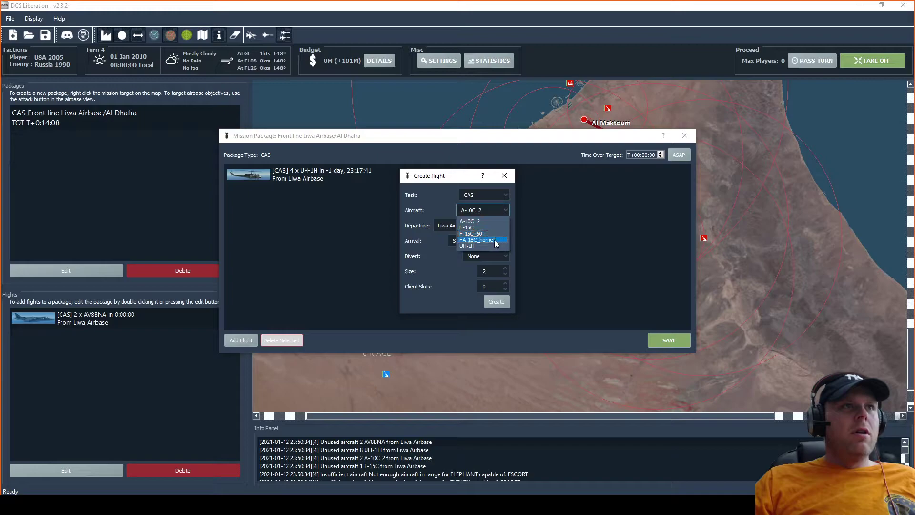
pyautogui.click(467, 246)
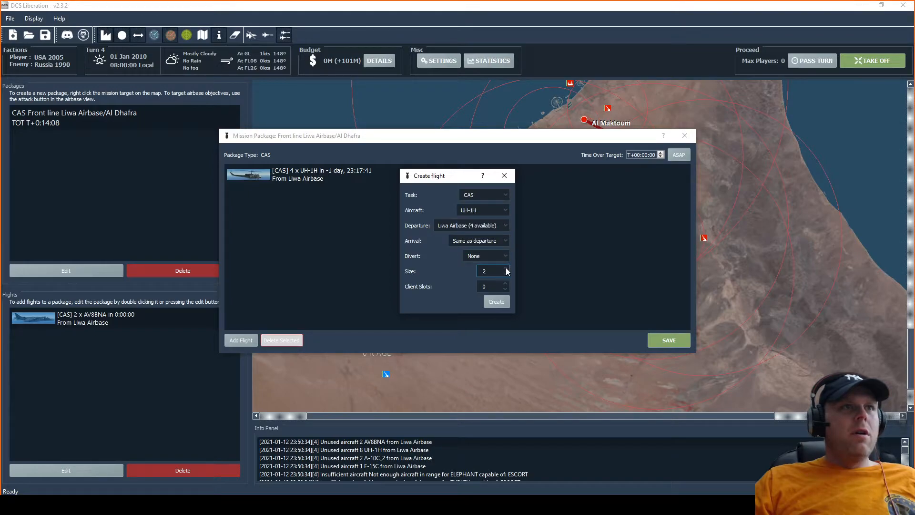
pyautogui.click(505, 268)
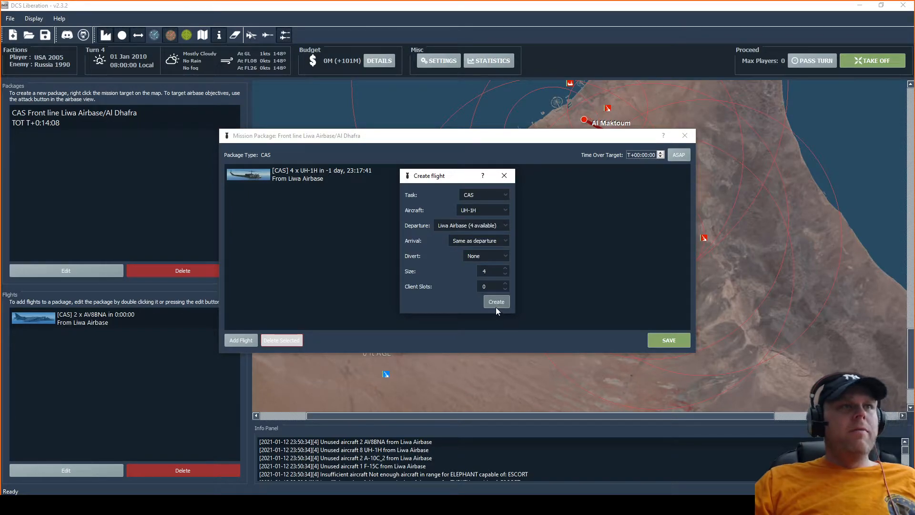
pyautogui.click(496, 302)
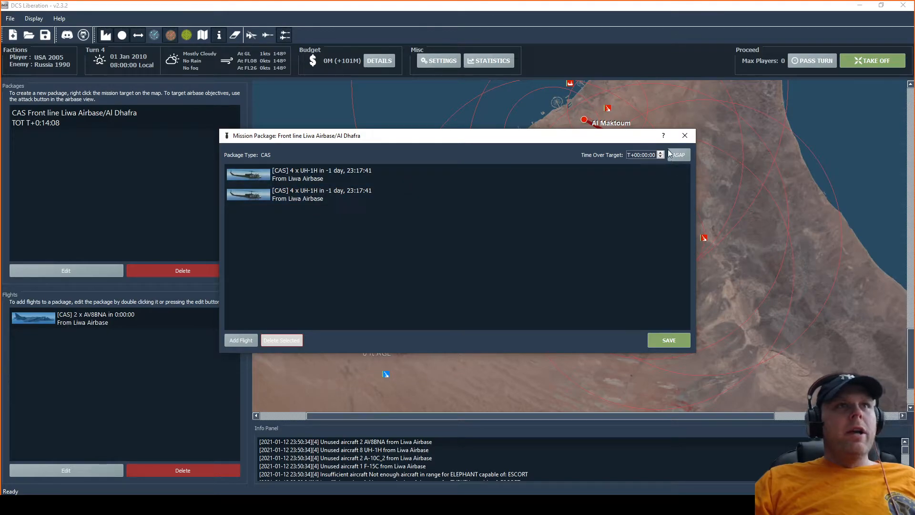
# Schedule the two-flight UH-1H CAS package ASAP and save it to the package list
pyautogui.click(668, 339)
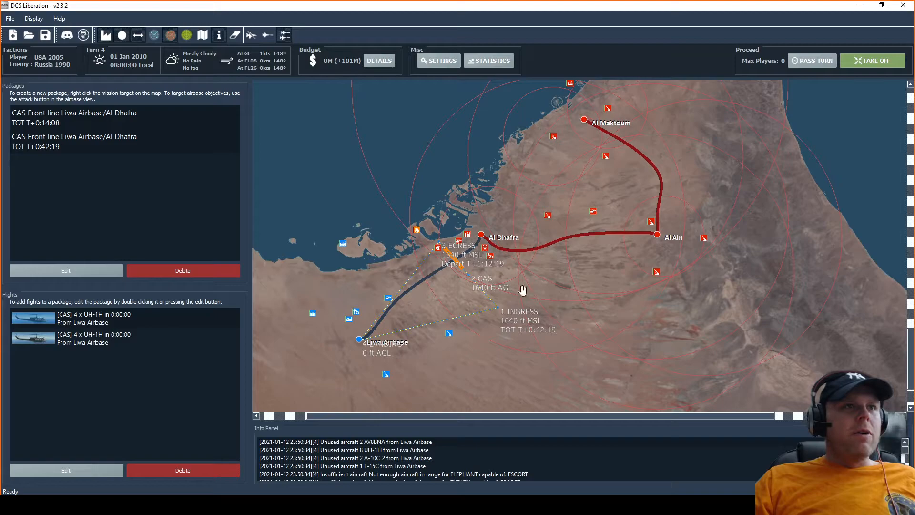
pyautogui.moveTo(411, 246)
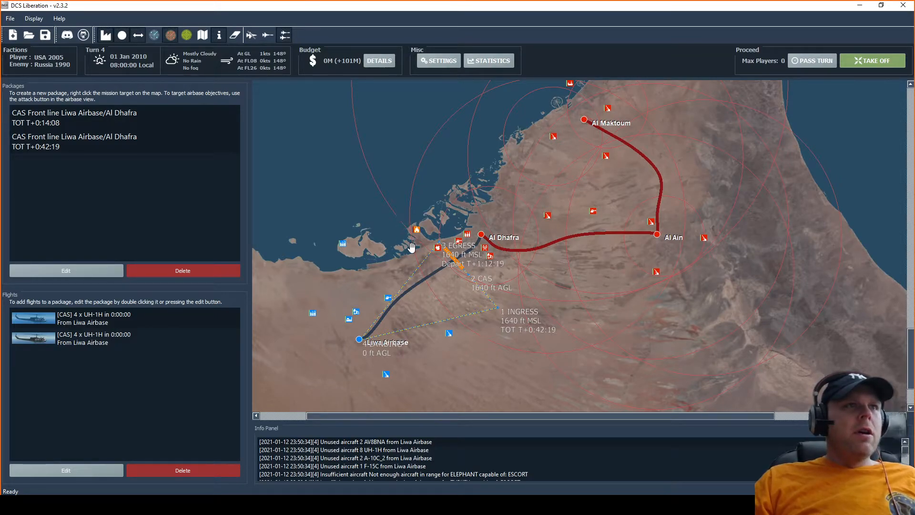
pyautogui.moveTo(388, 367)
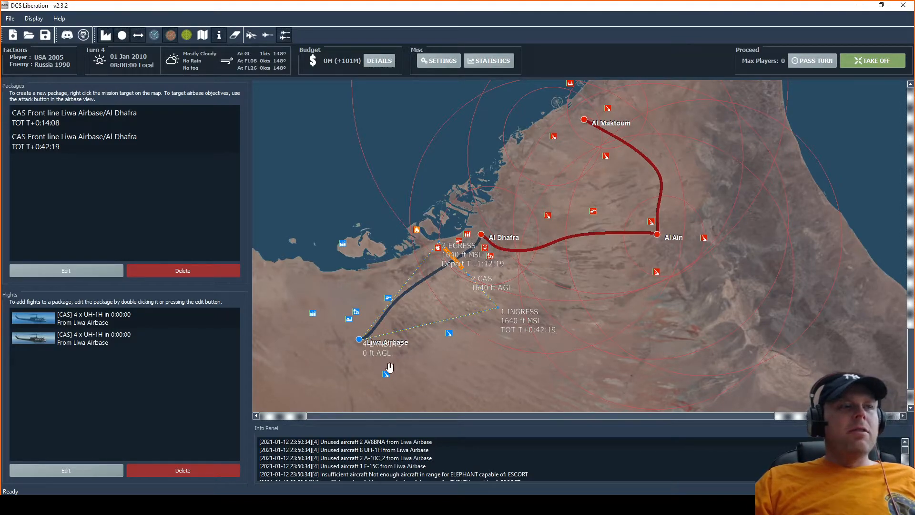
pyautogui.moveTo(386, 369)
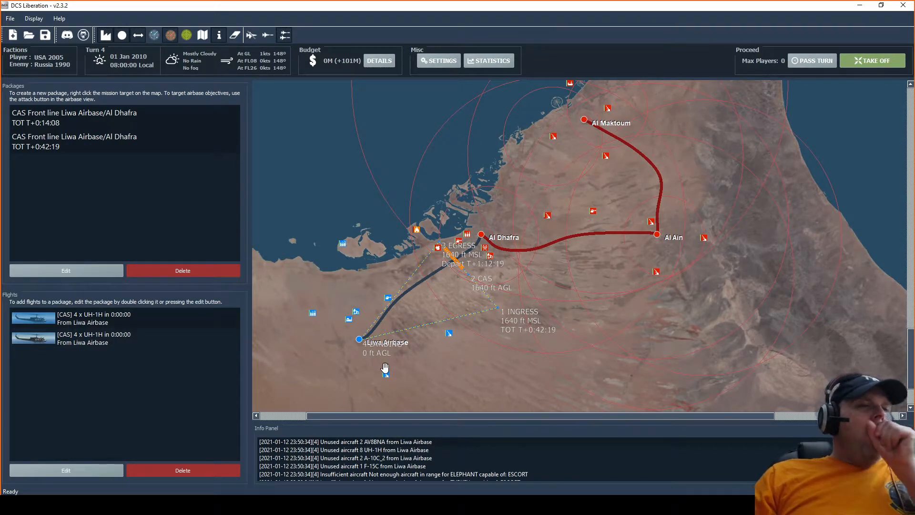
pyautogui.moveTo(385, 325)
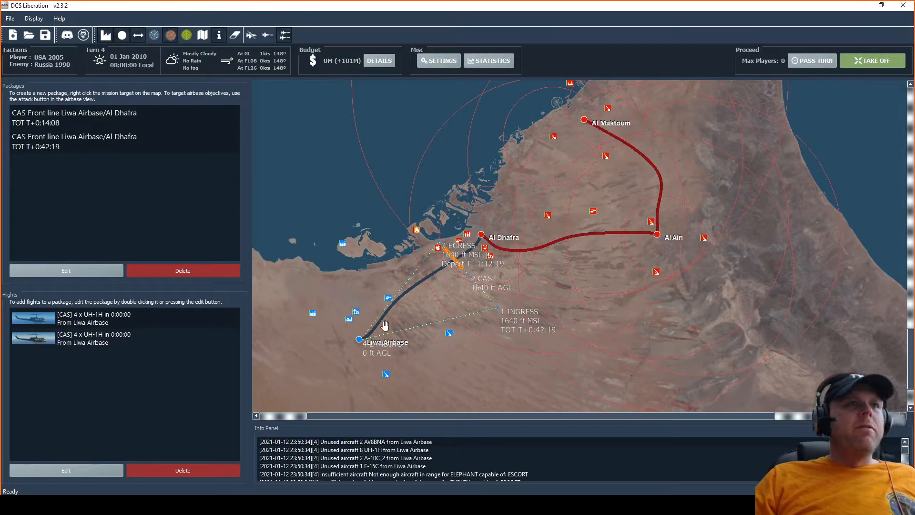
pyautogui.moveTo(481, 241)
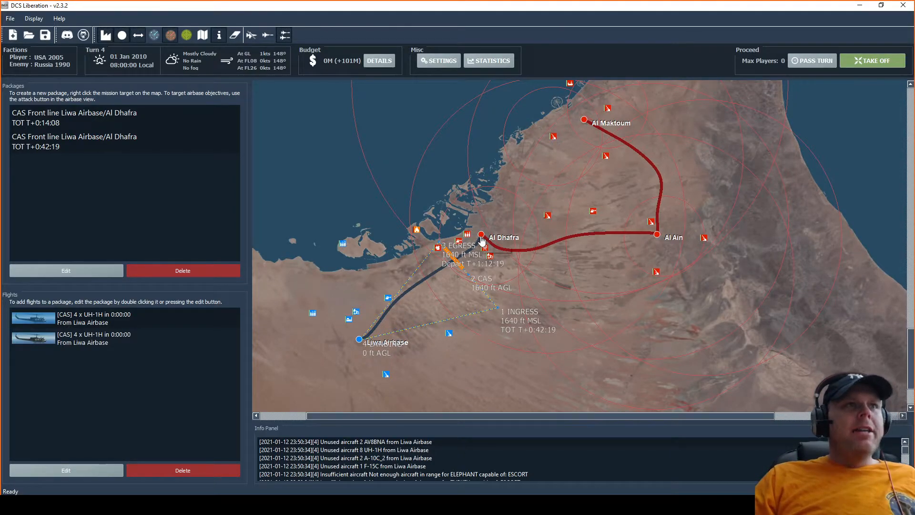
pyautogui.click(481, 236)
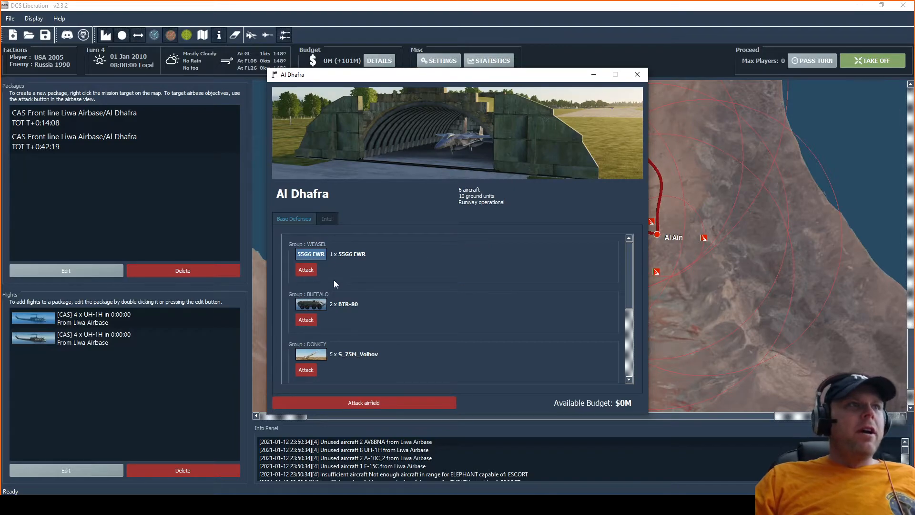
pyautogui.scroll(-3)
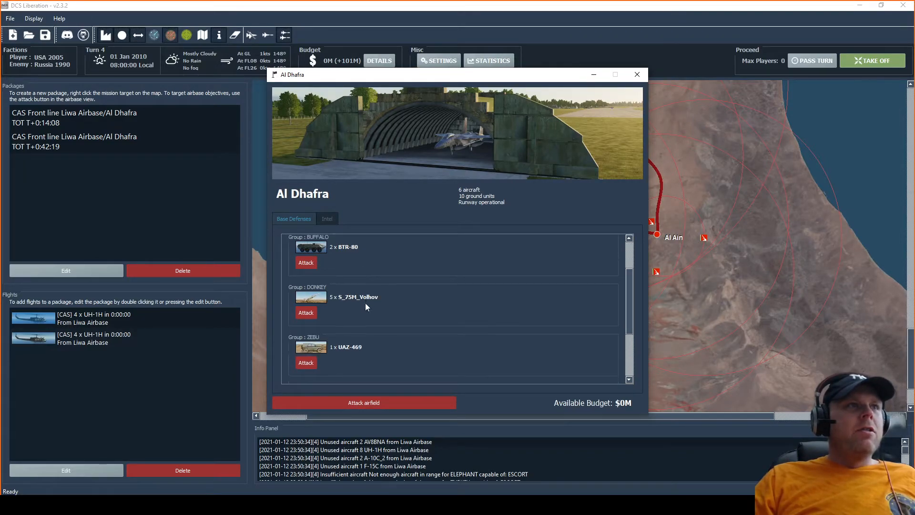
pyautogui.scroll(3)
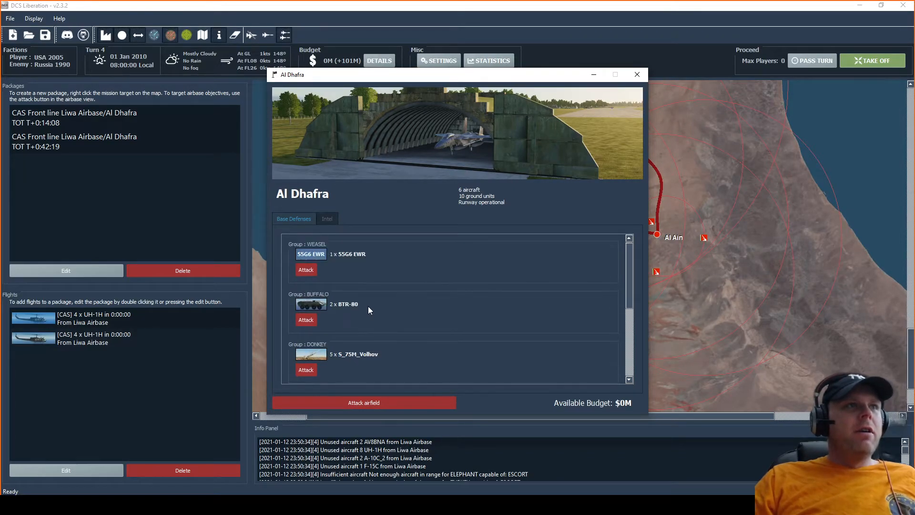
pyautogui.moveTo(342, 308)
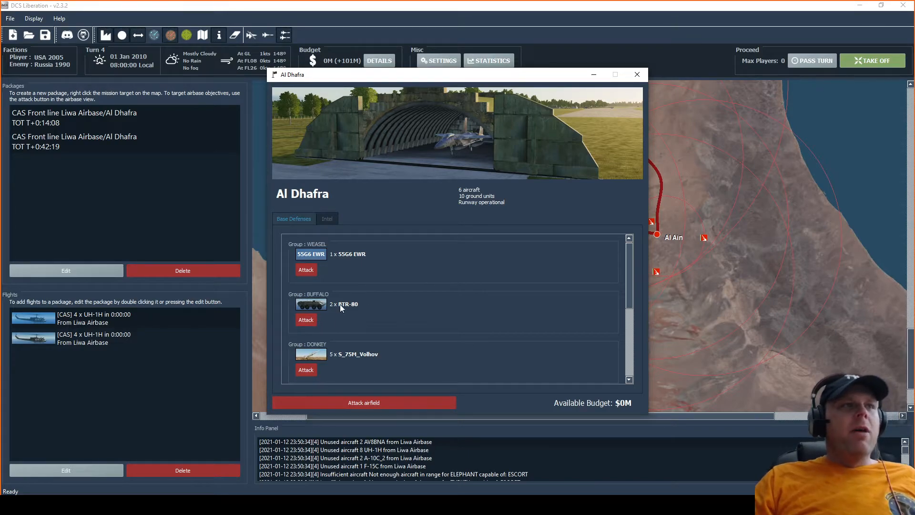
pyautogui.scroll(-3)
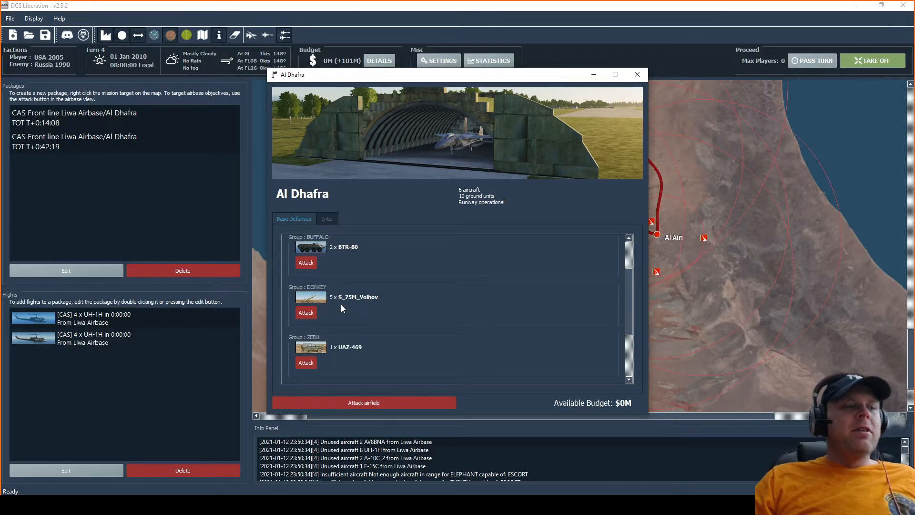
pyautogui.scroll(3)
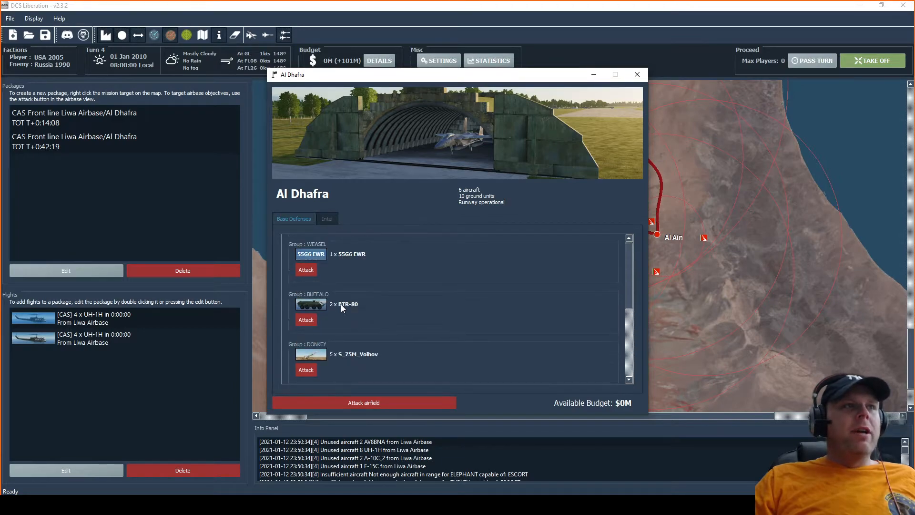
pyautogui.moveTo(327, 320)
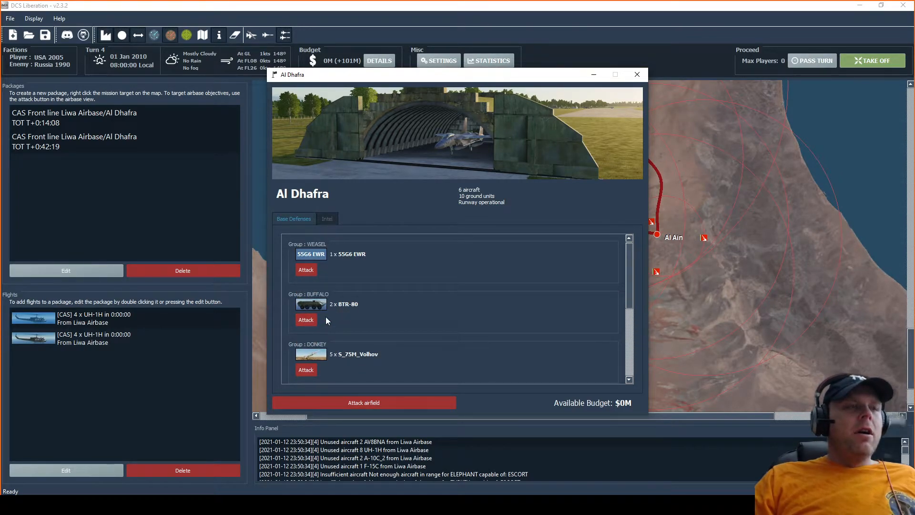
pyautogui.moveTo(306, 320)
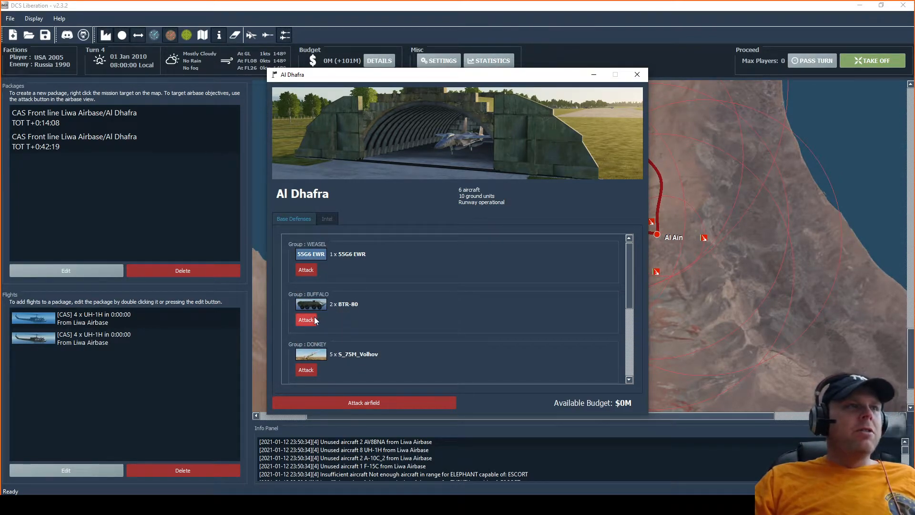
# Create a Strike package on BUFFALO with one A-10C_2 flight from Liwa Airbase
pyautogui.click(306, 320)
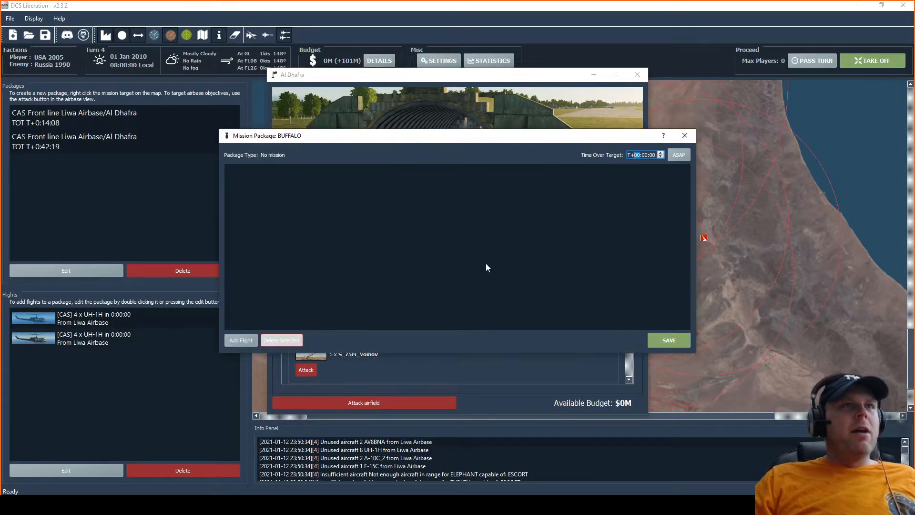
pyautogui.click(240, 340)
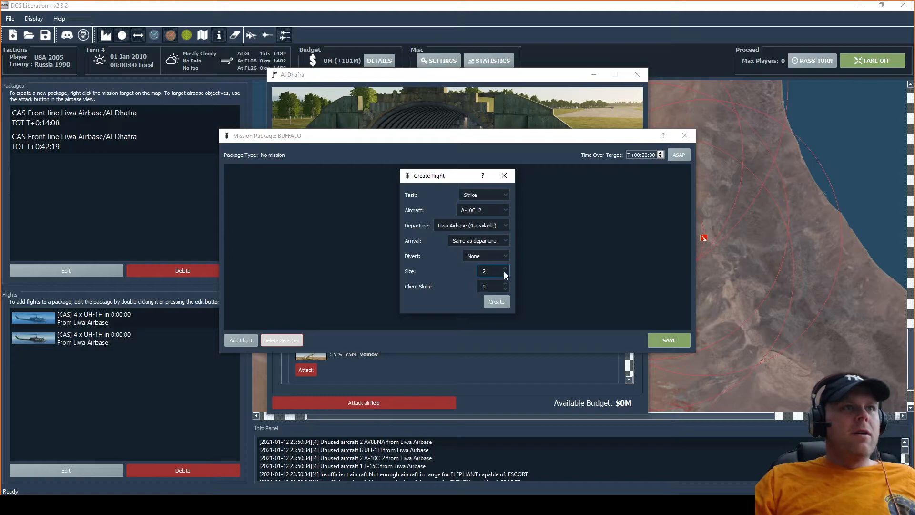
pyautogui.click(496, 302)
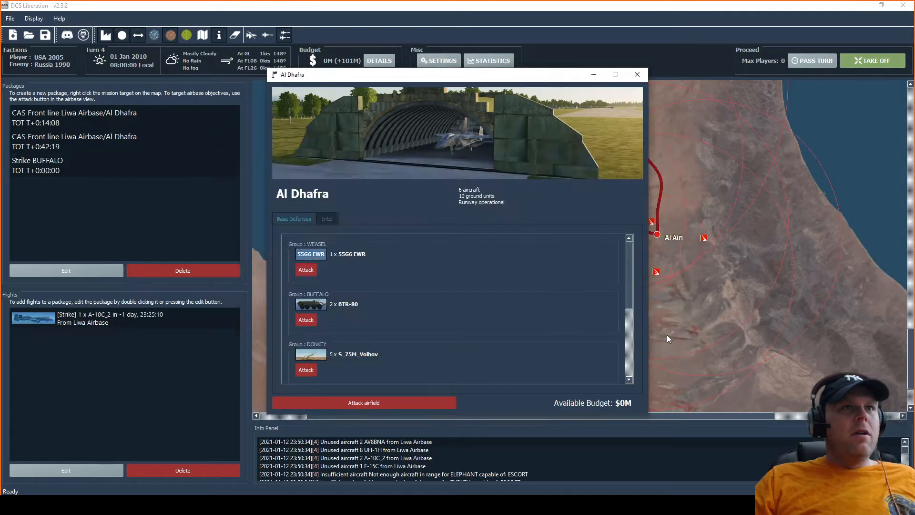
pyautogui.moveTo(395, 370)
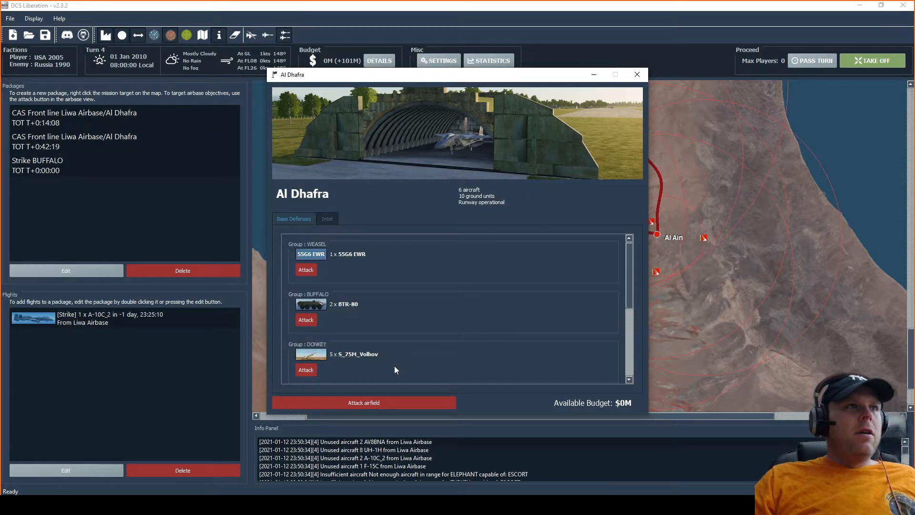
pyautogui.scroll(-3)
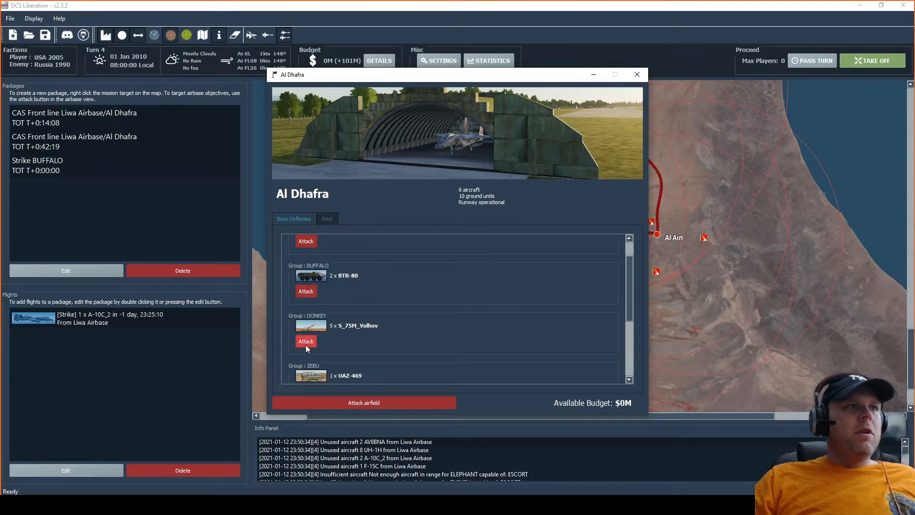
# Save a DEAD DONKEY package with one A-10C_2, and retime Strike BUFFALO to T+0:34:50
pyautogui.click(306, 341)
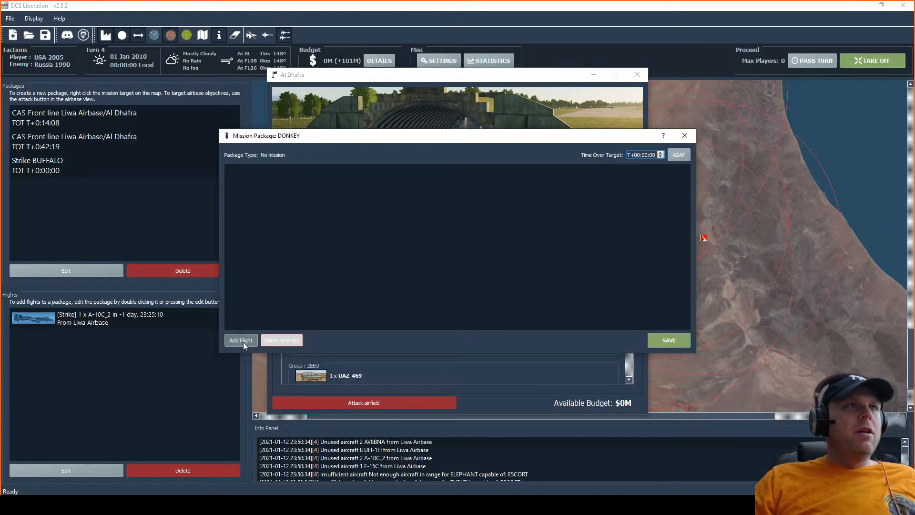
pyautogui.click(241, 340)
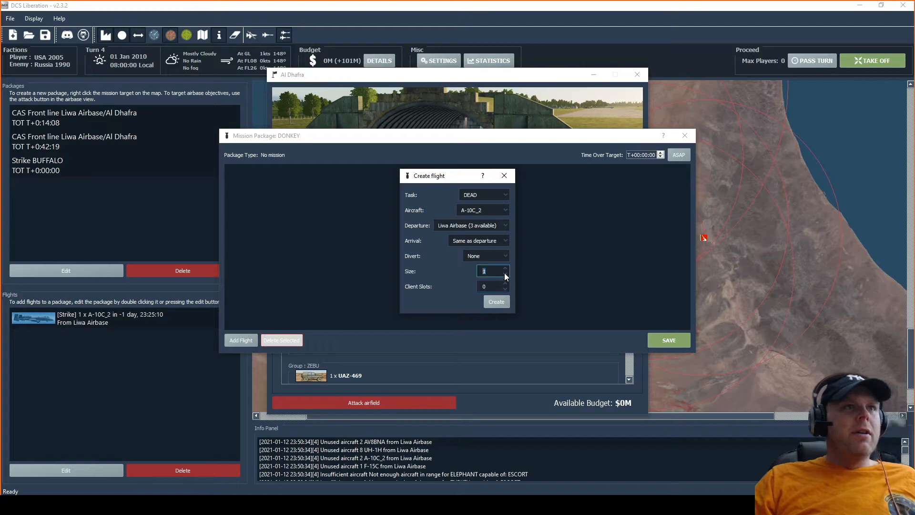
pyautogui.click(496, 301)
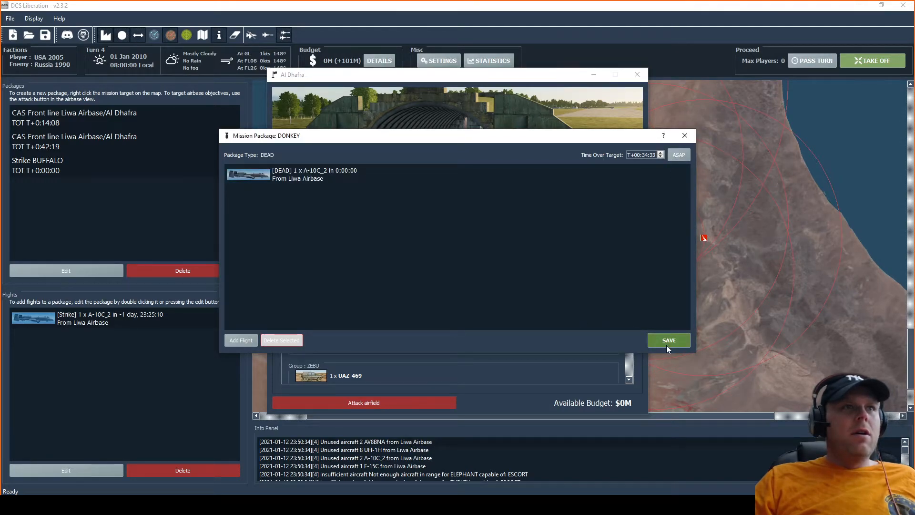
pyautogui.click(668, 340)
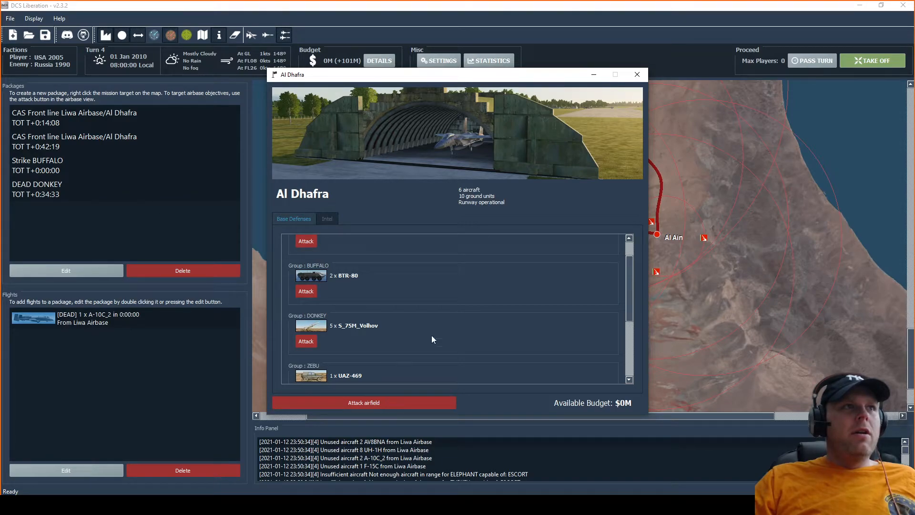
pyautogui.click(636, 75)
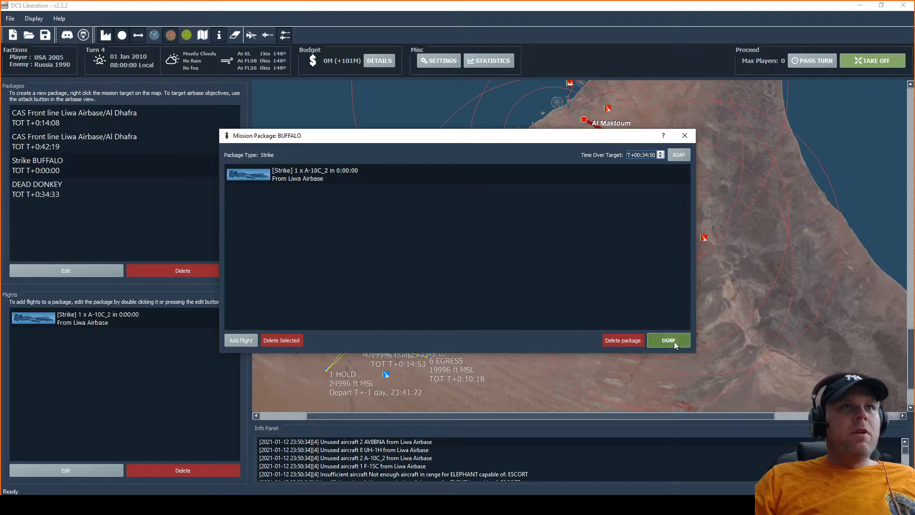
pyautogui.click(668, 341)
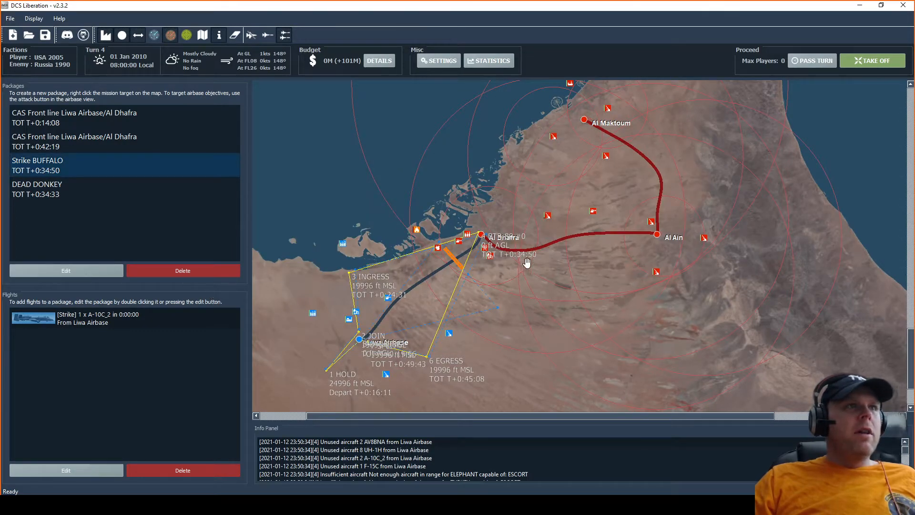
pyautogui.moveTo(482, 236)
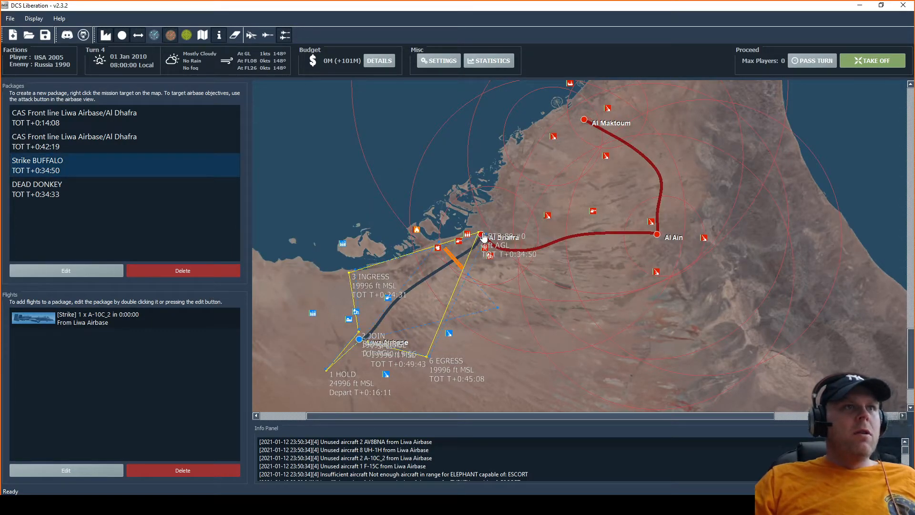
# Reopen Al Dhafra's details and create a DEAD ZEBU package with one Liwa A-10C_2
pyautogui.click(478, 236)
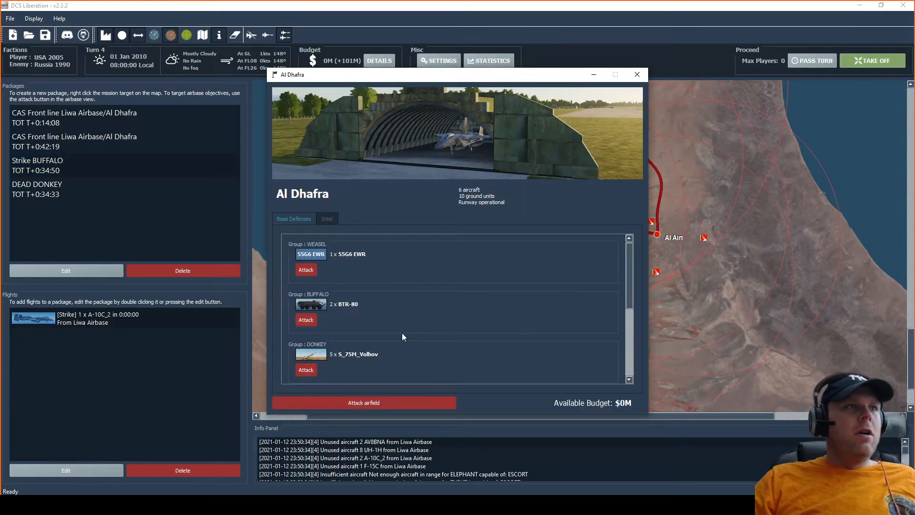
pyautogui.scroll(-3)
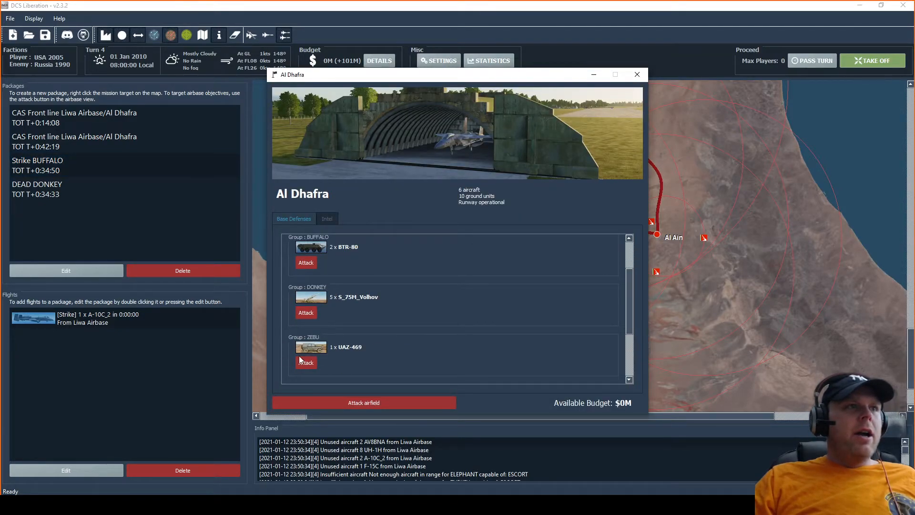
pyautogui.click(305, 363)
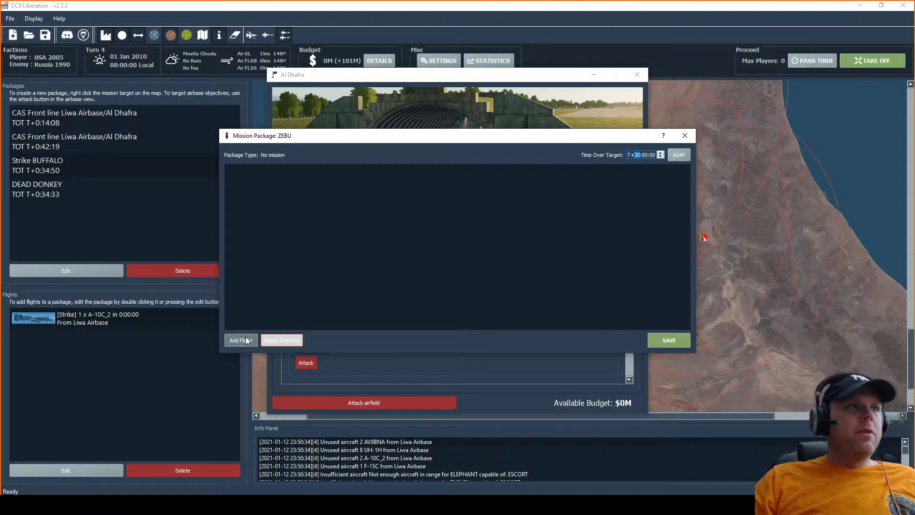
pyautogui.click(240, 340)
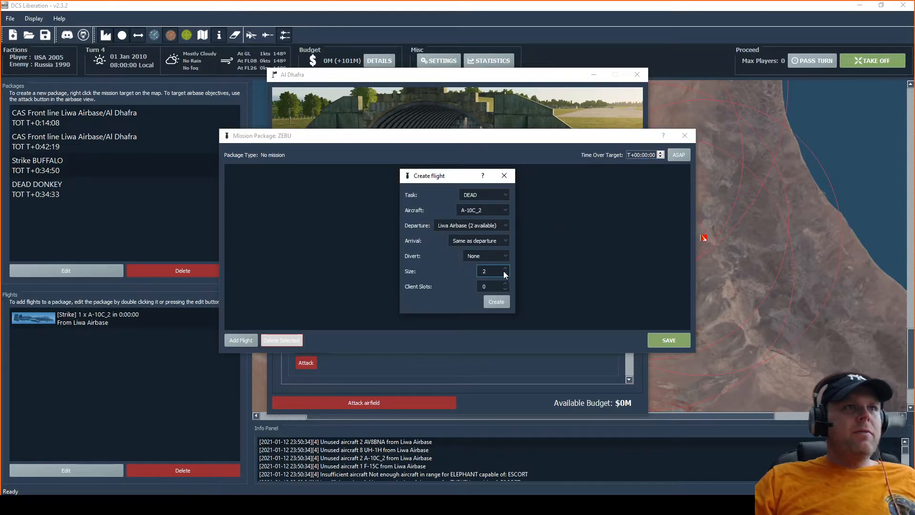
pyautogui.click(495, 302)
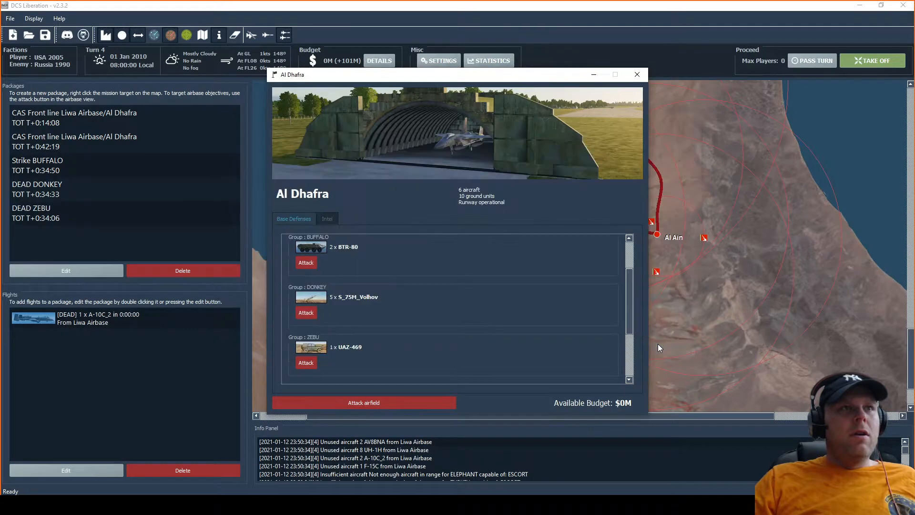
pyautogui.moveTo(339, 329)
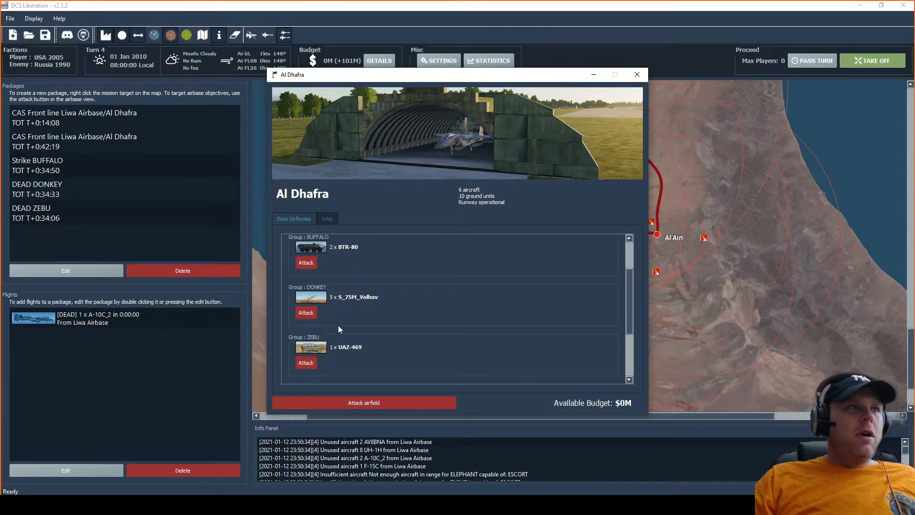
pyautogui.scroll(-3)
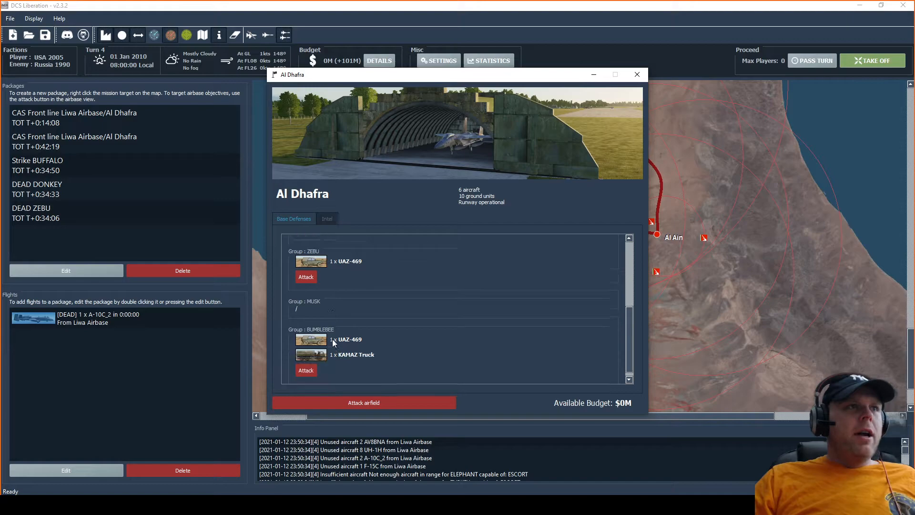
pyautogui.click(306, 370)
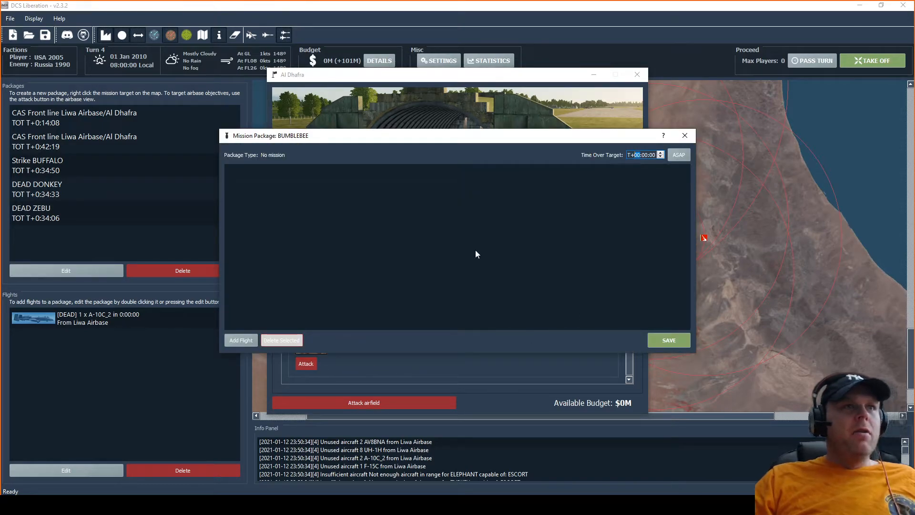
pyautogui.click(240, 340)
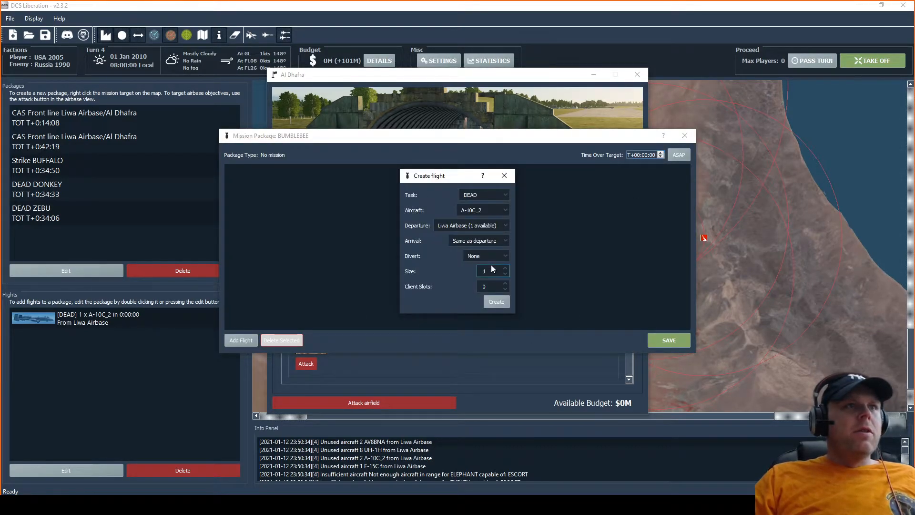
pyautogui.click(496, 302)
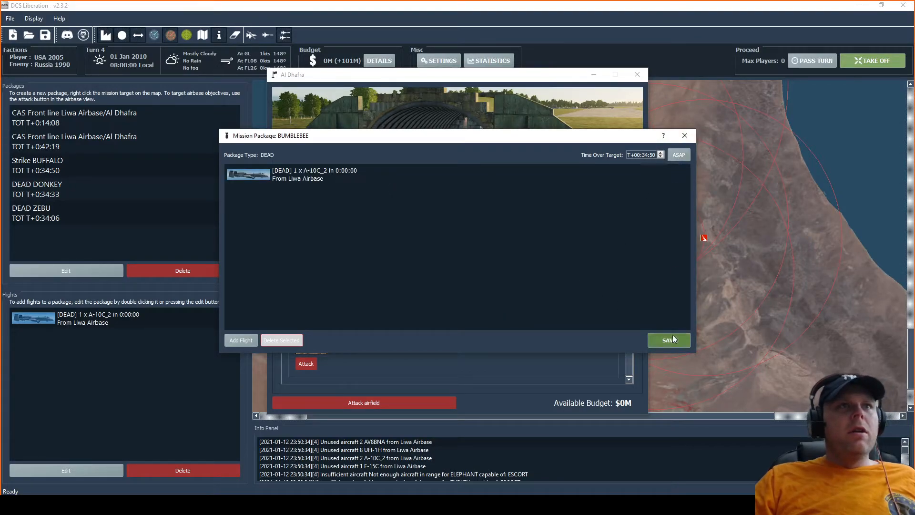
pyautogui.click(669, 340)
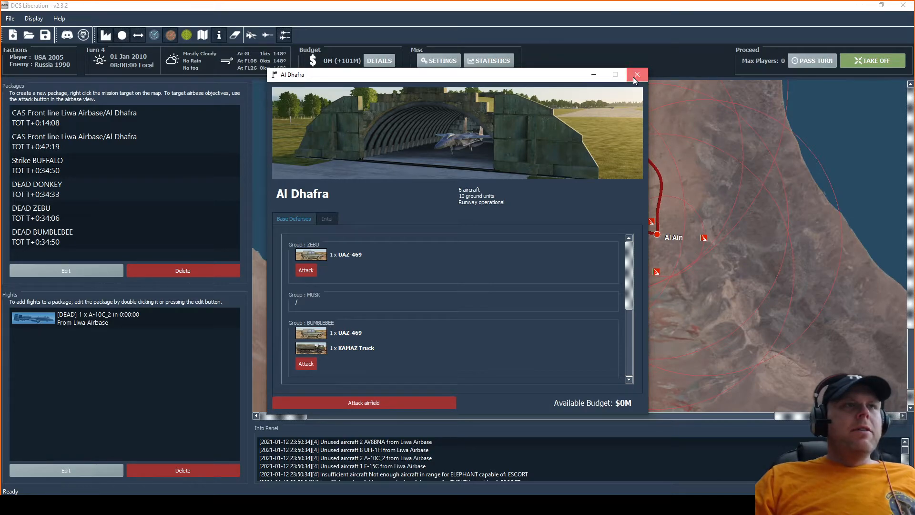
pyautogui.click(636, 75)
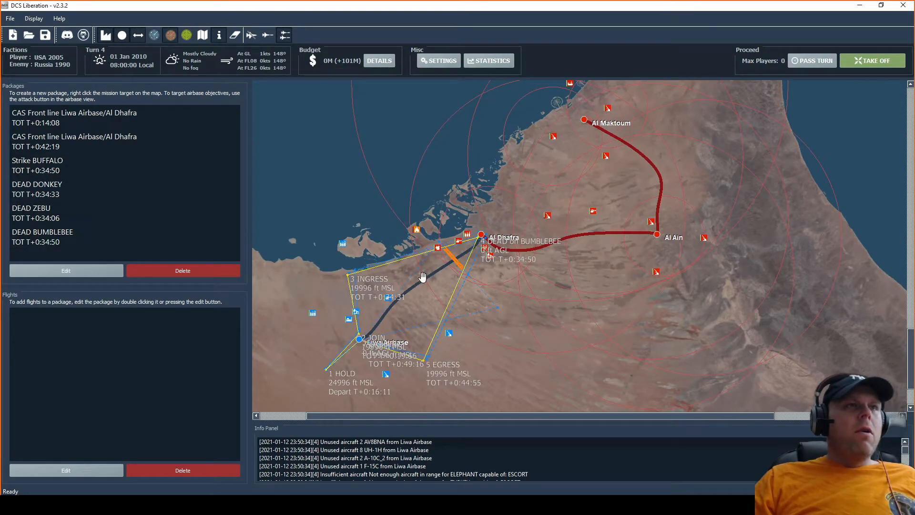
pyautogui.moveTo(359, 340)
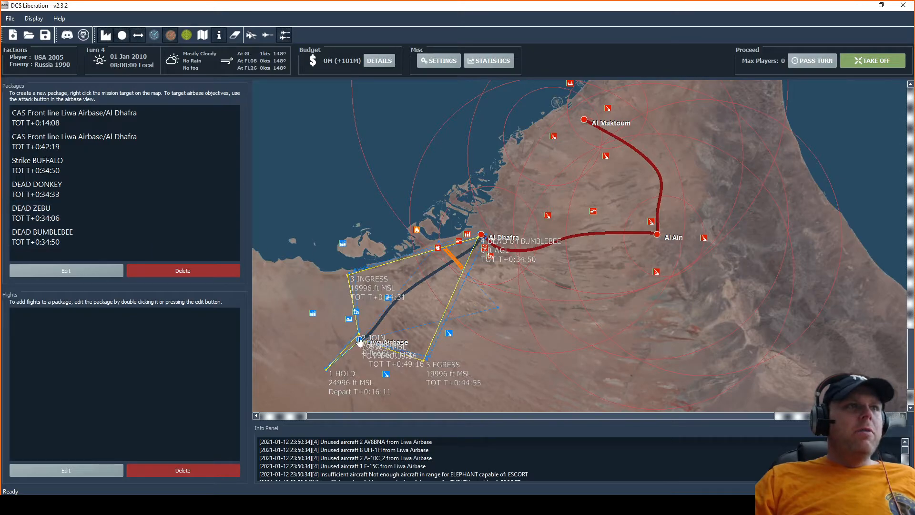
pyautogui.click(359, 341)
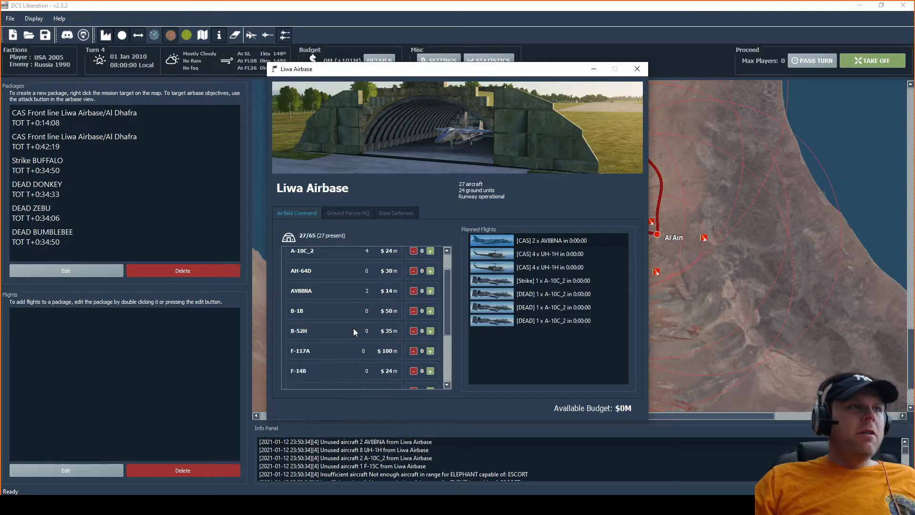
pyautogui.scroll(-3)
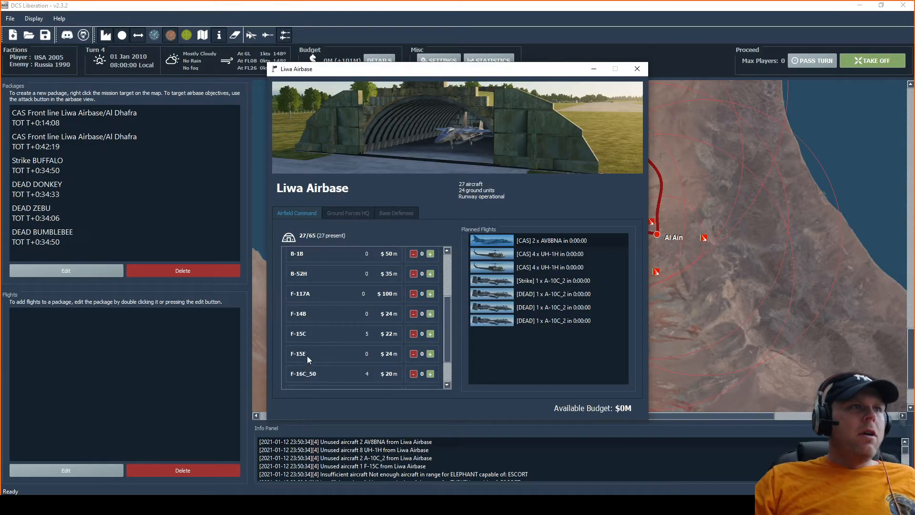
pyautogui.moveTo(364, 338)
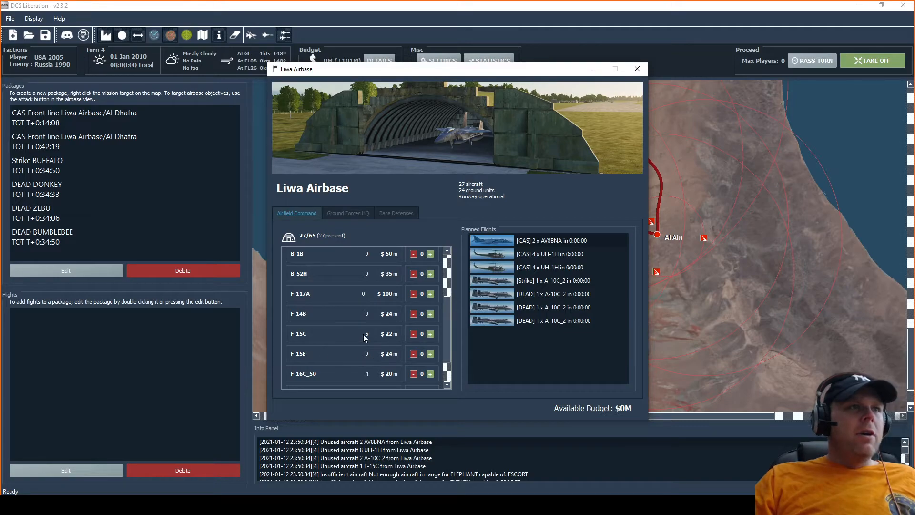
pyautogui.moveTo(298, 338)
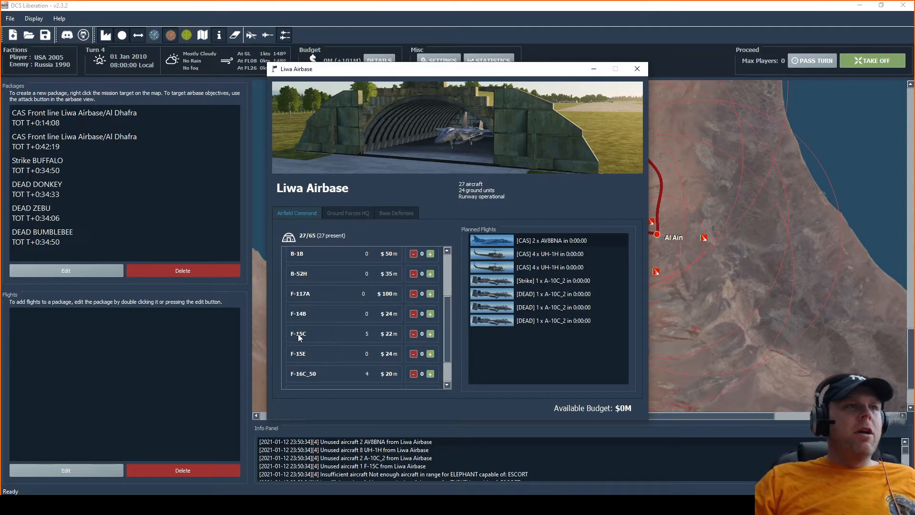
pyautogui.click(637, 69)
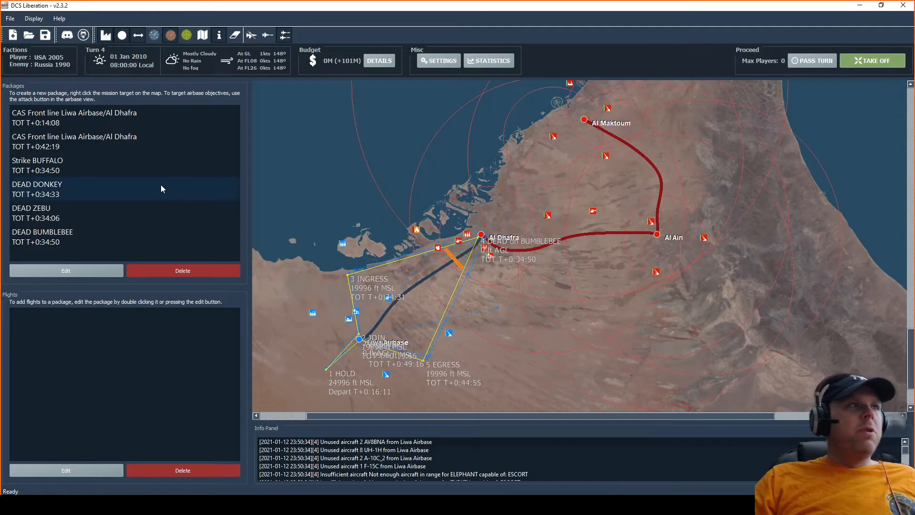
# Give Strike BUFFALO a one-ship F-15C Escort flight alongside its A-10C
pyautogui.doubleClick(37, 165)
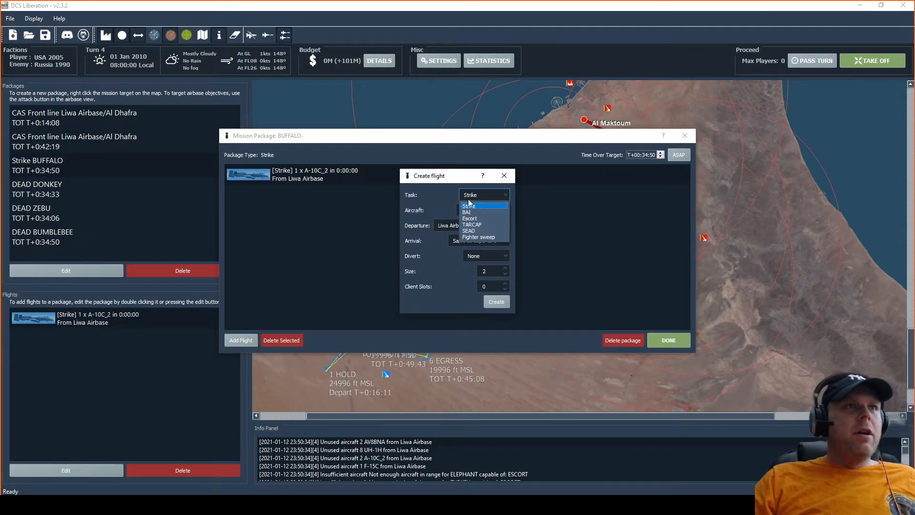
pyautogui.click(470, 218)
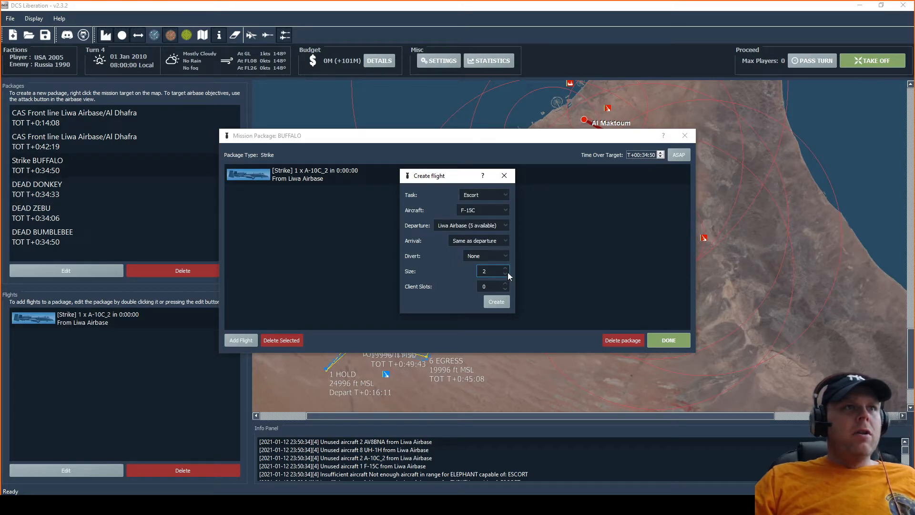
pyautogui.click(496, 301)
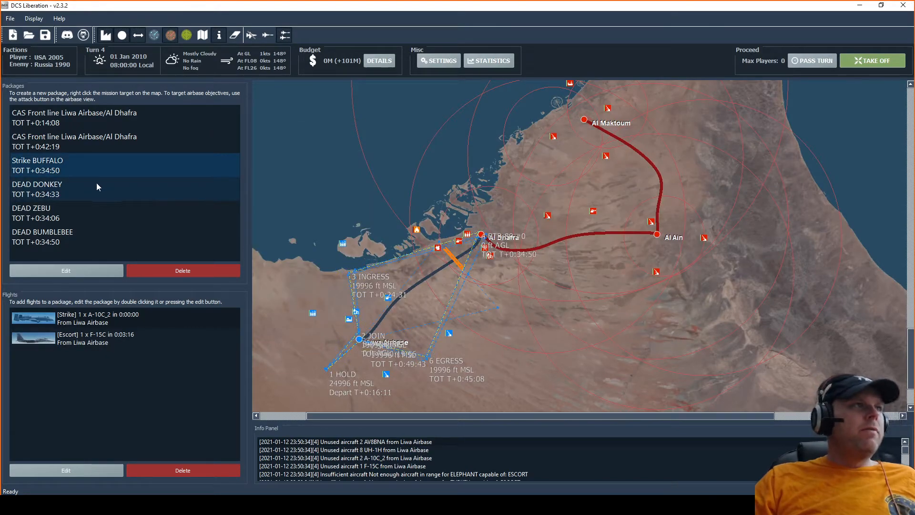
# Give DEAD DONKEY a one-ship F-15C Escort flight alongside its A-10C
pyautogui.doubleClick(37, 184)
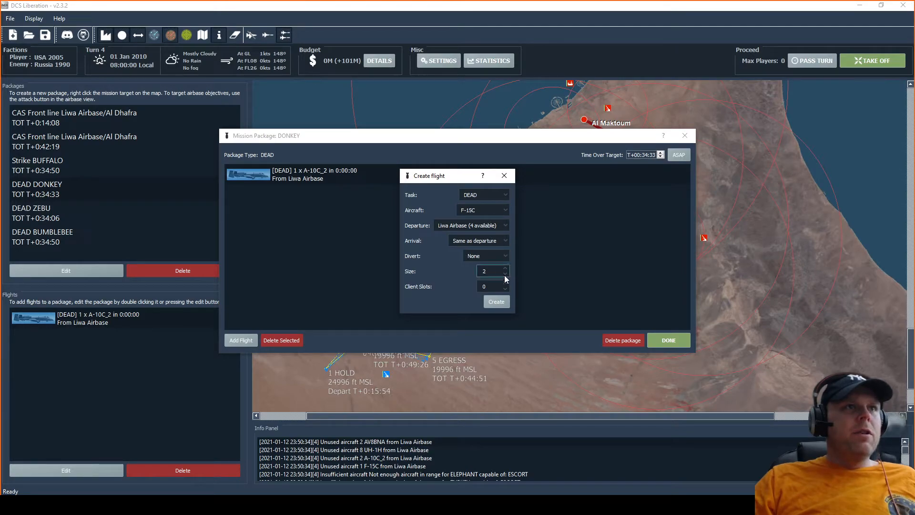
pyautogui.click(484, 194)
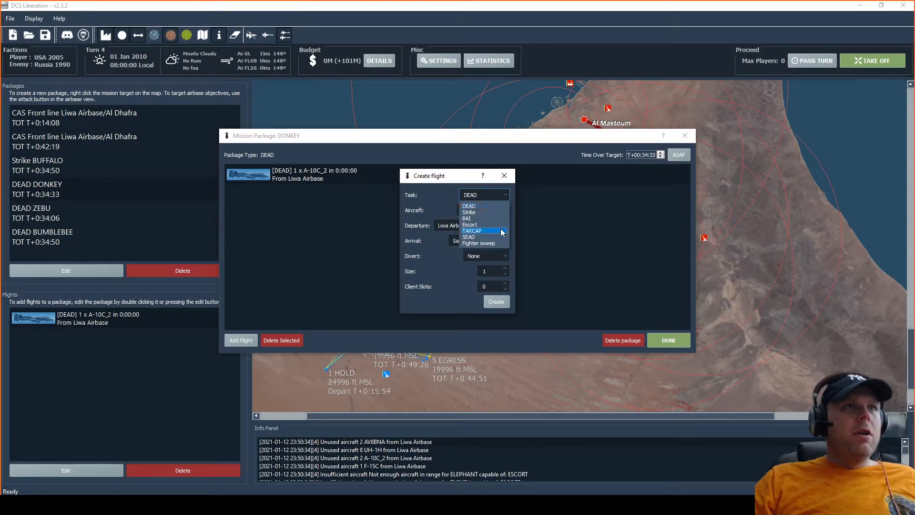
pyautogui.click(469, 224)
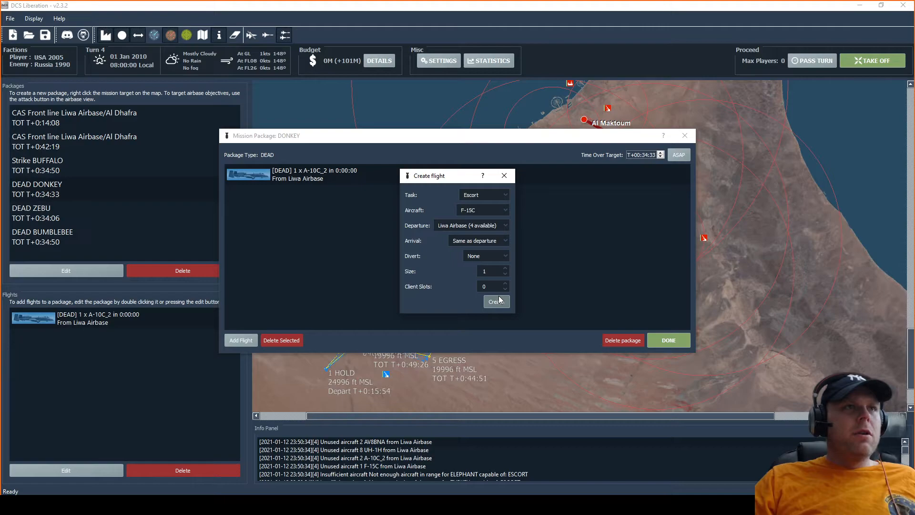
pyautogui.click(496, 302)
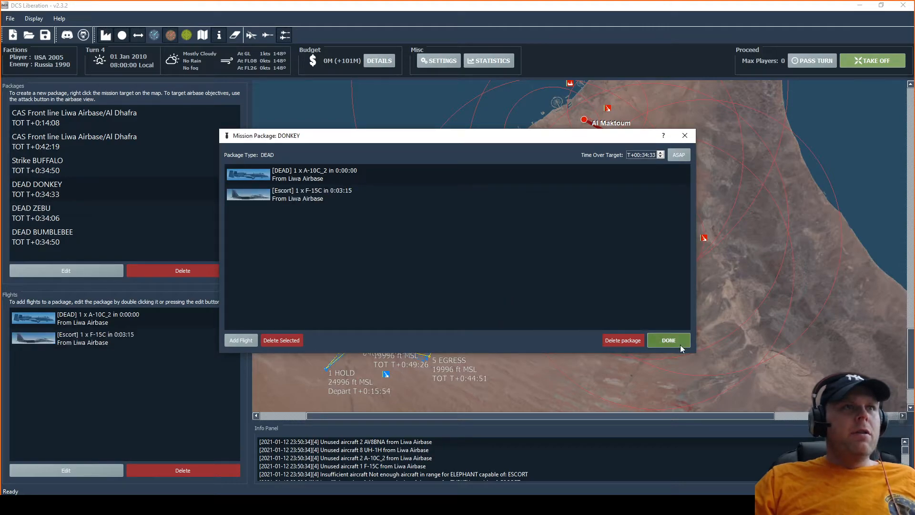
pyautogui.moveTo(669, 305)
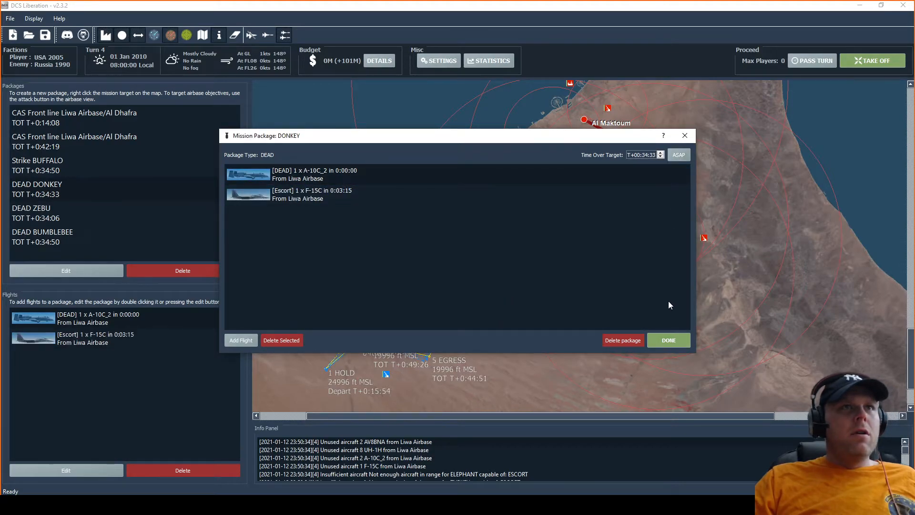
# Finish the DONKEY package and add a one-aircraft flight to the ZEBU package
pyautogui.click(36, 208)
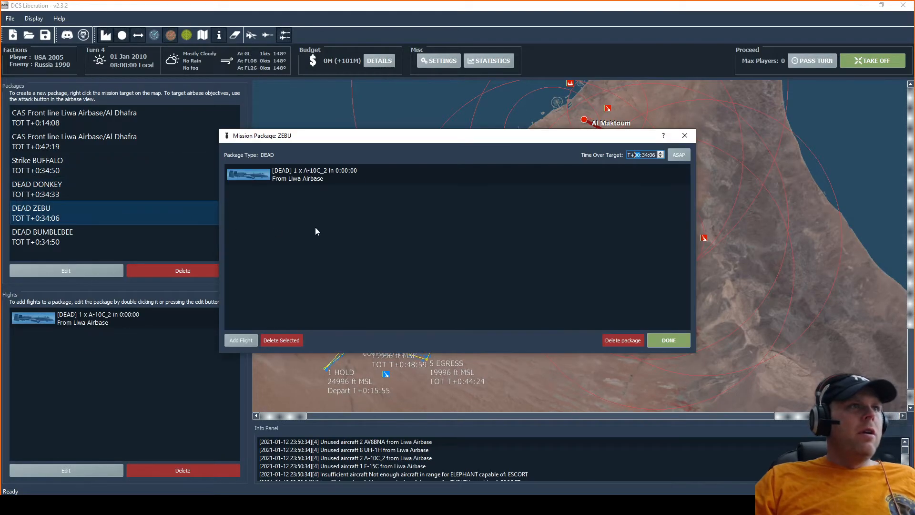
pyautogui.click(240, 340)
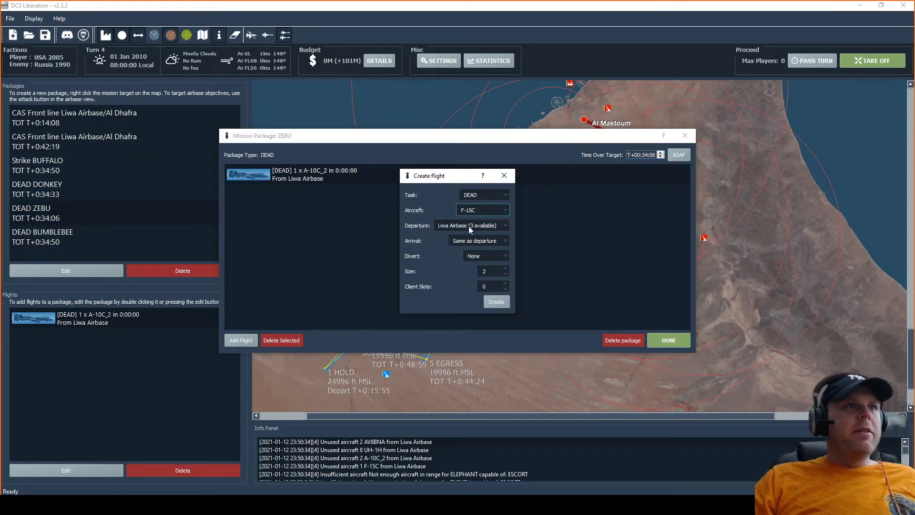
pyautogui.click(504, 273)
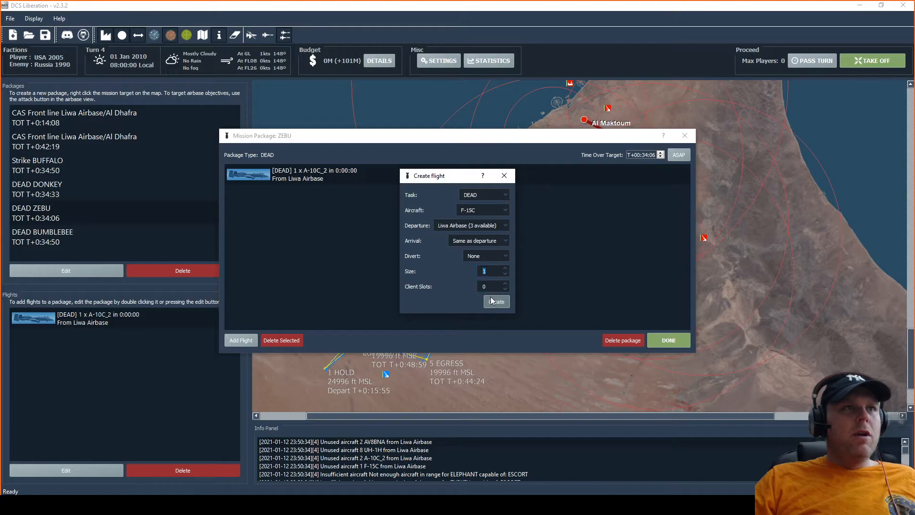
pyautogui.click(496, 302)
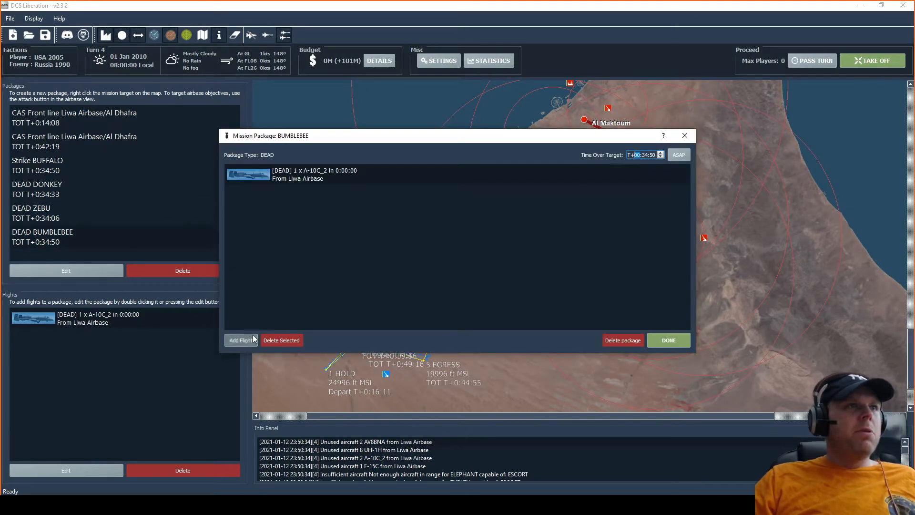
# Add a one-aircraft F-15C flight to BUMBLEBEE and check its flight settings
pyautogui.click(240, 340)
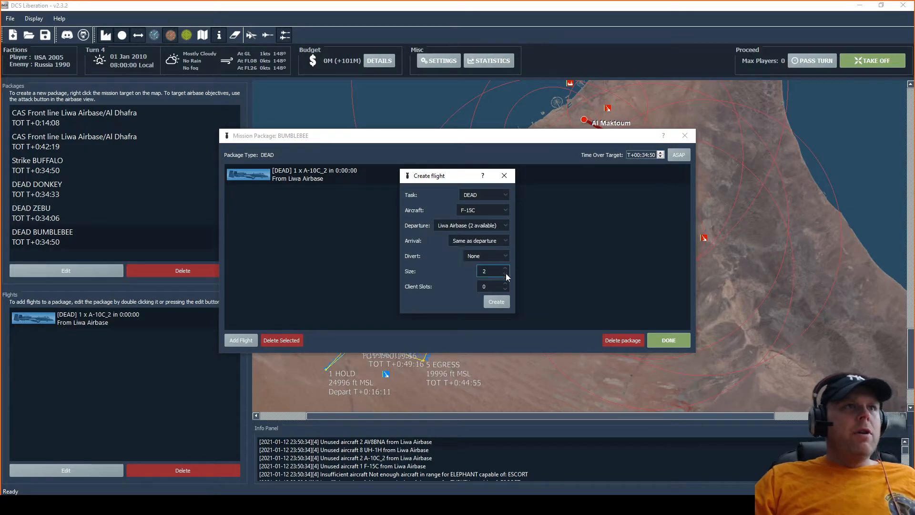
pyautogui.click(496, 301)
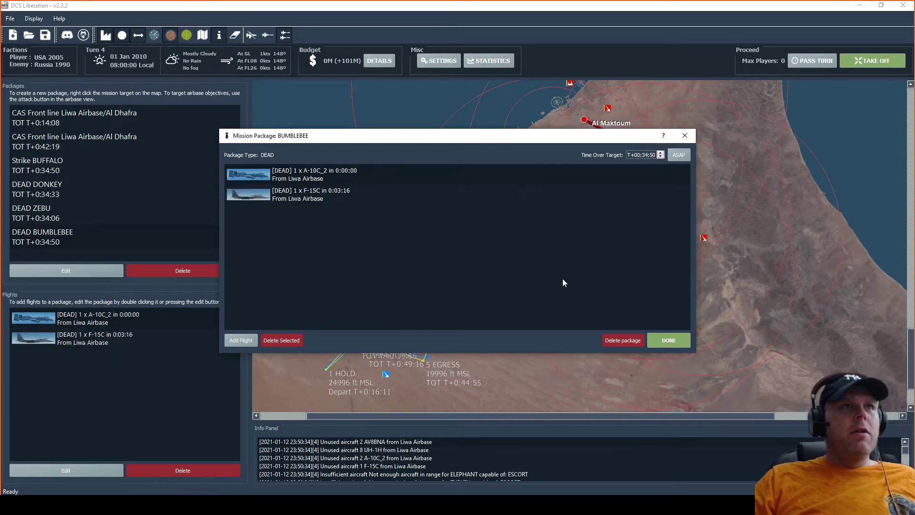
pyautogui.click(240, 340)
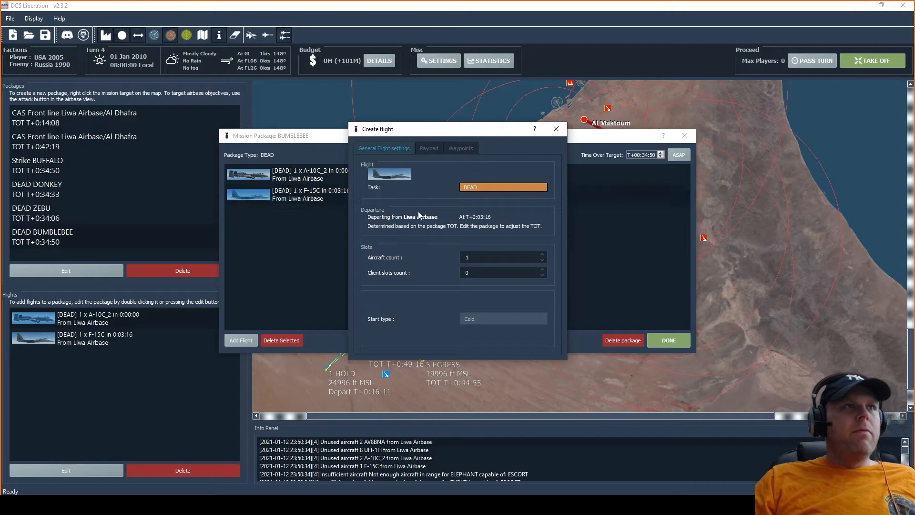
pyautogui.click(555, 130)
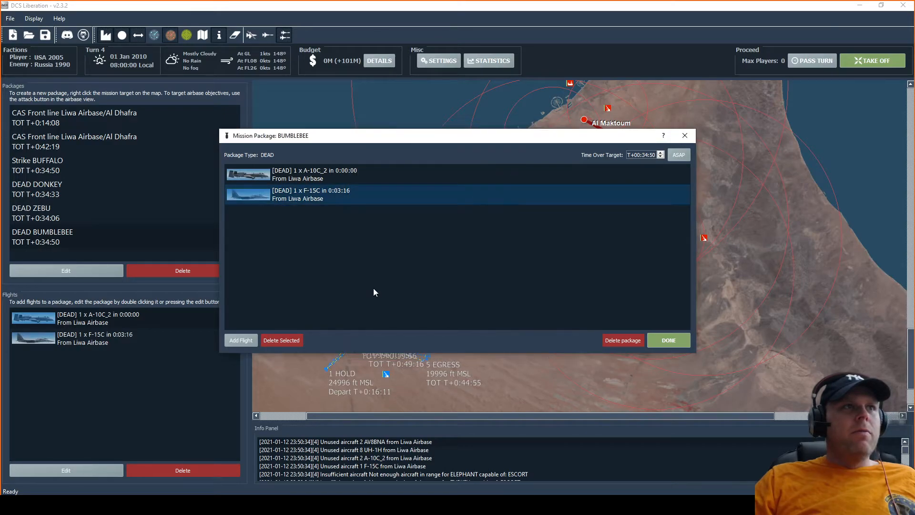
# Replace BUMBLEBEE's DEAD F-15C flight with a one-ship F-15C Escort and finish the package
pyautogui.click(281, 340)
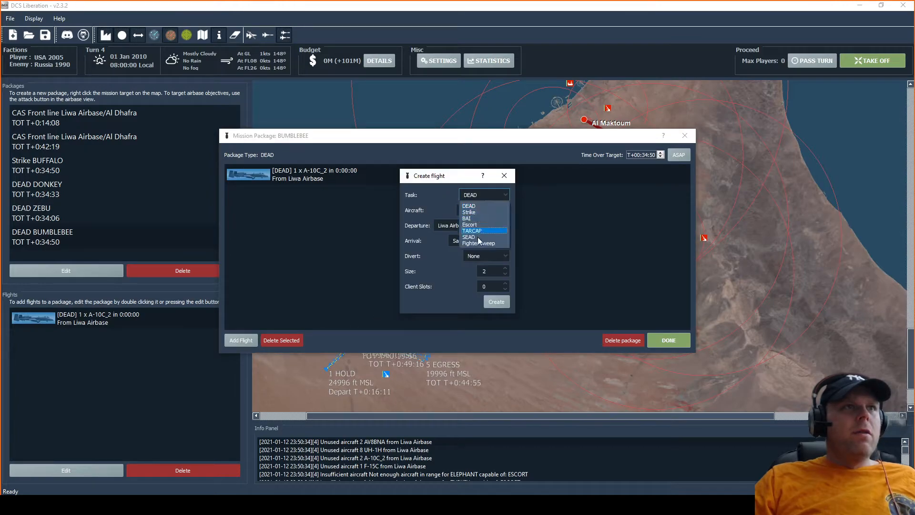
pyautogui.click(469, 224)
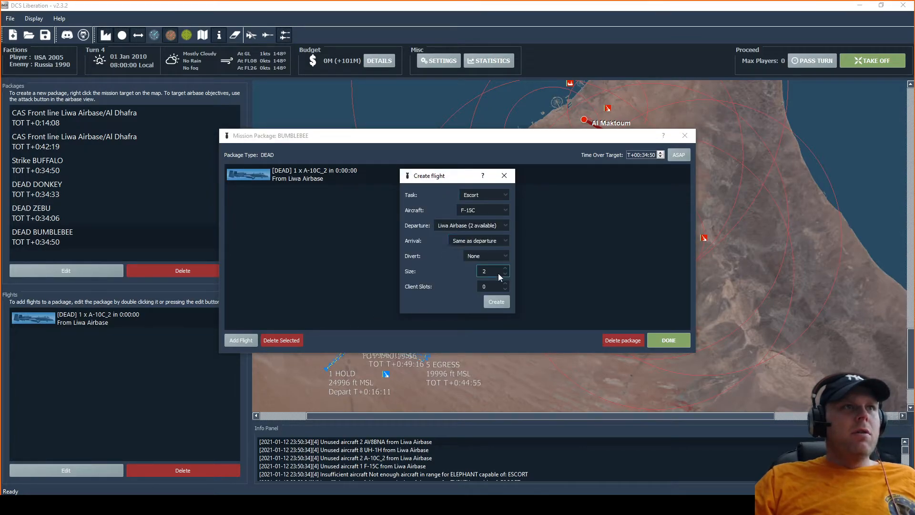
pyautogui.click(496, 301)
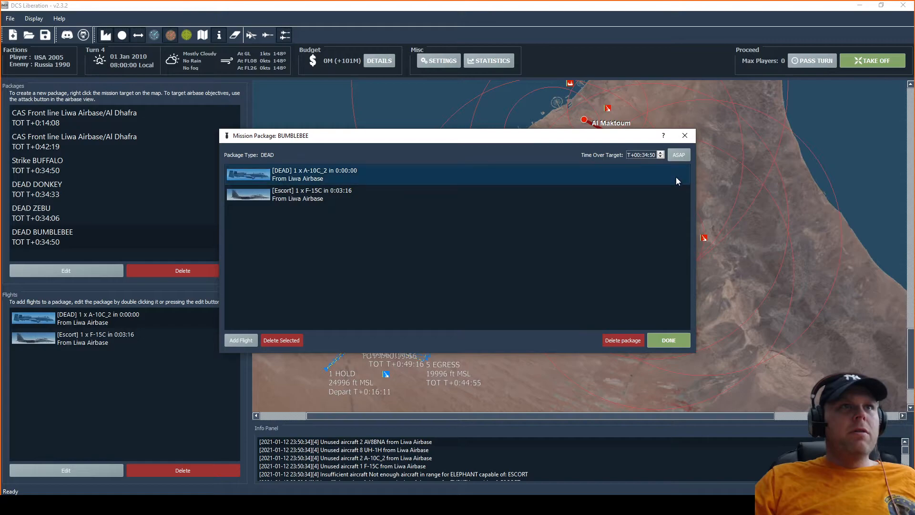
pyautogui.click(668, 340)
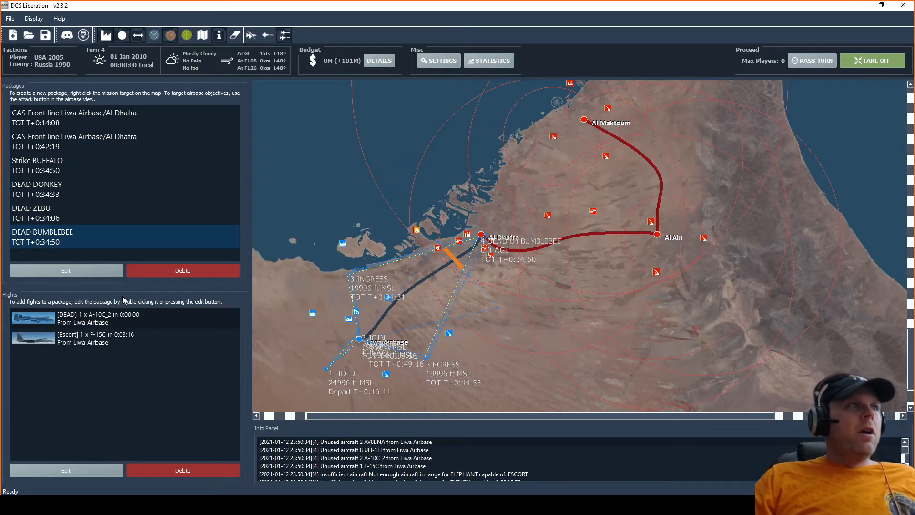
# Add a two-ship F-15C Escort flight to DEAD DONKEY and close its flight settings
pyautogui.doubleClick(37, 207)
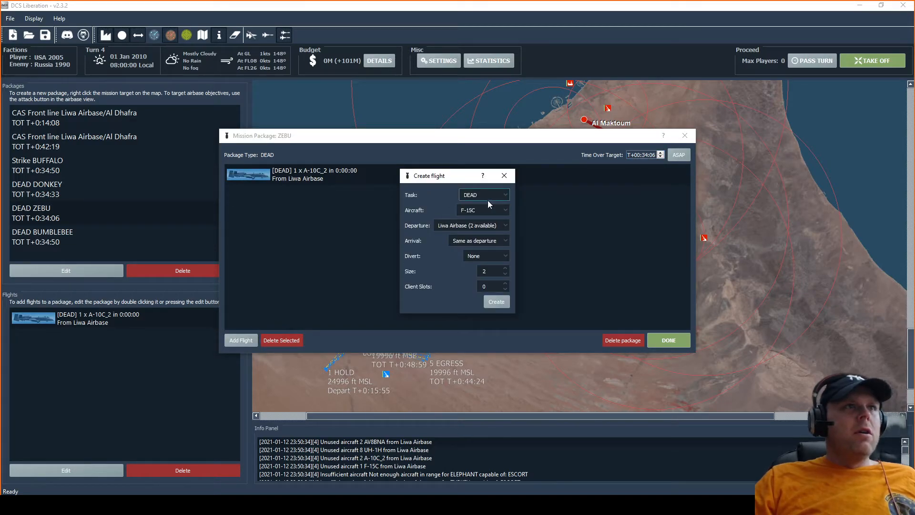
pyautogui.click(484, 194)
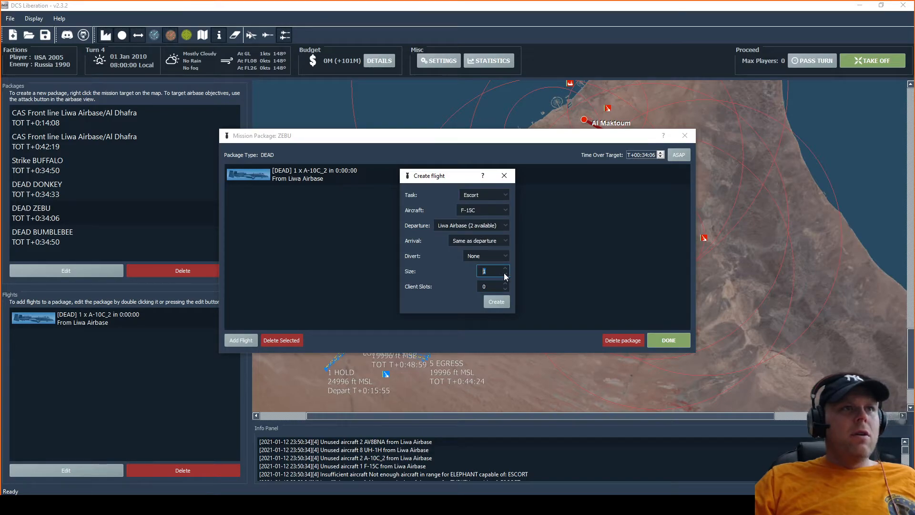
pyautogui.click(496, 301)
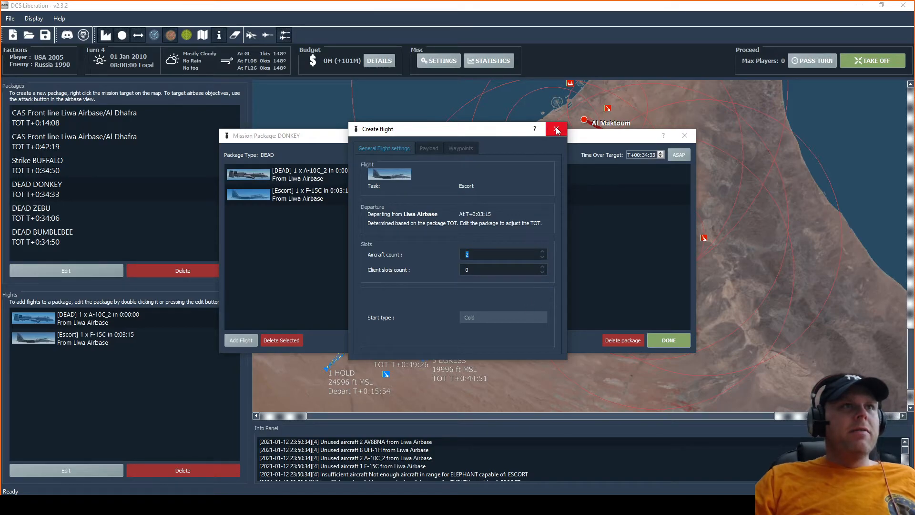
pyautogui.click(556, 129)
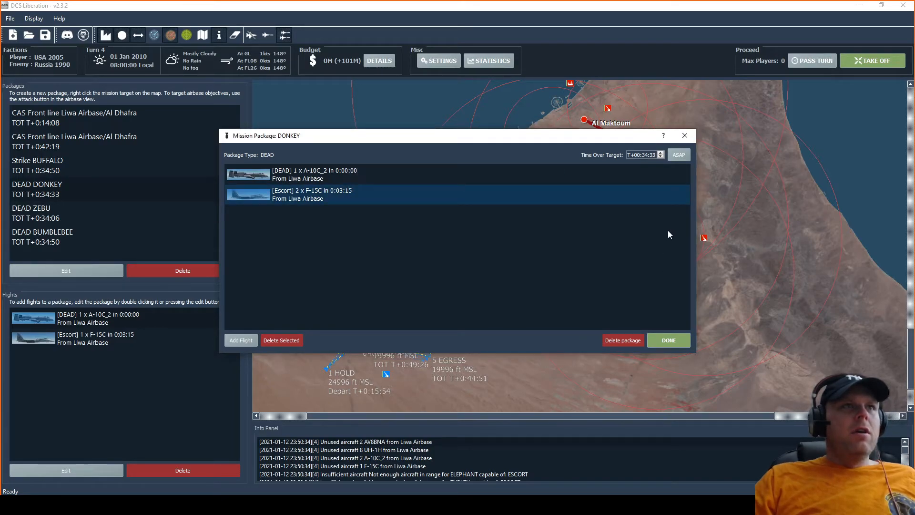
# Close the DONKEY package and view its hold, join, ingress and egress route on the map
pyautogui.click(668, 340)
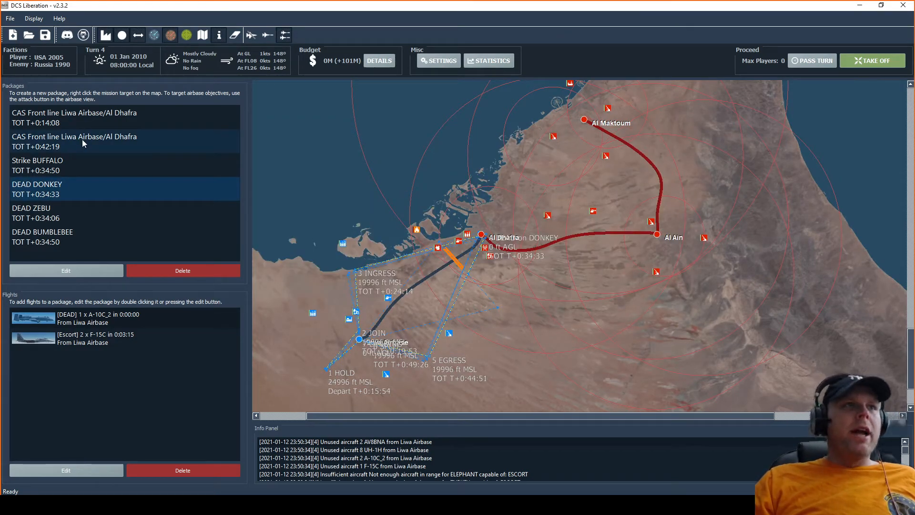
pyautogui.moveTo(476, 244)
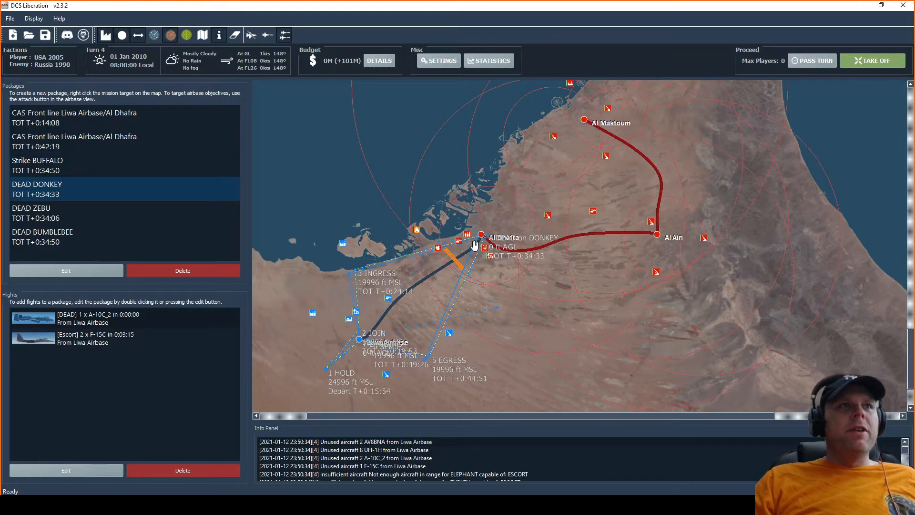
pyautogui.moveTo(650, 226)
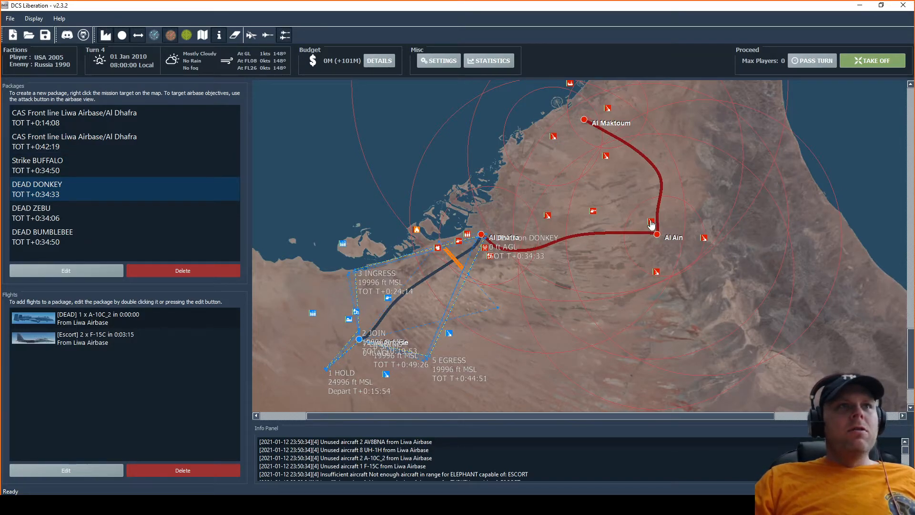
pyautogui.moveTo(707, 131)
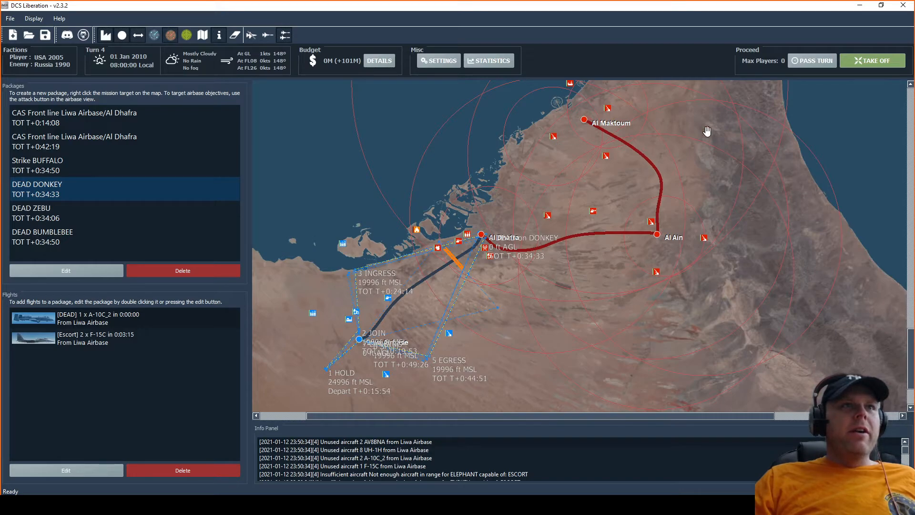
pyautogui.moveTo(633, 110)
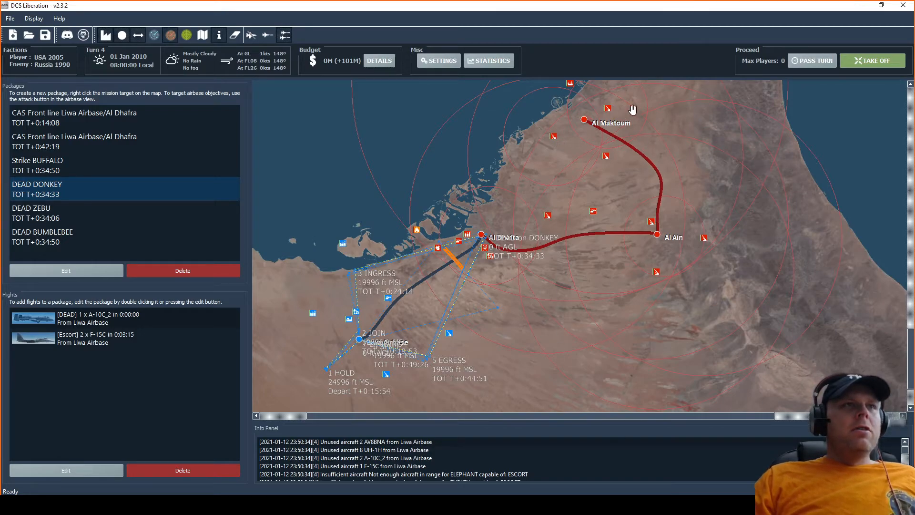
pyautogui.moveTo(678, 380)
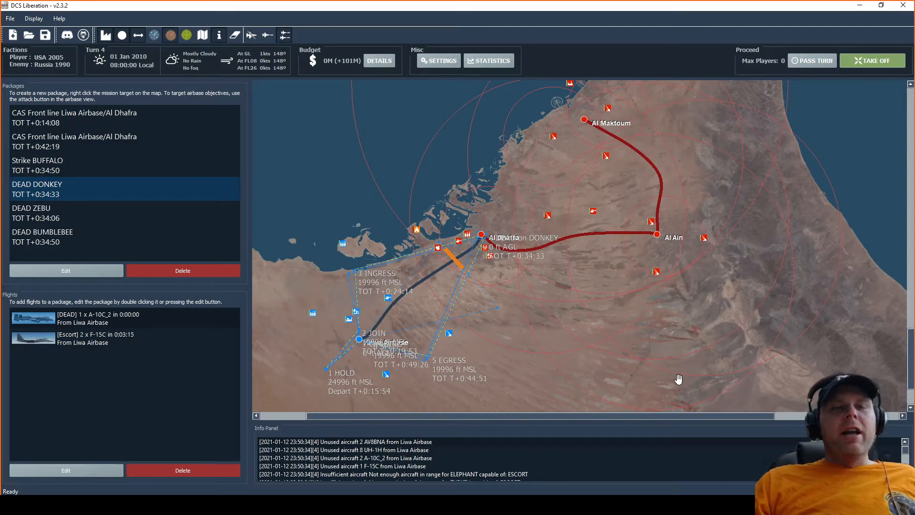
pyautogui.moveTo(477, 287)
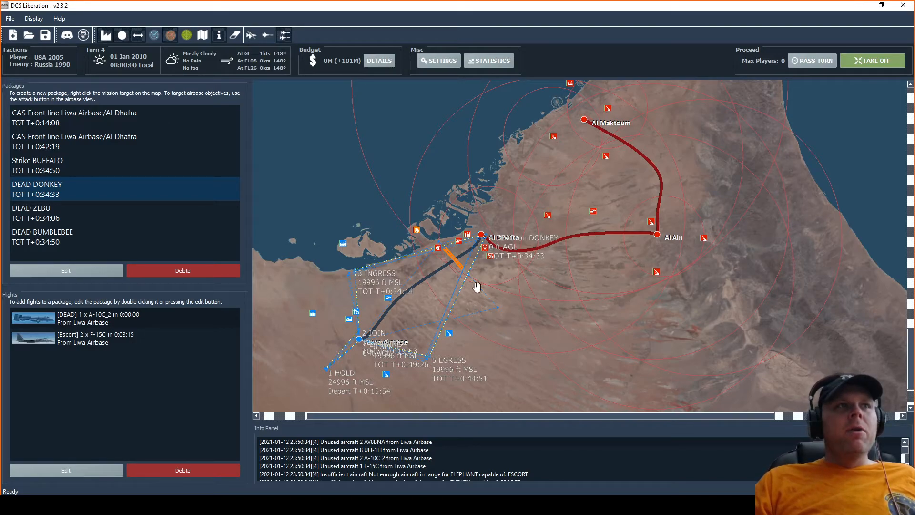
pyautogui.moveTo(461, 261)
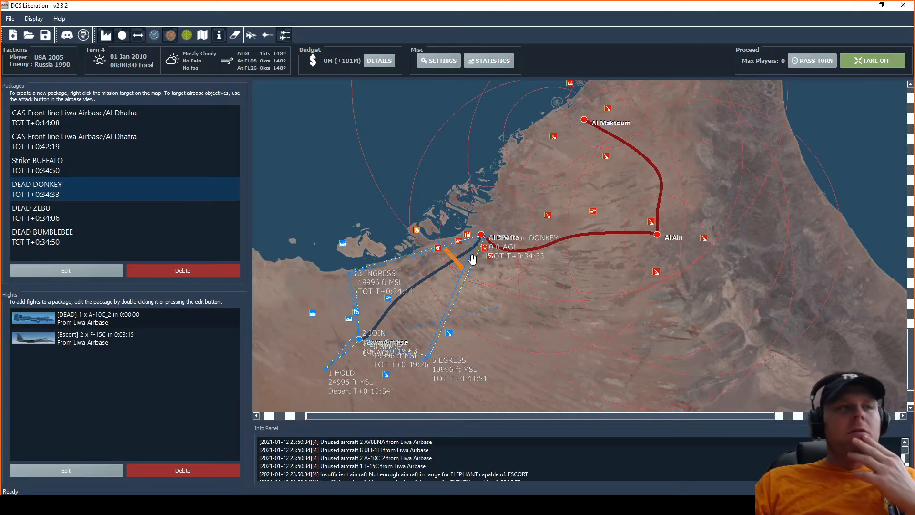
pyautogui.moveTo(518, 299)
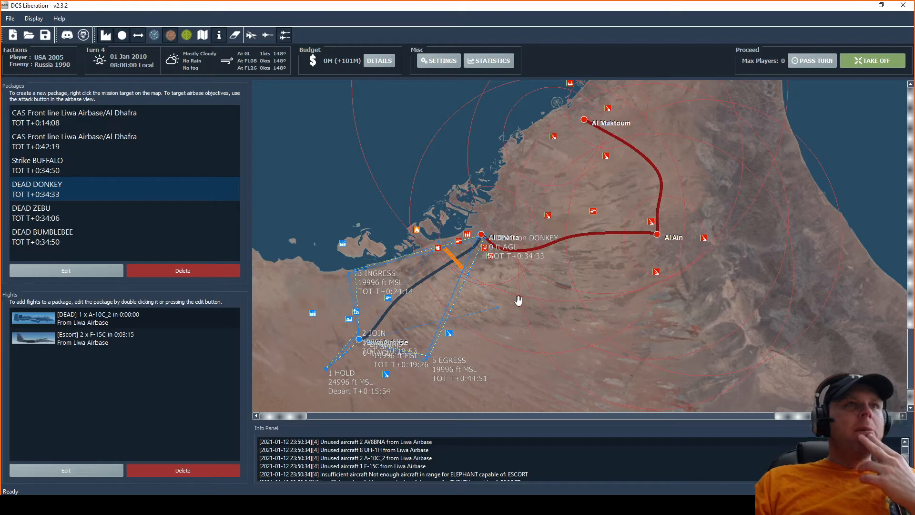
pyautogui.moveTo(502, 306)
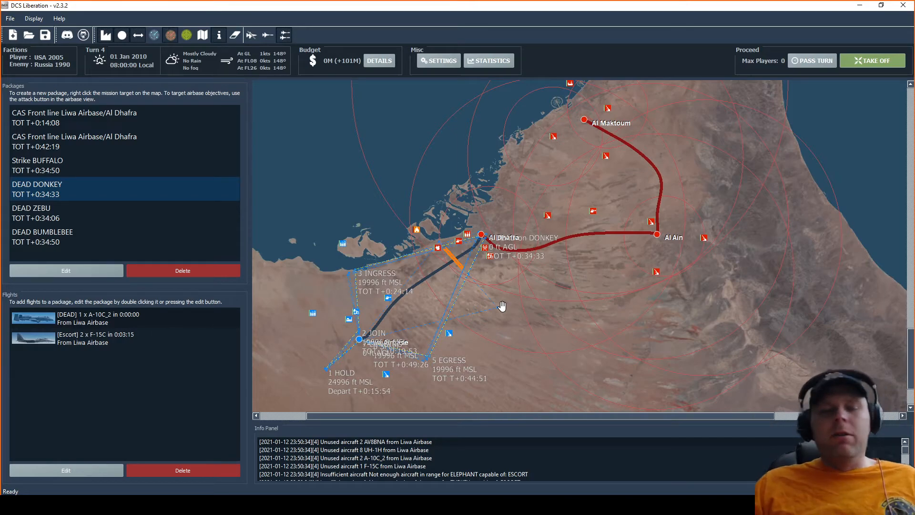
pyautogui.moveTo(481, 303)
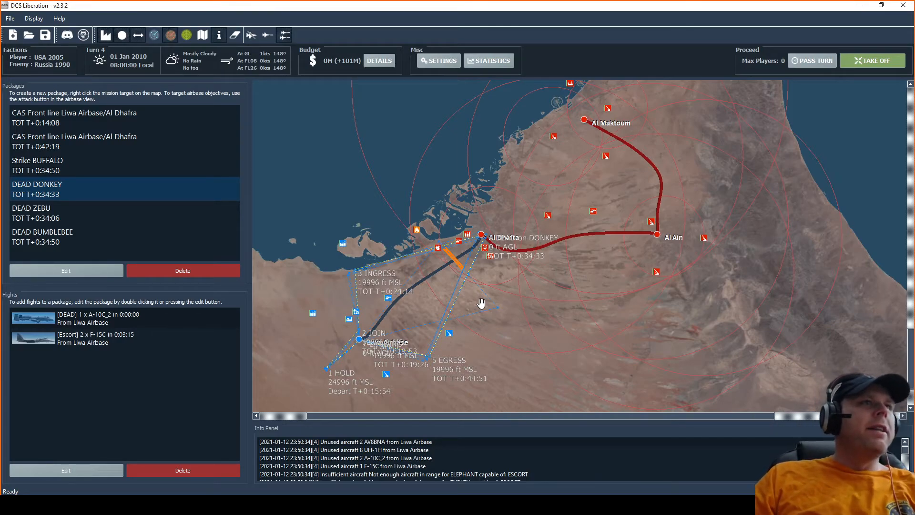
pyautogui.click(88, 237)
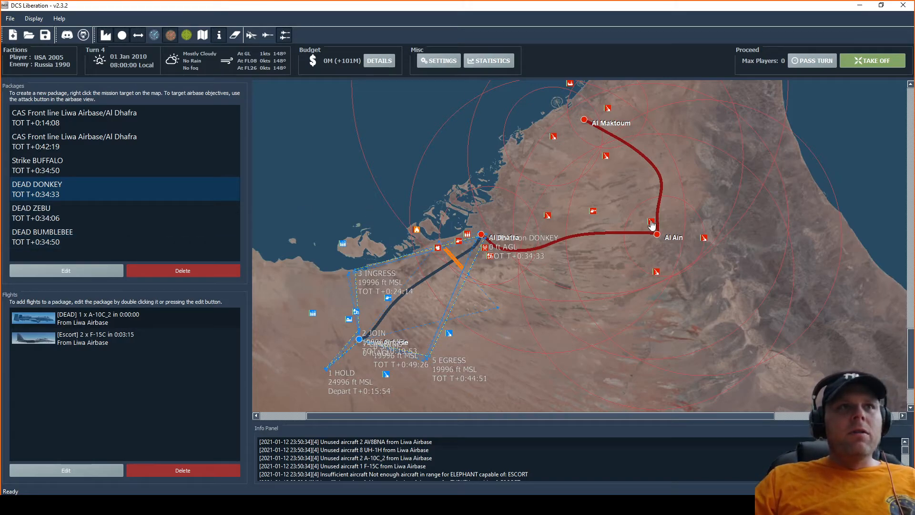
pyautogui.moveTo(652, 225)
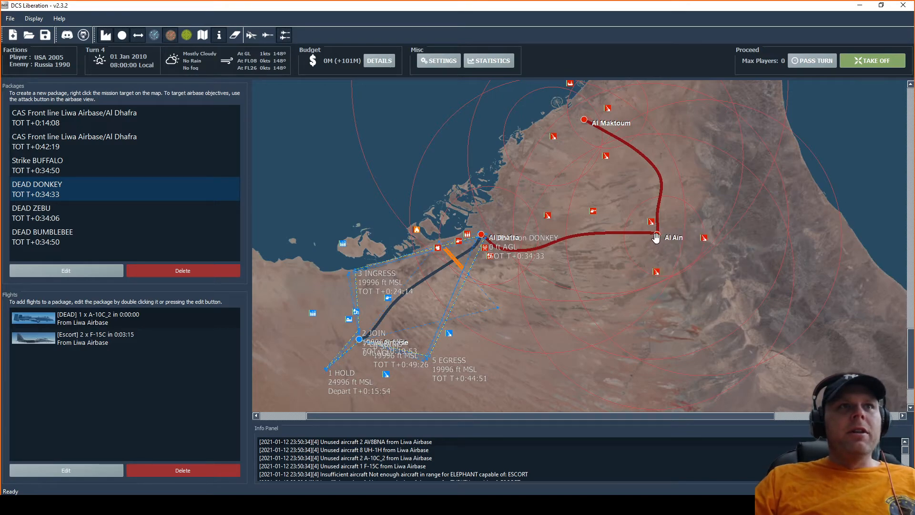
pyautogui.moveTo(650, 226)
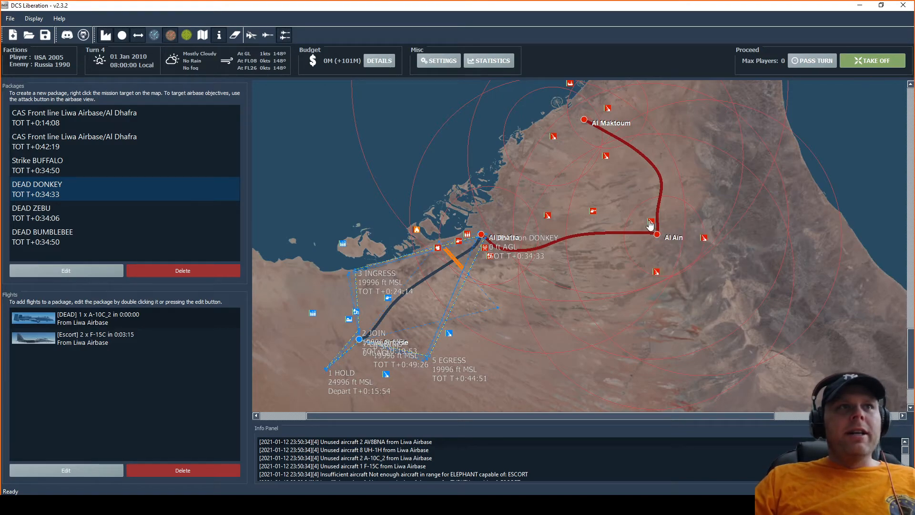
pyautogui.moveTo(658, 239)
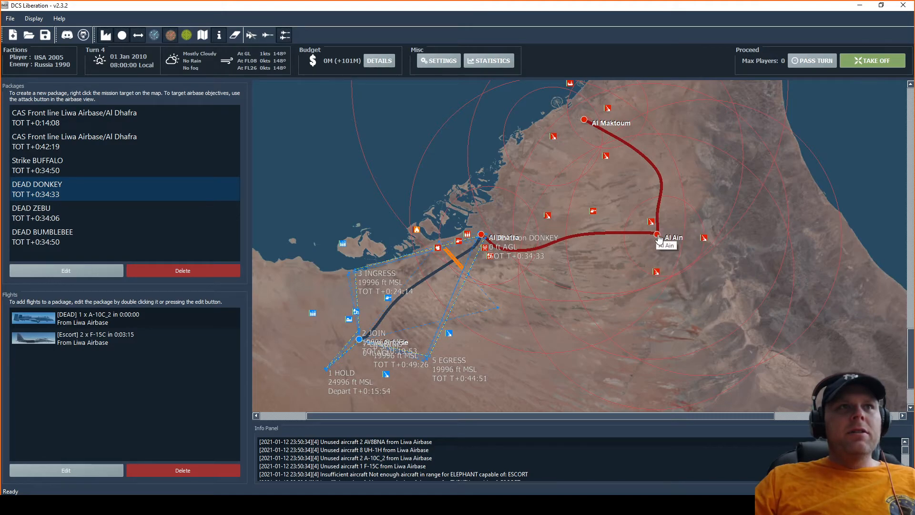
# Open Al Ain's airbase details and scroll its base defences to the SA-11 CATFISH group
pyautogui.click(658, 238)
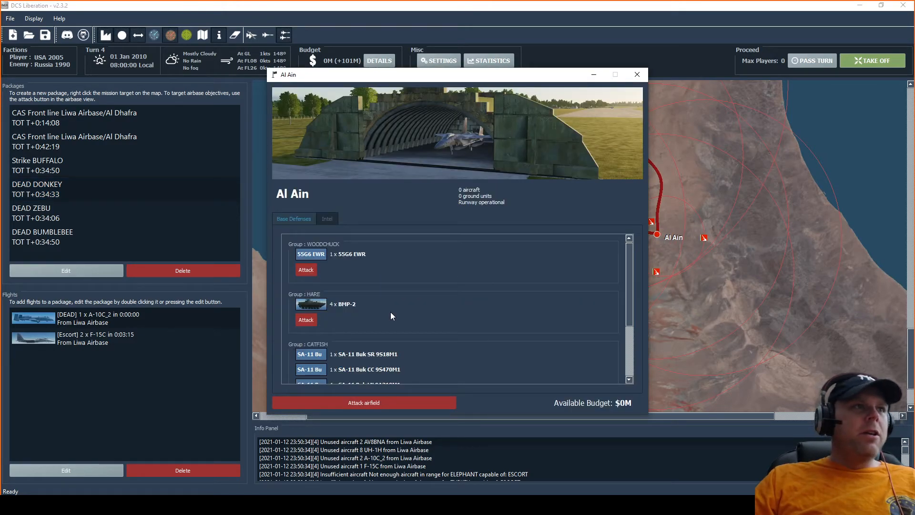
pyautogui.scroll(-3)
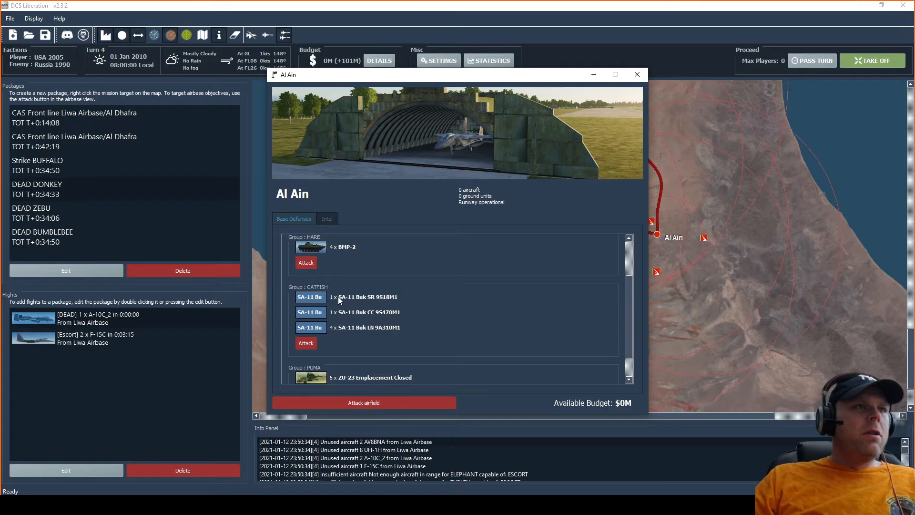
pyautogui.moveTo(362, 304)
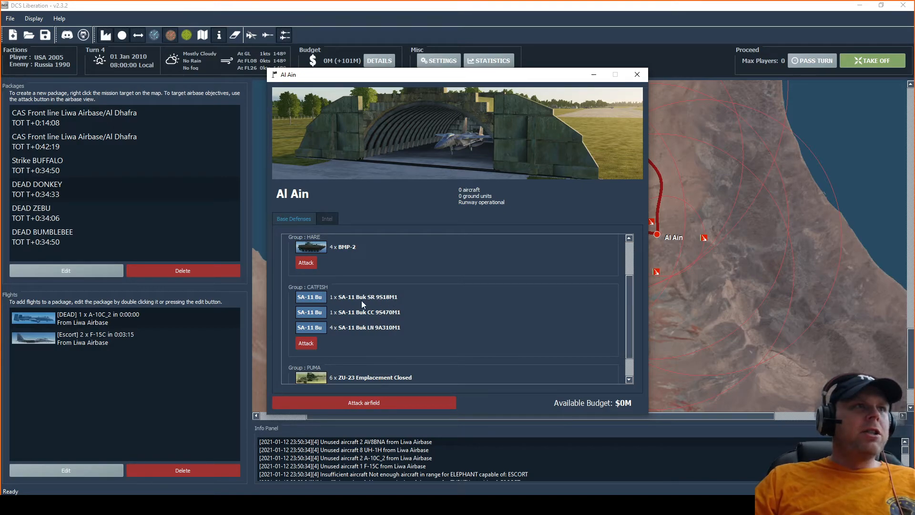
pyautogui.moveTo(411, 324)
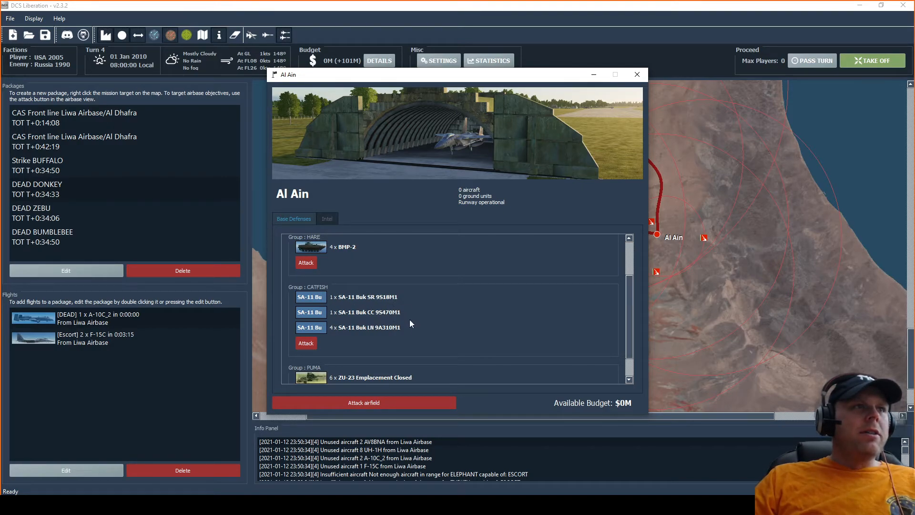
pyautogui.scroll(3)
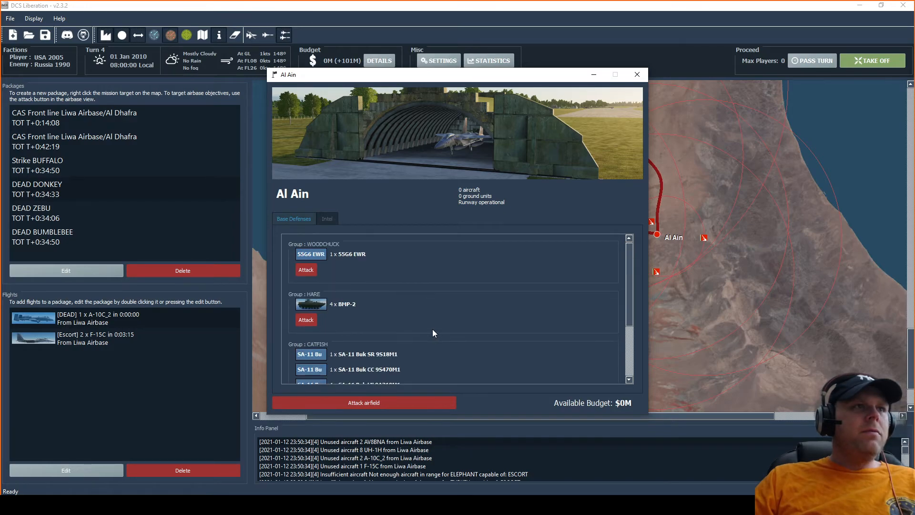
pyautogui.scroll(-3)
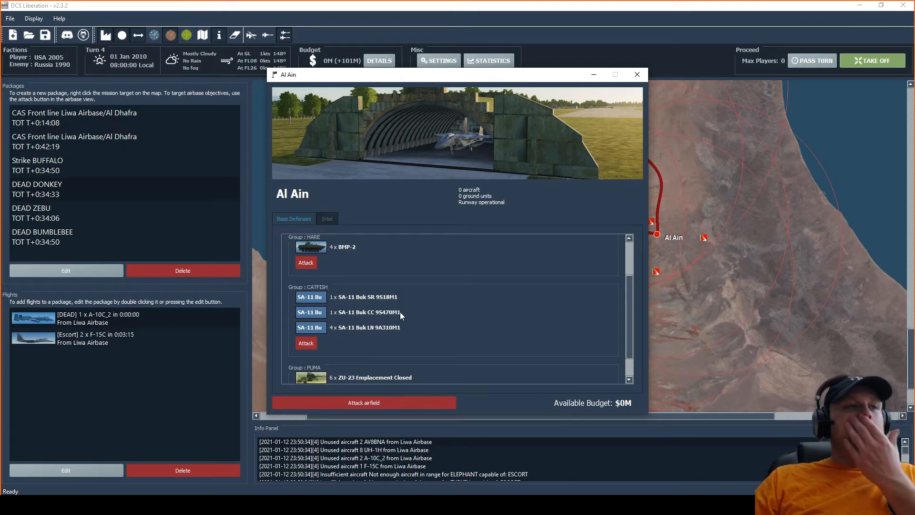
pyautogui.moveTo(429, 324)
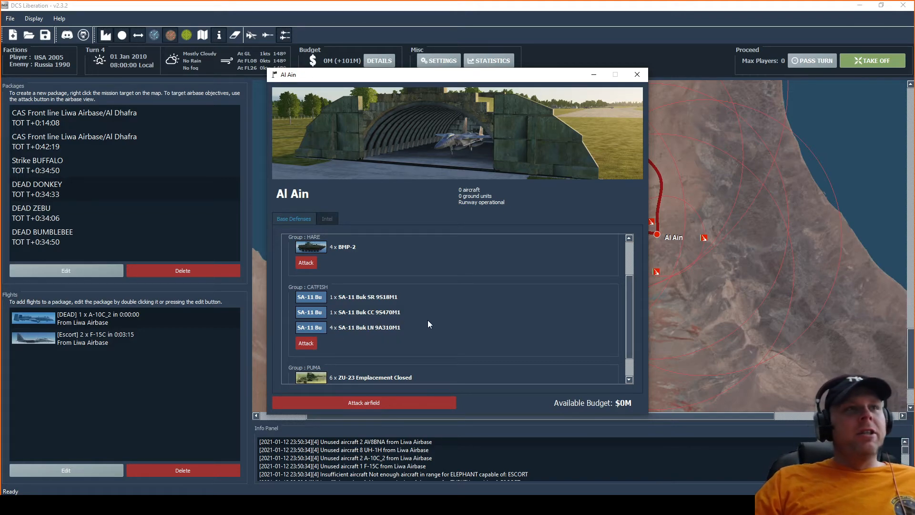
pyautogui.moveTo(645, 63)
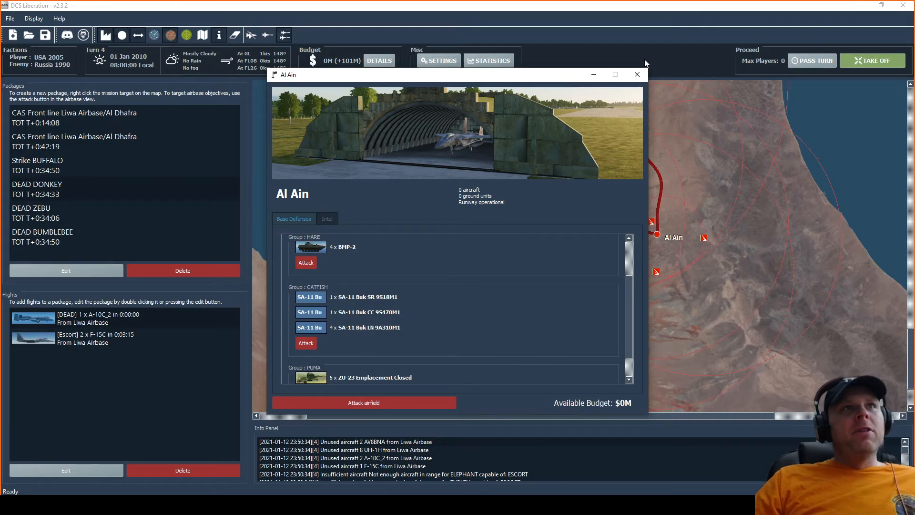
# Close the Al Ain airbase details, then view and close the SCORPIO site's unit list
pyautogui.click(637, 74)
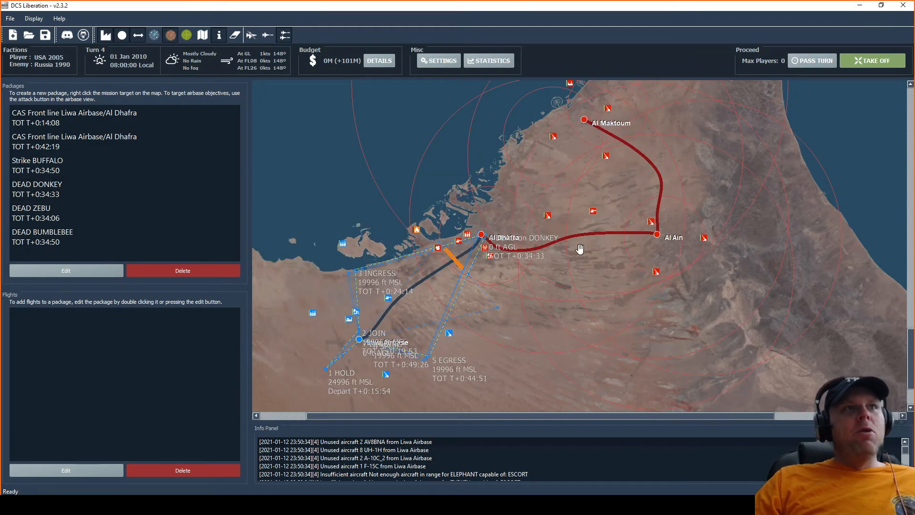
pyautogui.moveTo(416, 251)
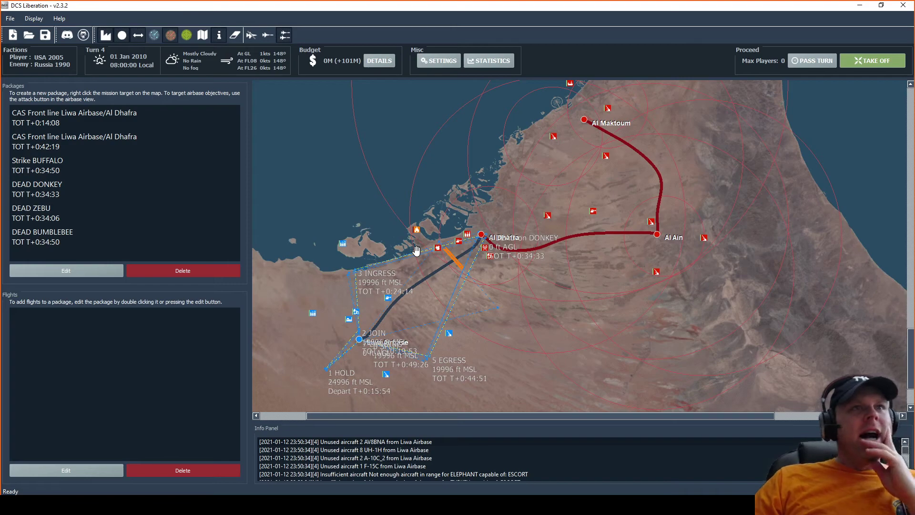
pyautogui.moveTo(538, 243)
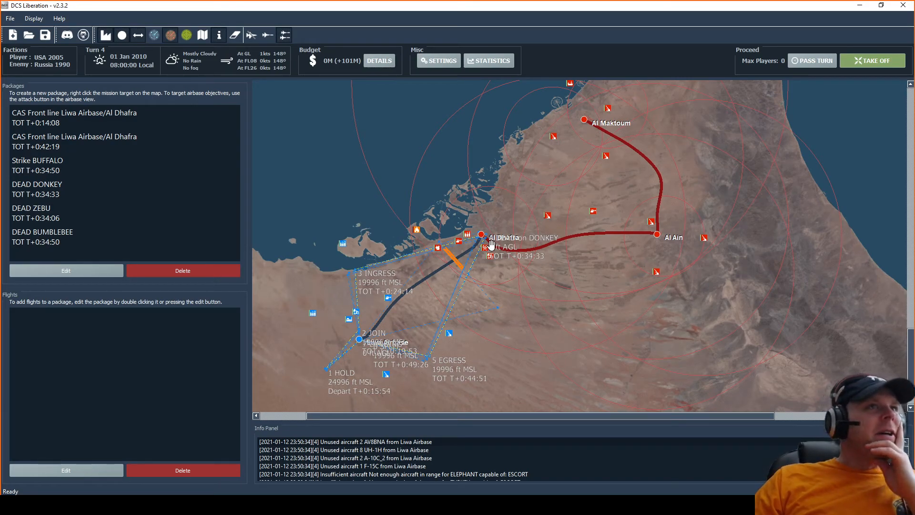
pyautogui.moveTo(546, 219)
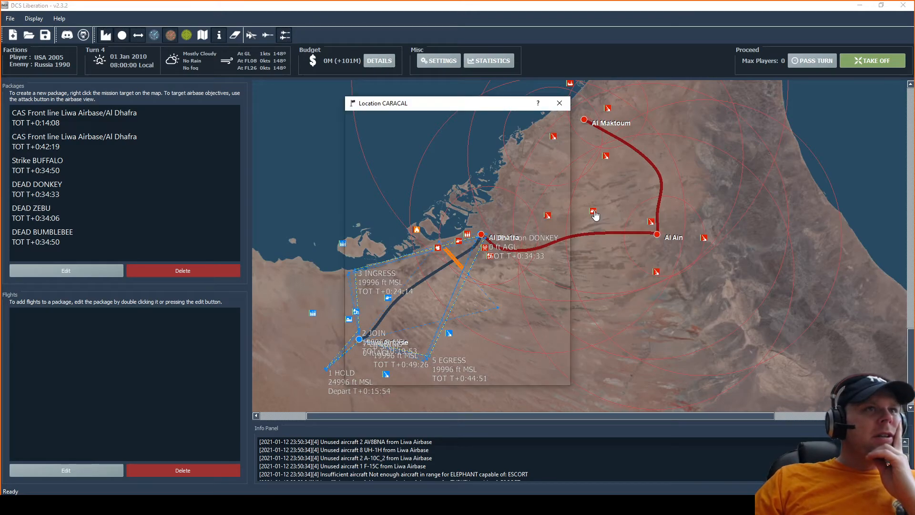
pyautogui.click(560, 103)
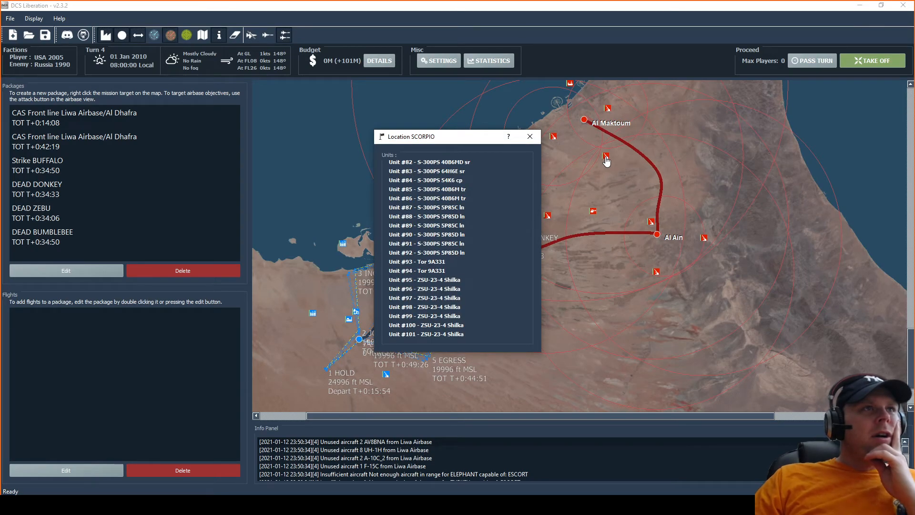
pyautogui.moveTo(530, 136)
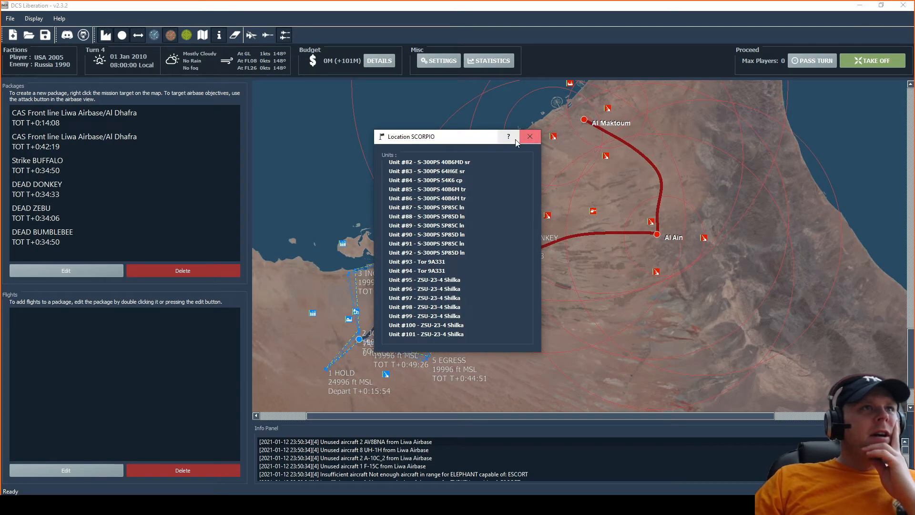
pyautogui.click(529, 136)
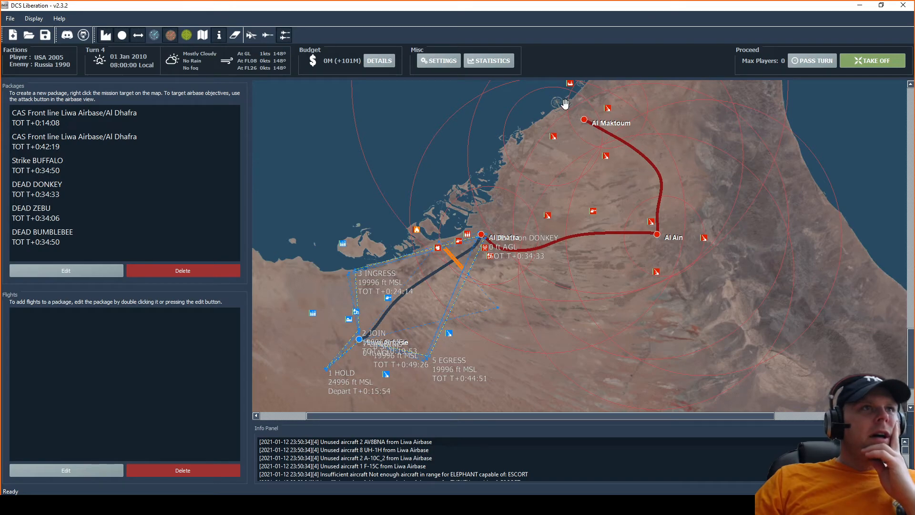
pyautogui.moveTo(476, 182)
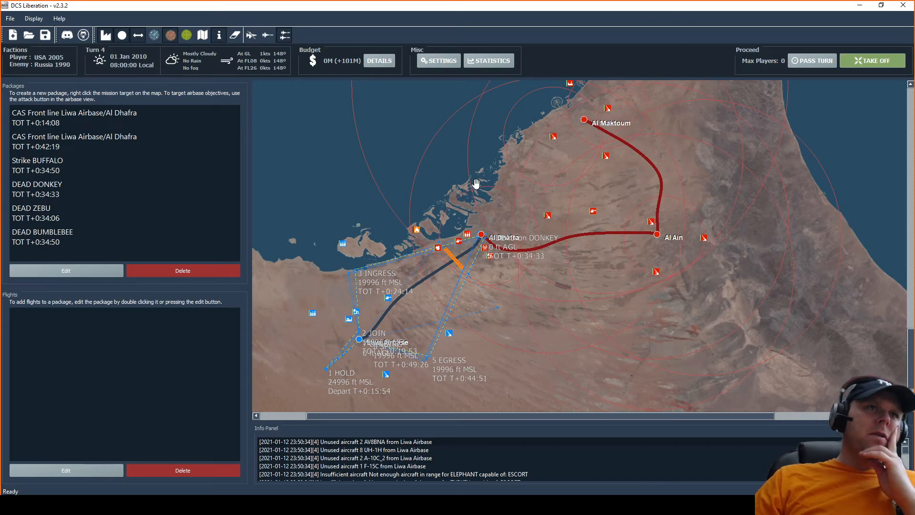
pyautogui.moveTo(728, 267)
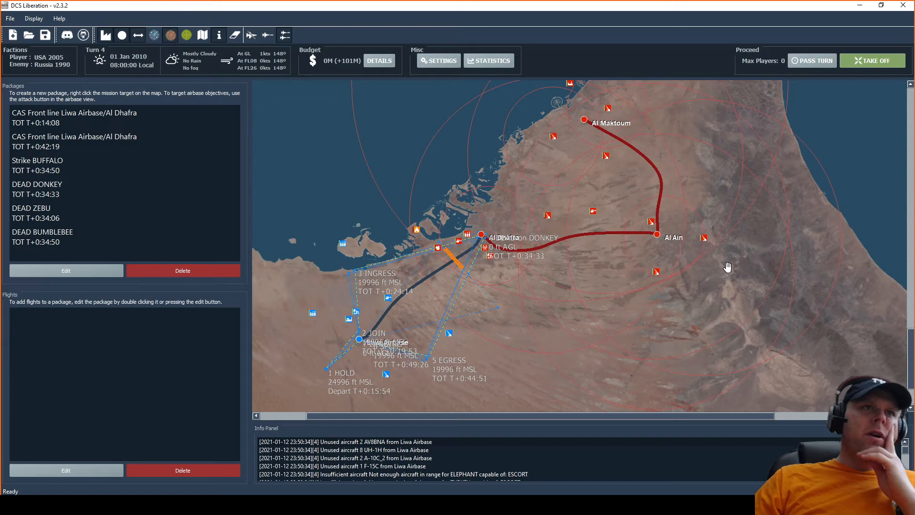
pyautogui.moveTo(647, 139)
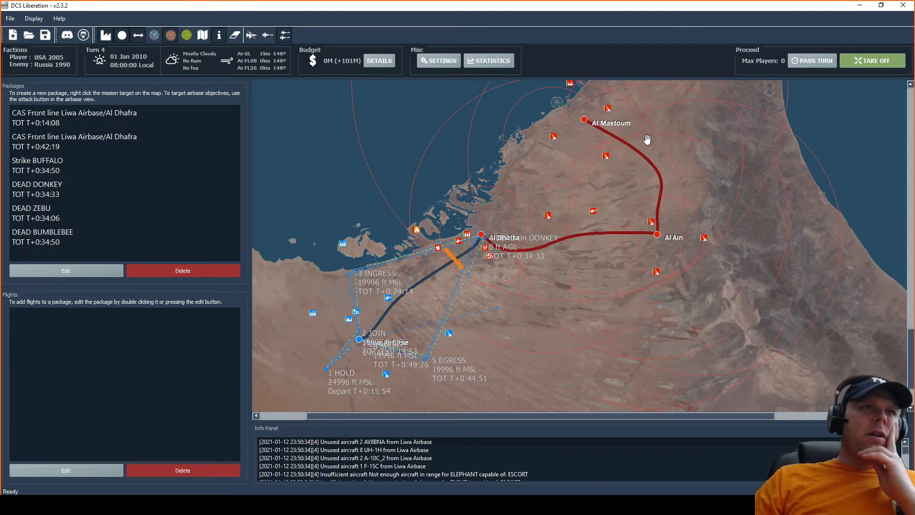
pyautogui.moveTo(575, 156)
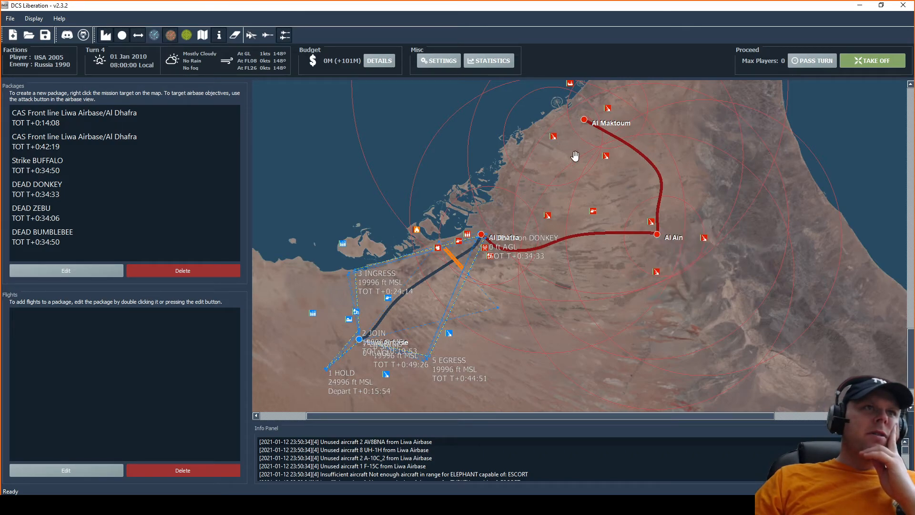
pyautogui.moveTo(606, 198)
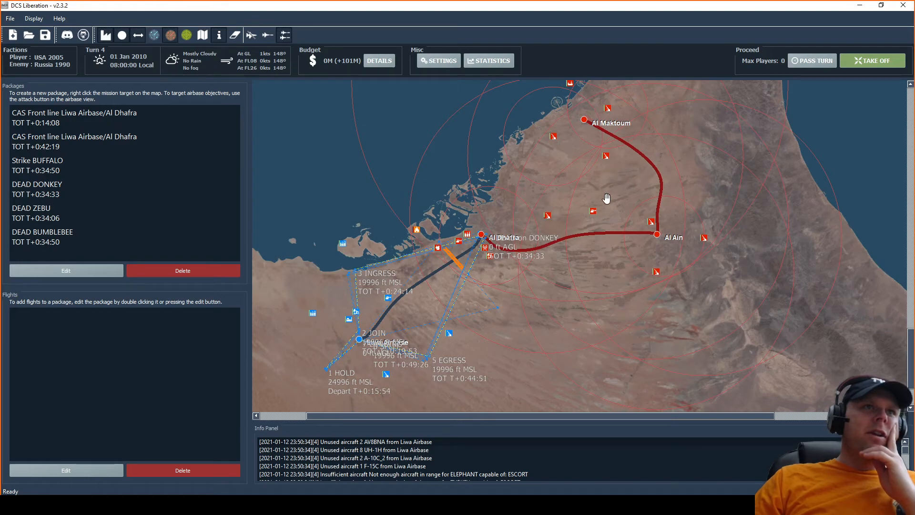
pyautogui.moveTo(554, 141)
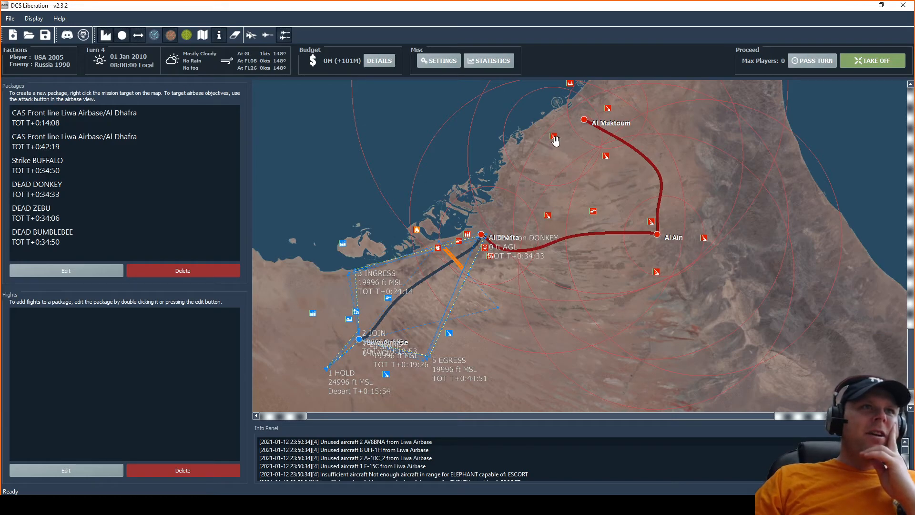
pyautogui.moveTo(610, 153)
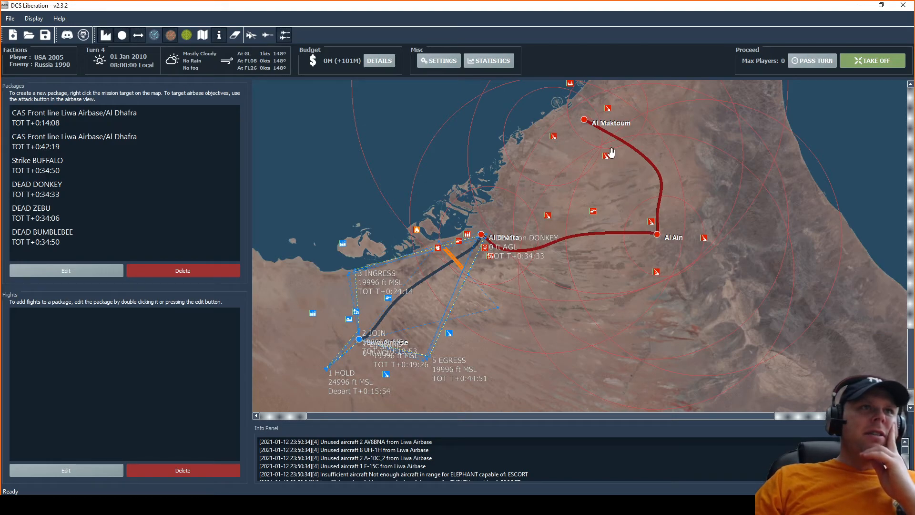
pyautogui.moveTo(609, 114)
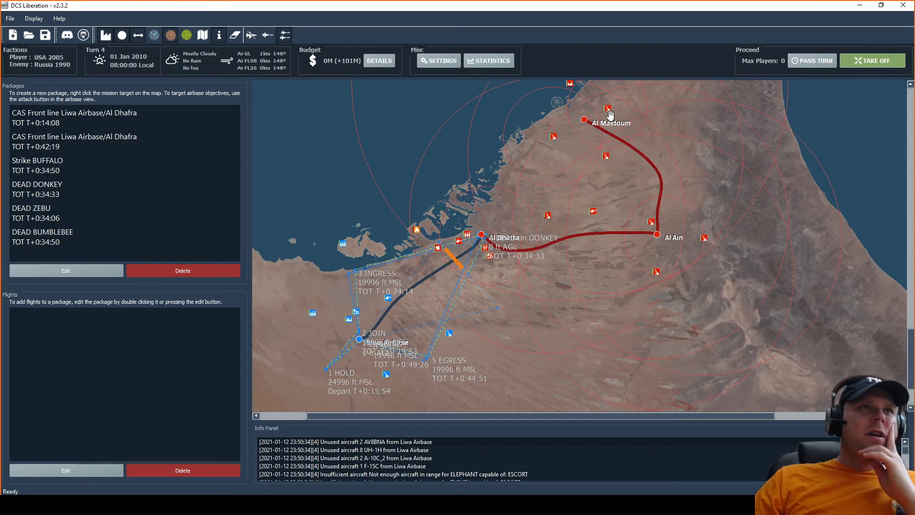
pyautogui.moveTo(609, 113)
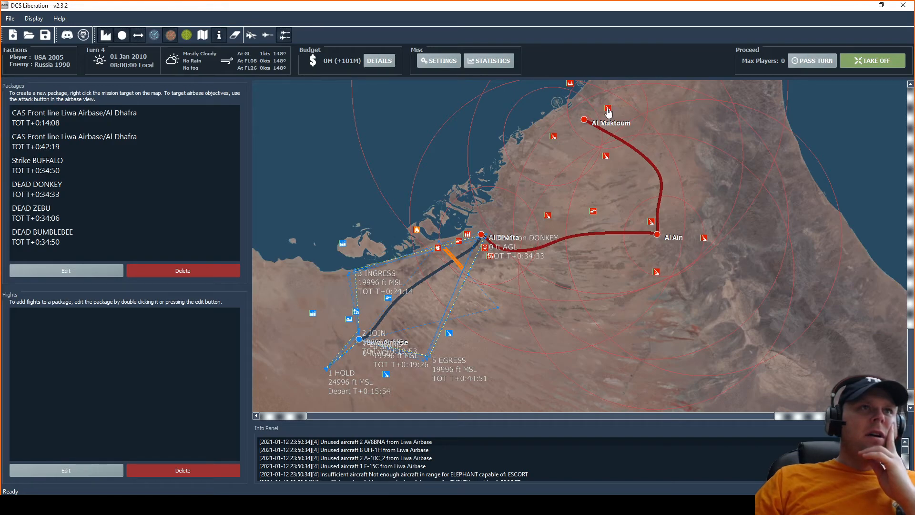
pyautogui.moveTo(609, 112)
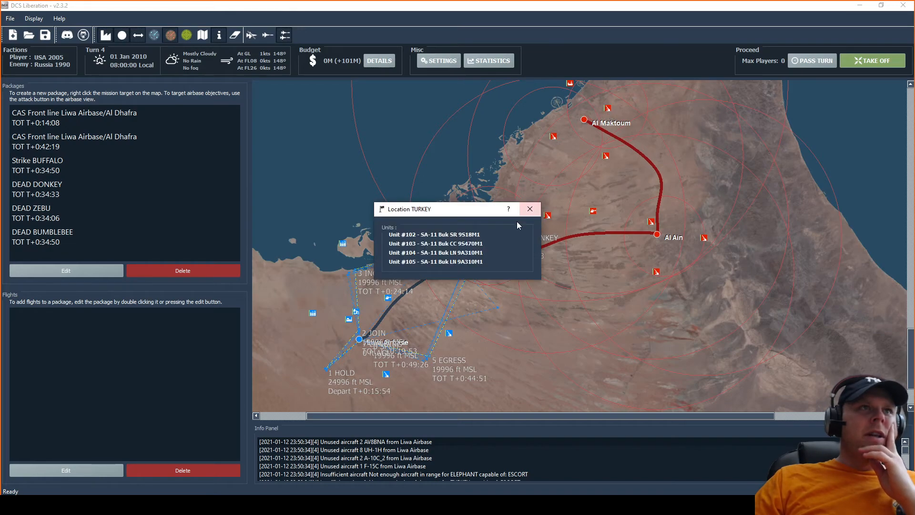
# Close TURKEY, then view and close the JAGUAR naval group's ship list
pyautogui.click(529, 209)
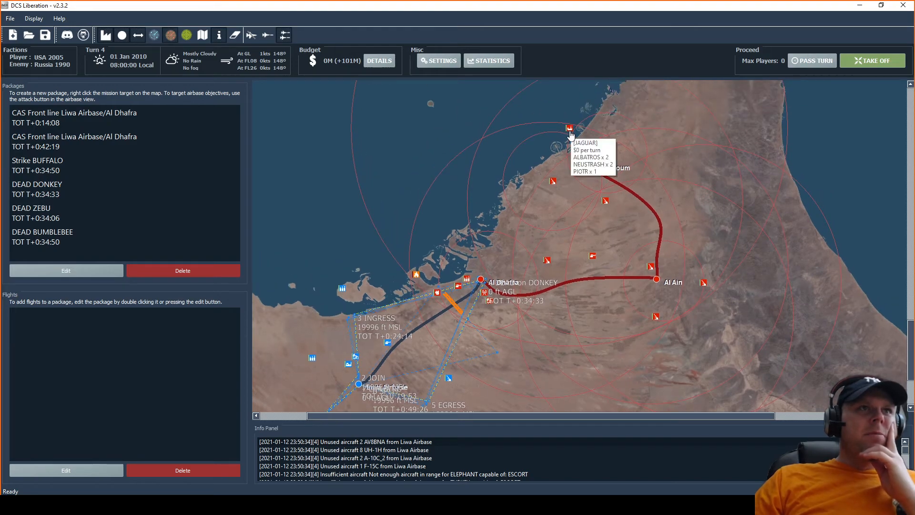
pyautogui.click(570, 127)
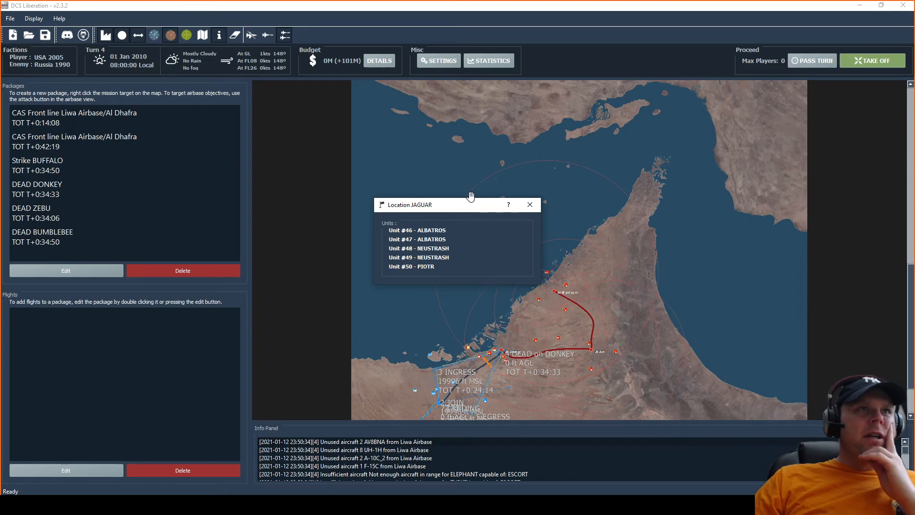
pyautogui.moveTo(452, 241)
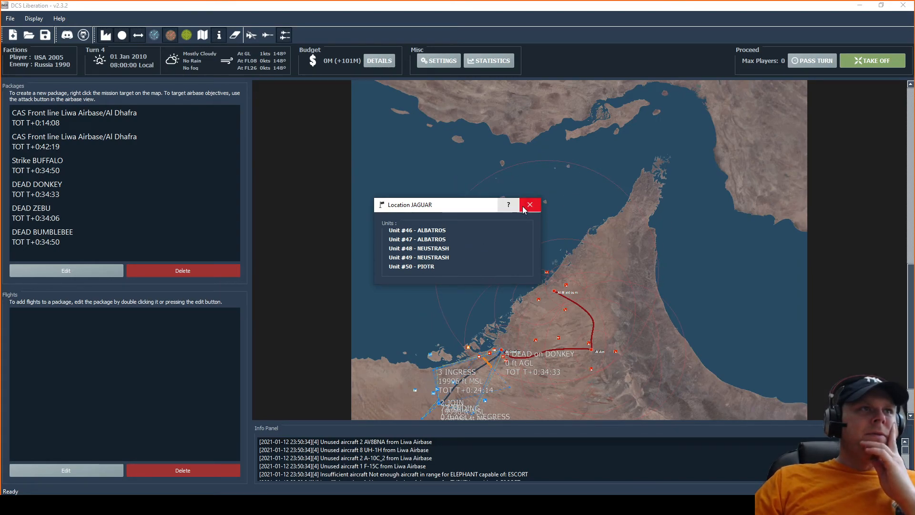
pyautogui.click(529, 205)
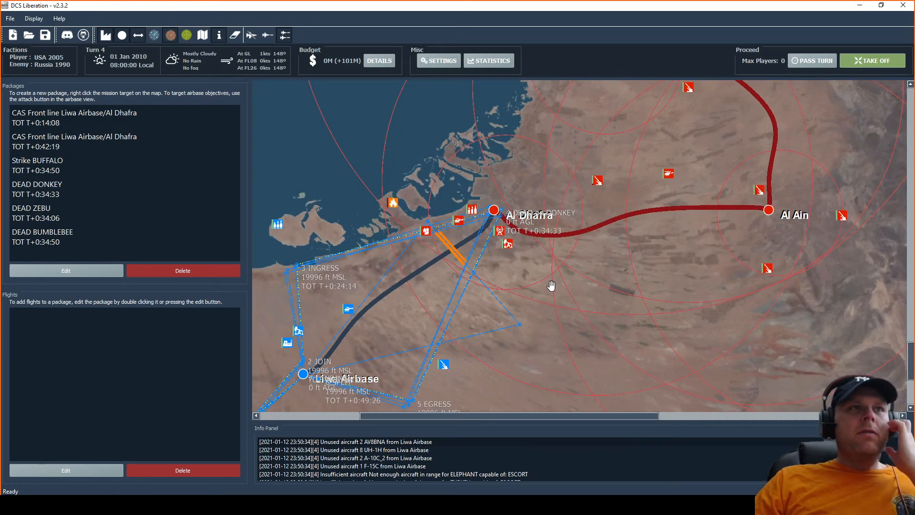
pyautogui.moveTo(555, 291)
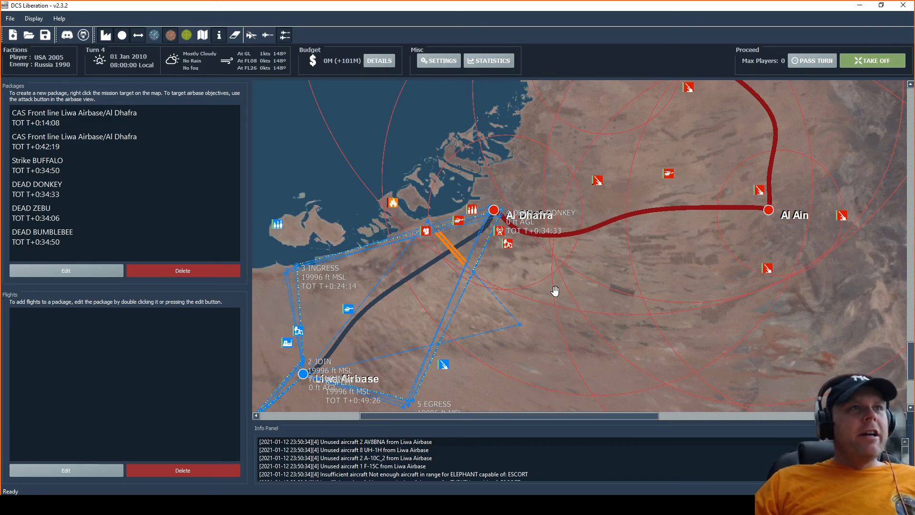
pyautogui.moveTo(667, 234)
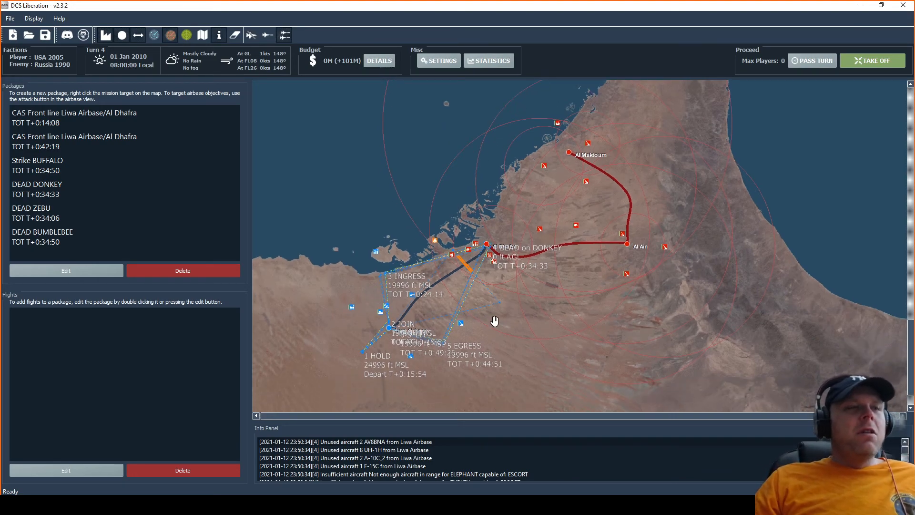
pyautogui.moveTo(388, 240)
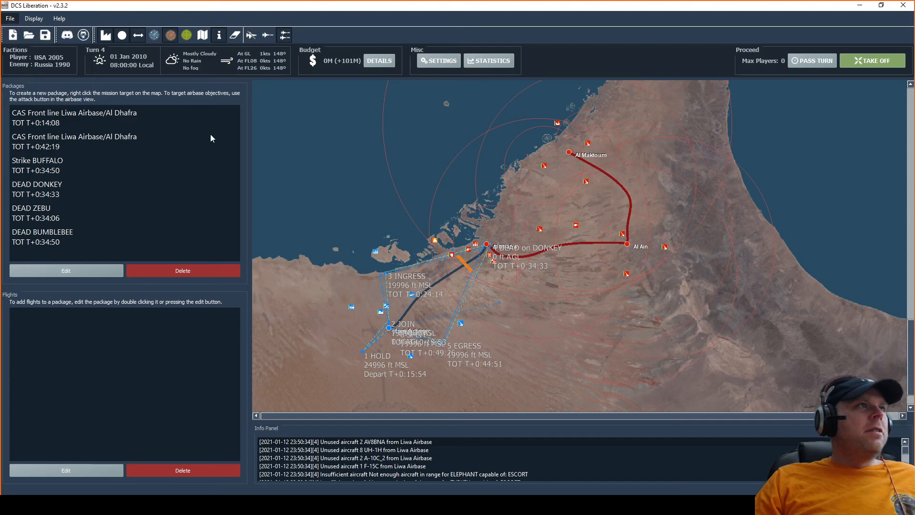
# Save the campaign over the existing Turn 4 PREOP.liberation file
pyautogui.click(44, 35)
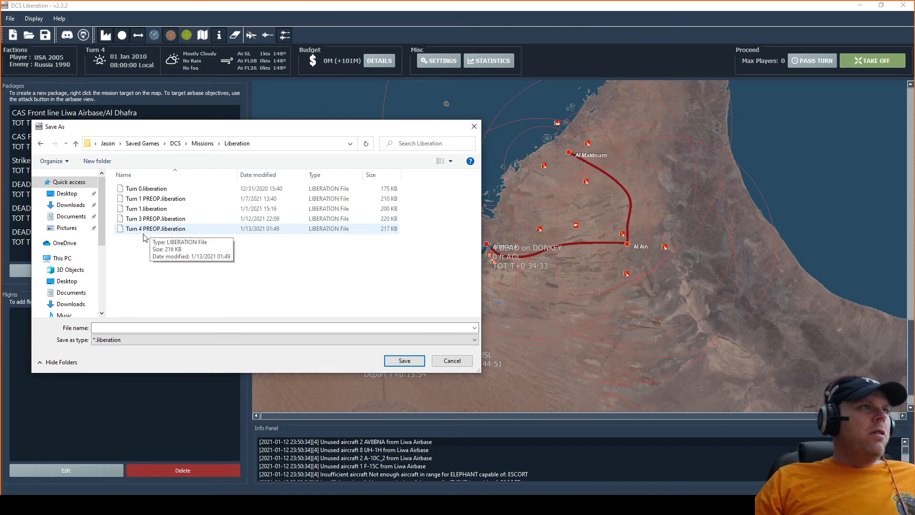
pyautogui.click(156, 229)
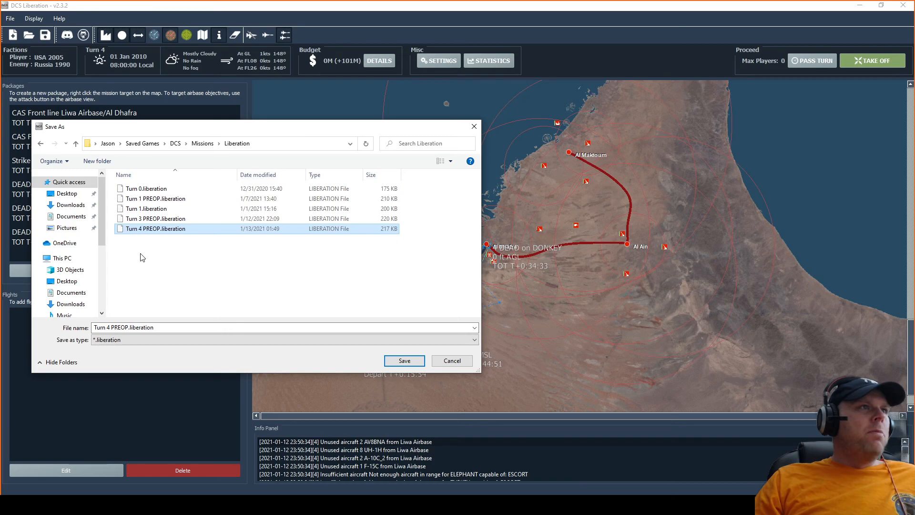
pyautogui.moveTo(404, 361)
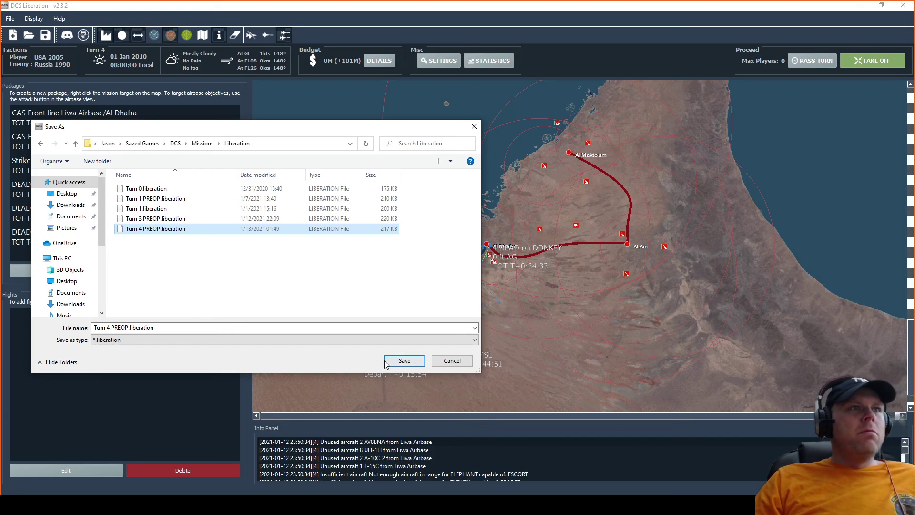
pyautogui.click(403, 361)
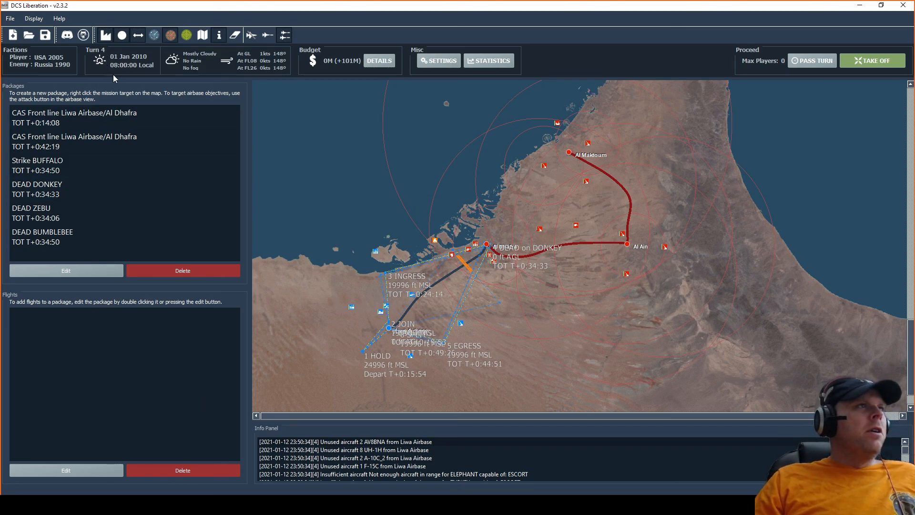
pyautogui.moveTo(401, 314)
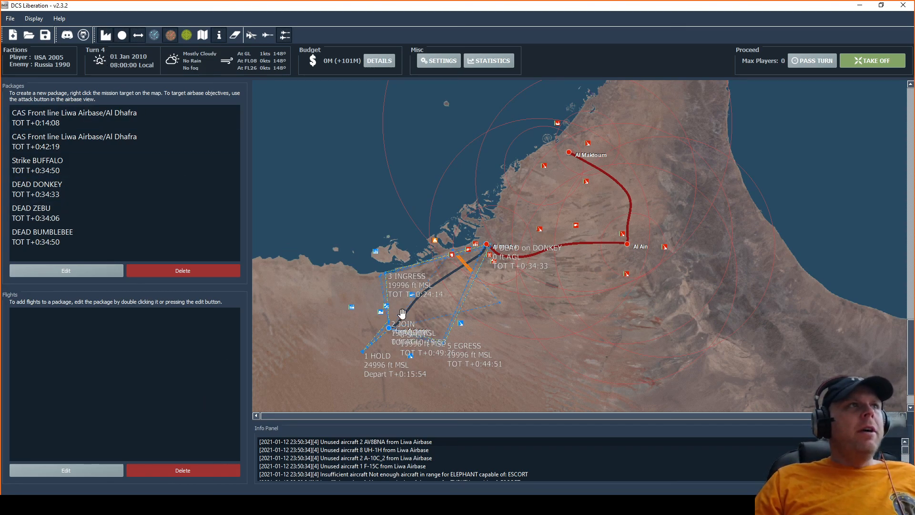